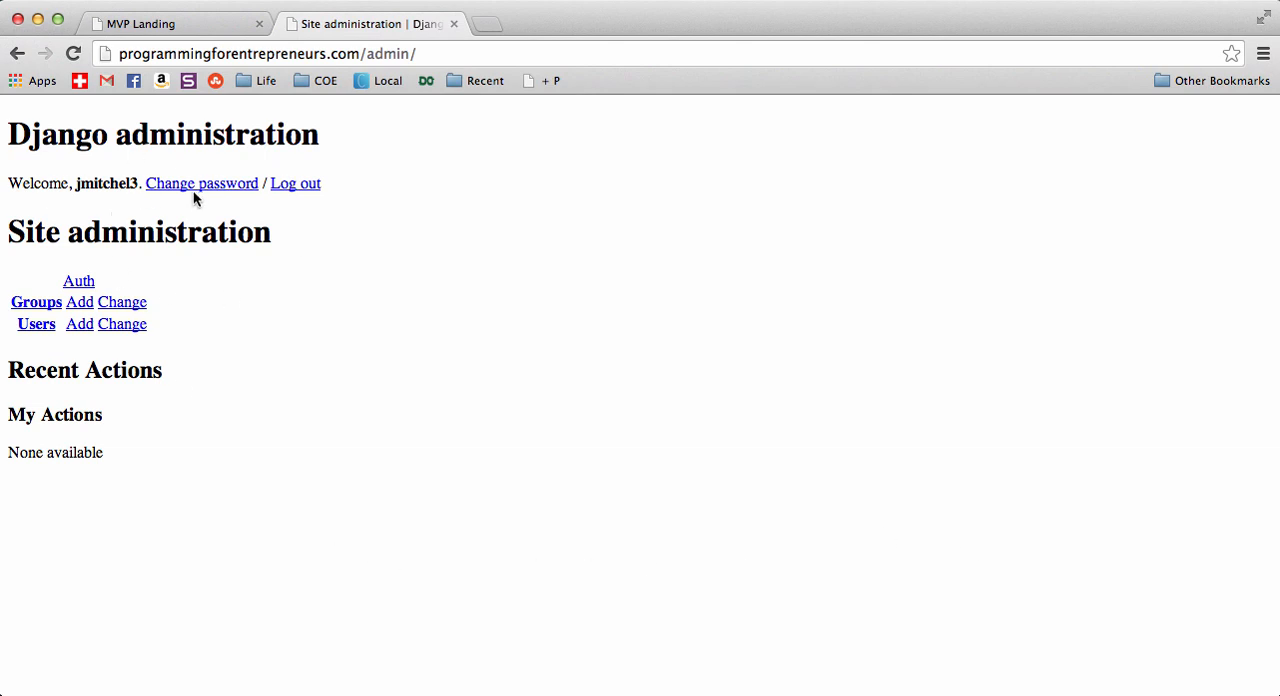
mouse_move(314, 300)
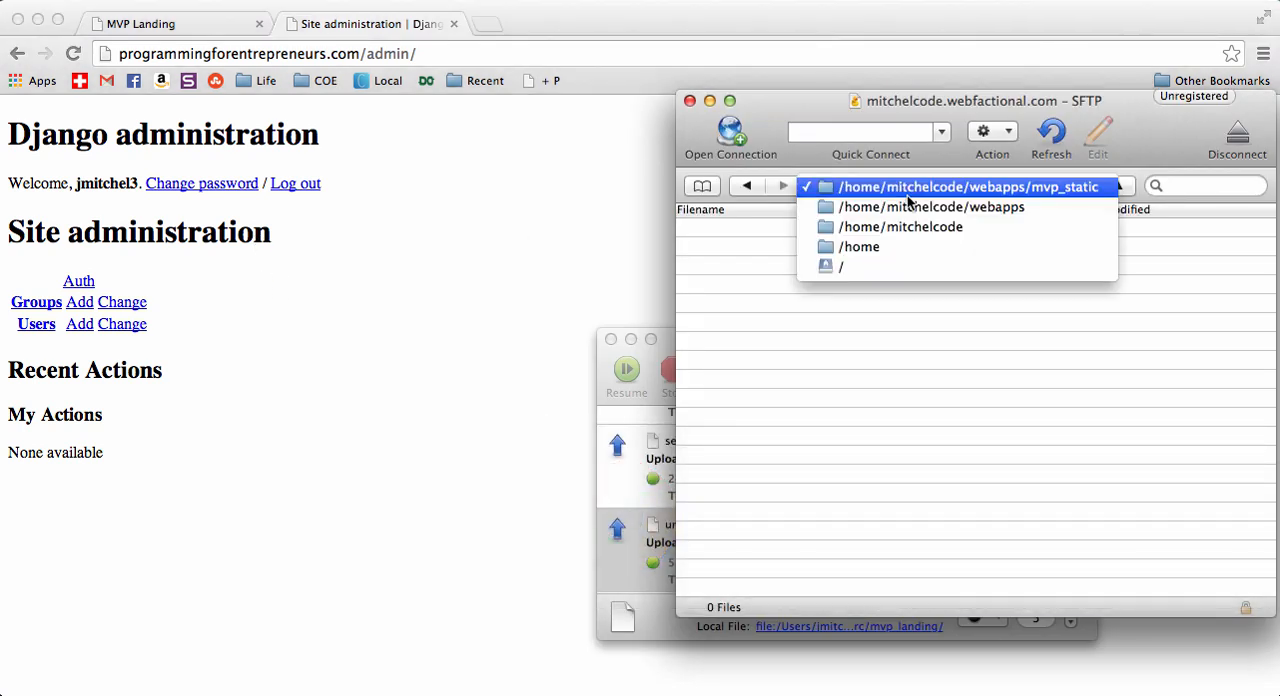
mouse_move(932, 208)
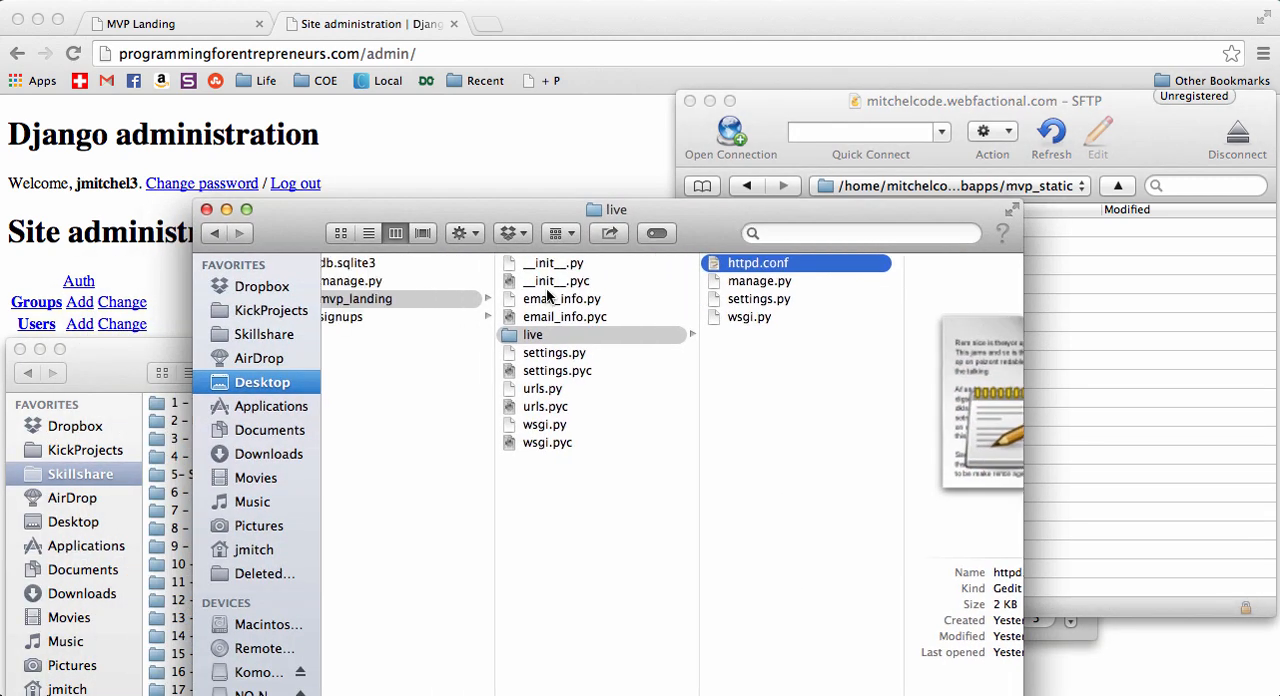
Step: Upload the static, media and templates folders into the server's /home/mitchelcode/webapps/mvp_static directory
left_click(436, 352)
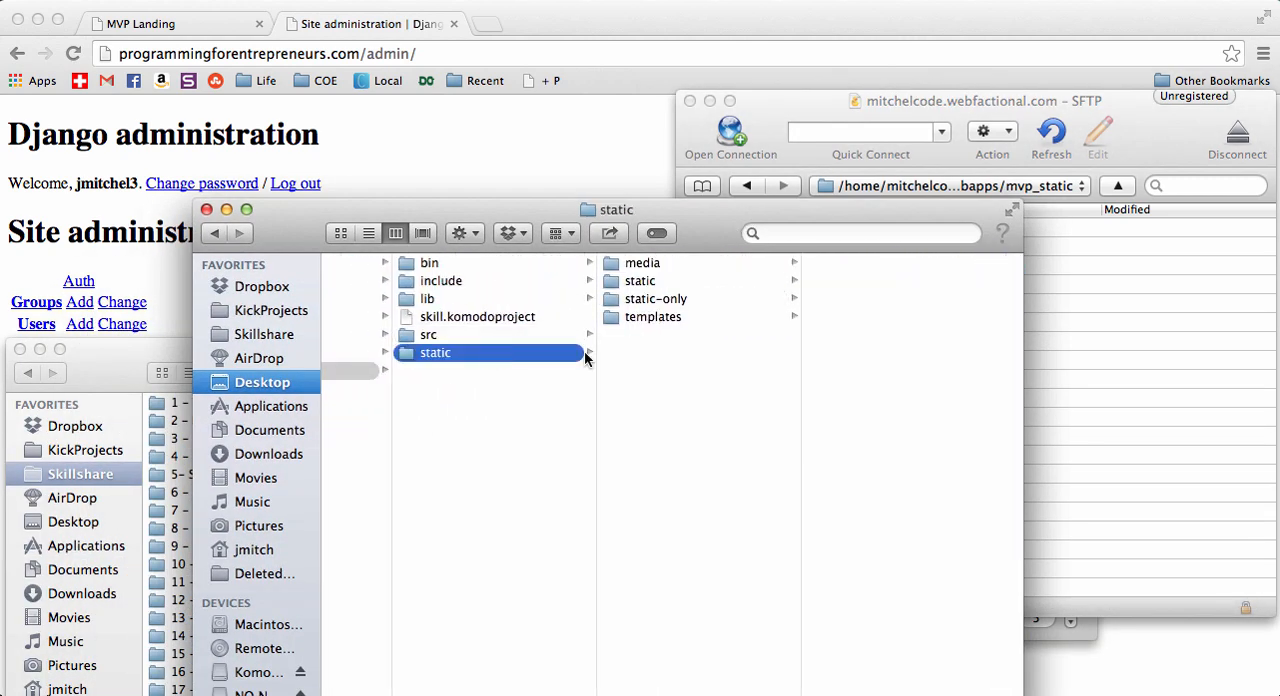
left_click(652, 316)
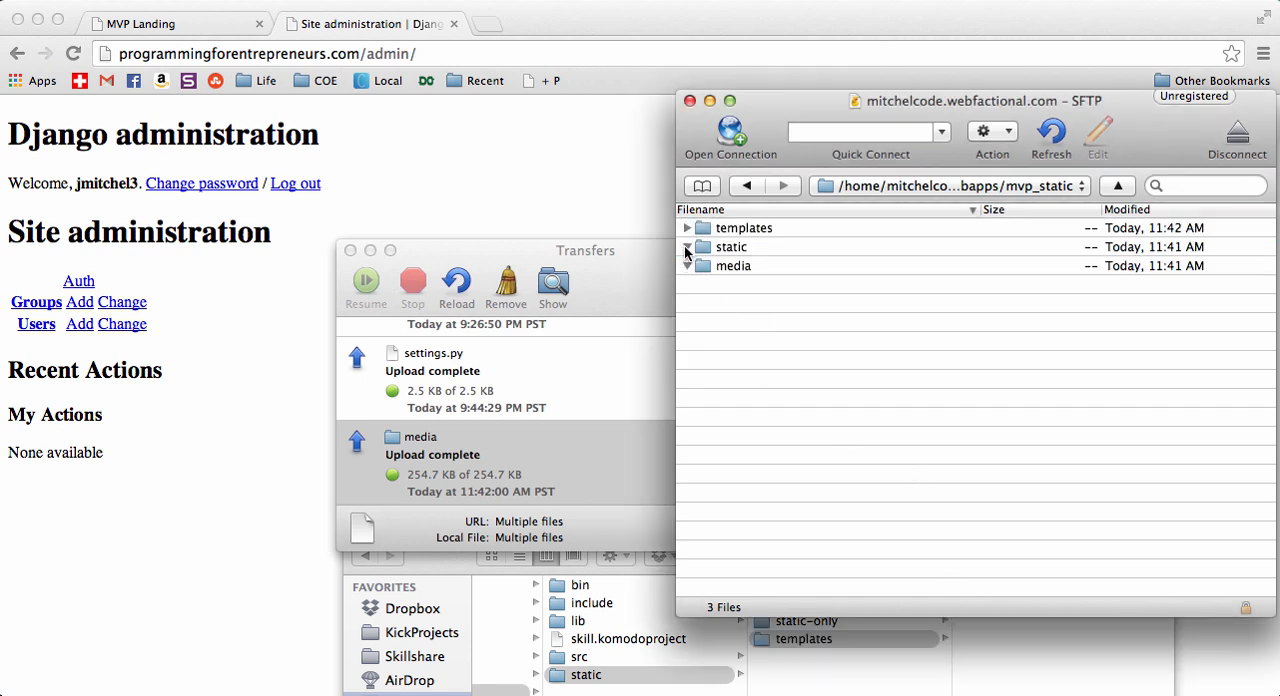
double_click(732, 246)
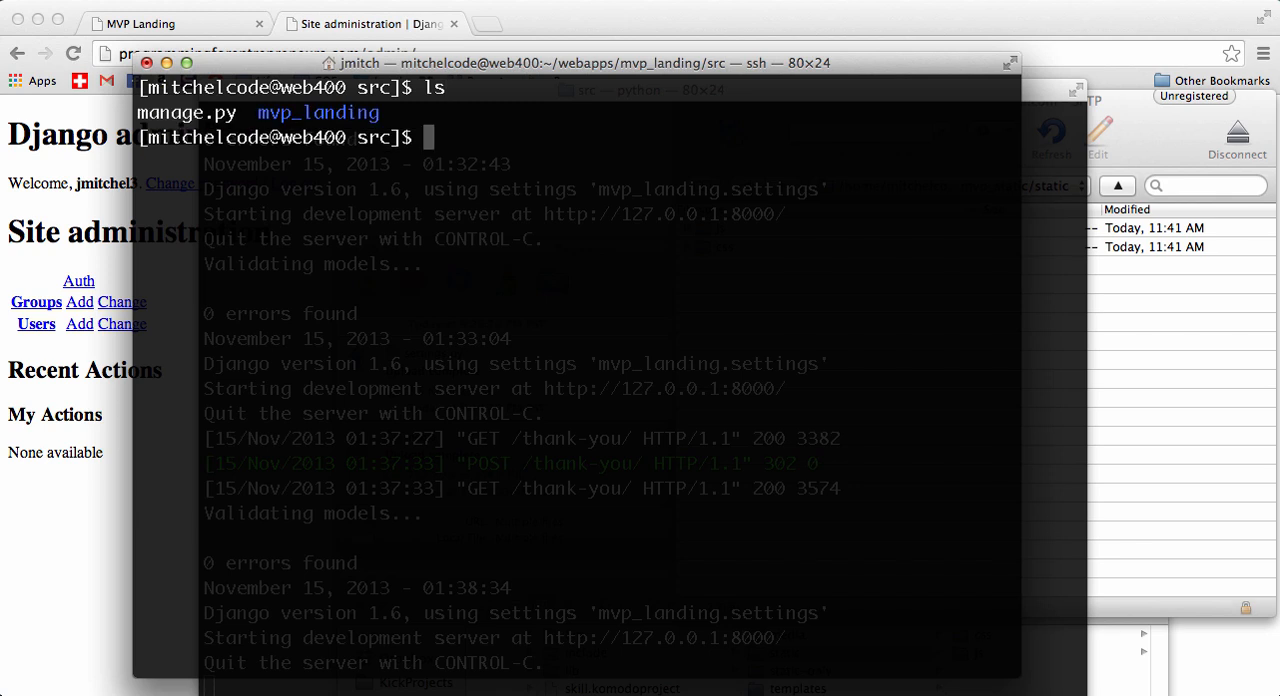
Step: Run python2.7 manage.py collectstatic on the server, copying 69 static files
type("python2.")
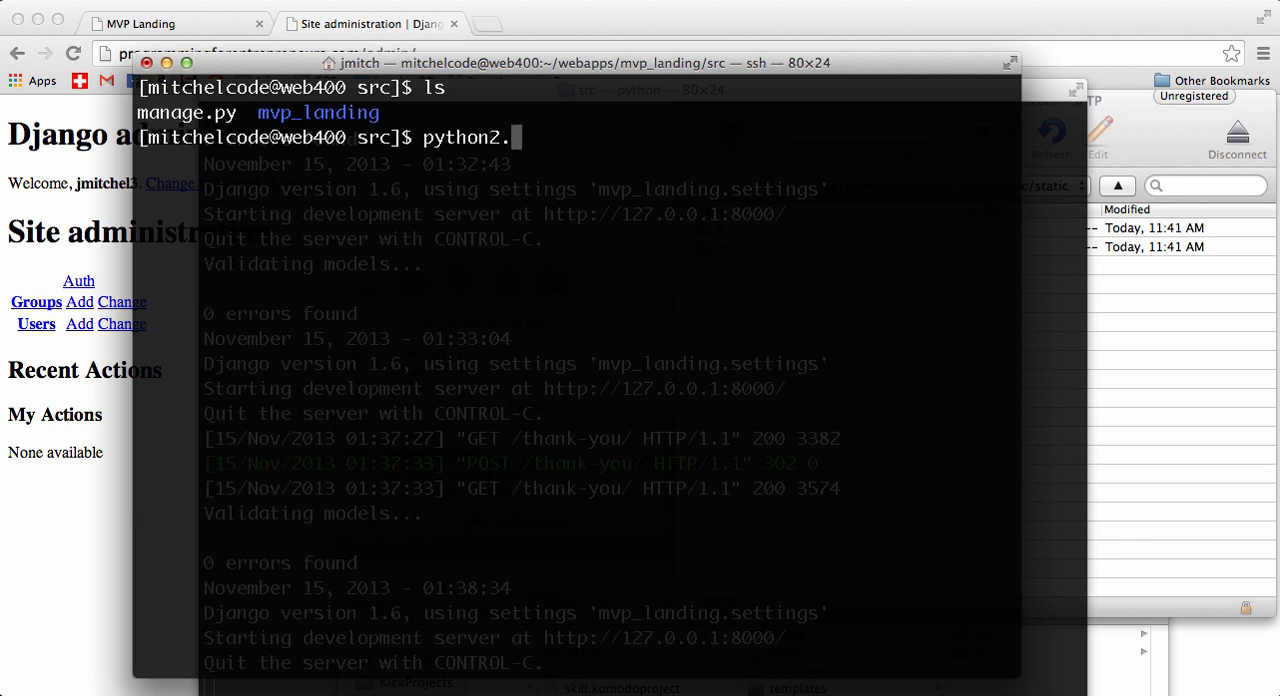
type("7 manage.py collec")
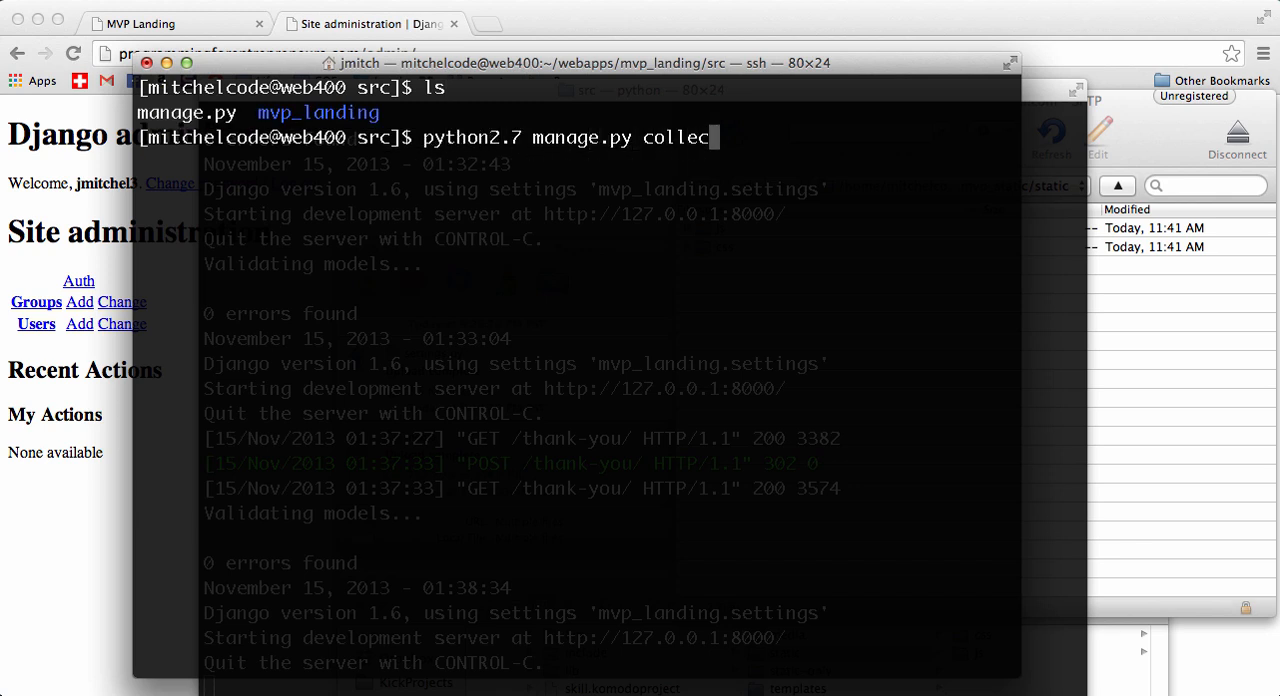
type("tsa")
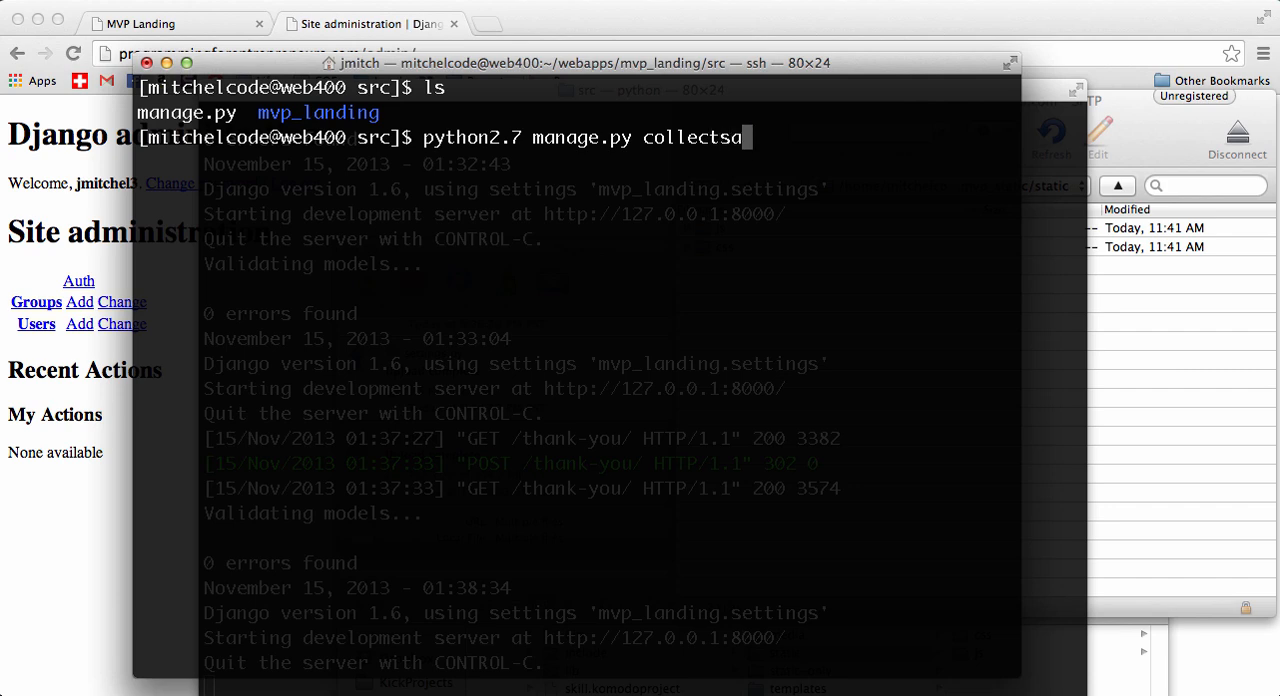
type("tic")
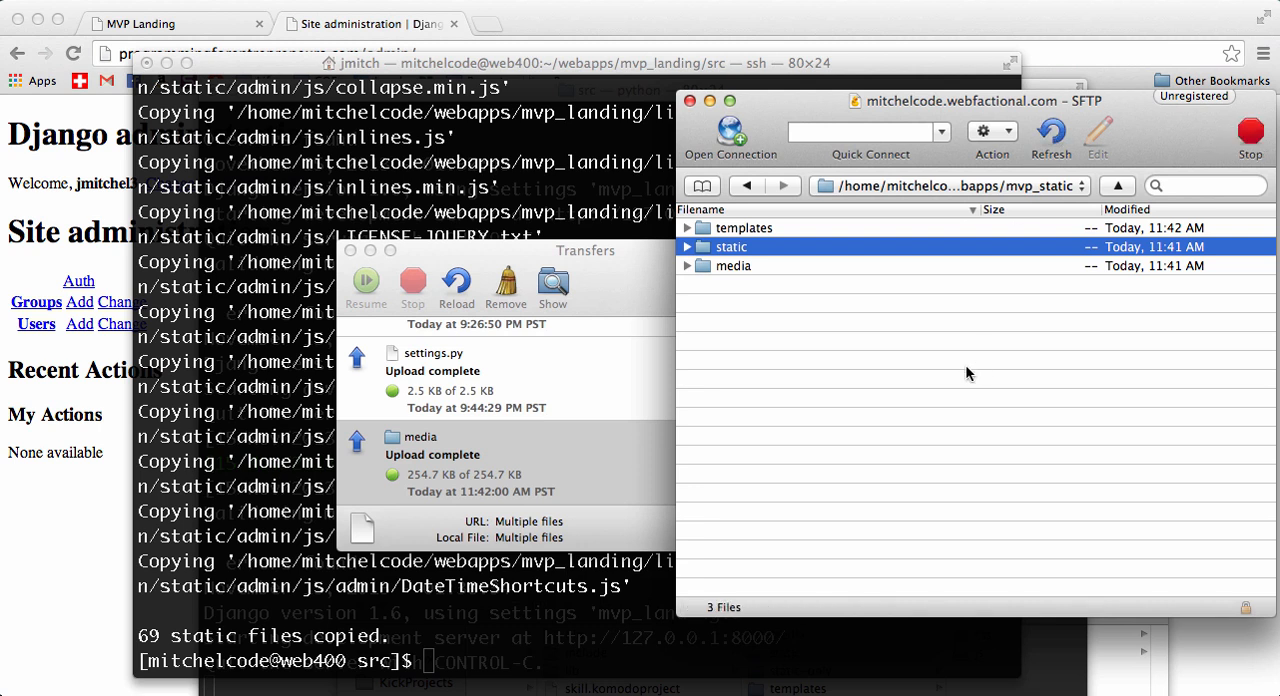
Step: Navigate from webapps into mvp_landing/src and mark its admin folder for deletion
left_click(688, 248)
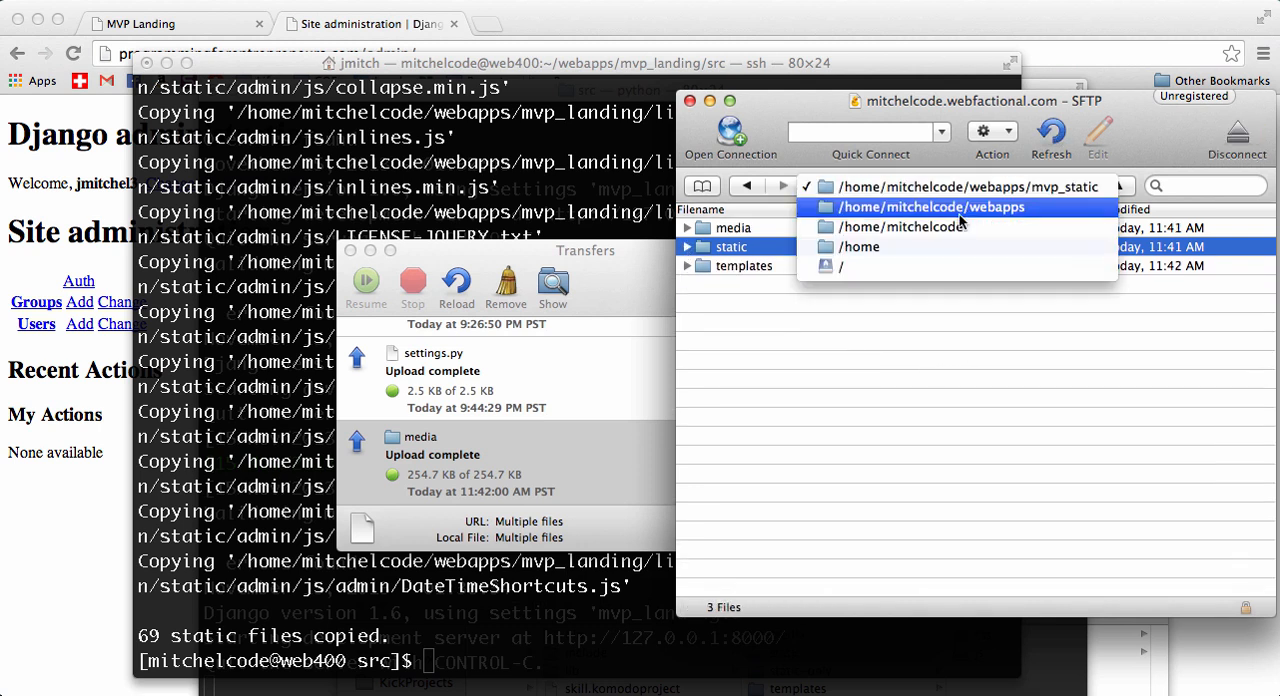
left_click(932, 208)
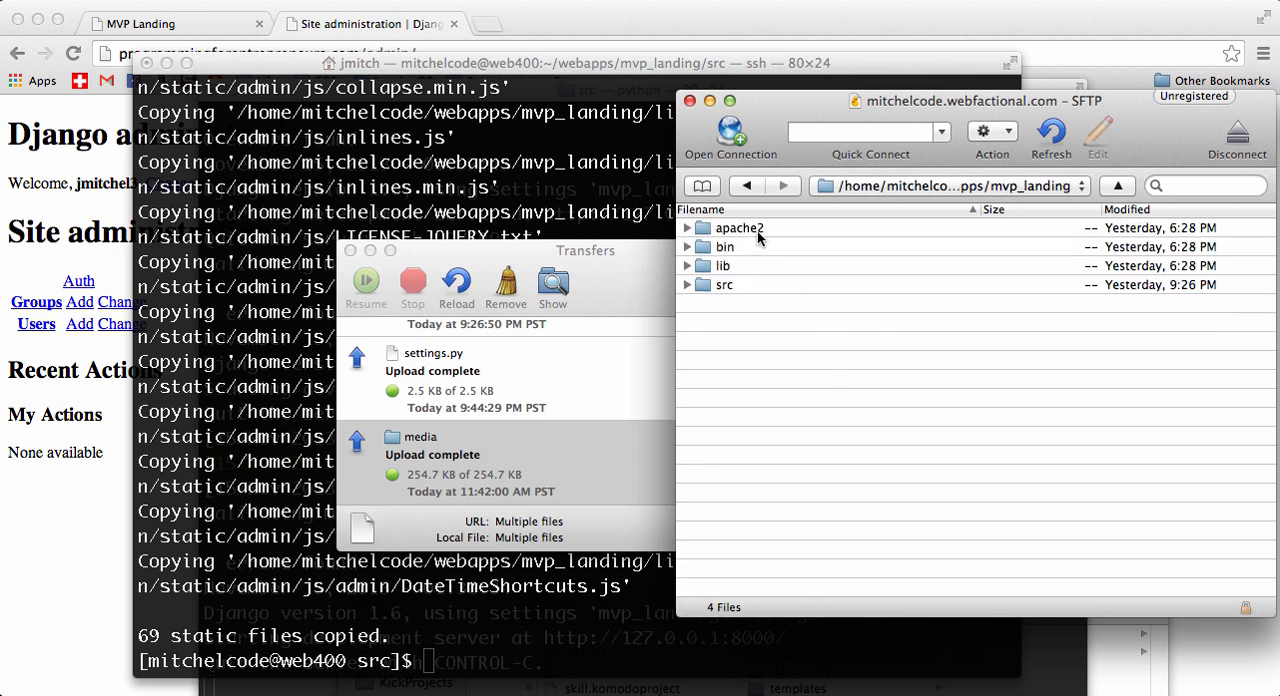
double_click(724, 284)
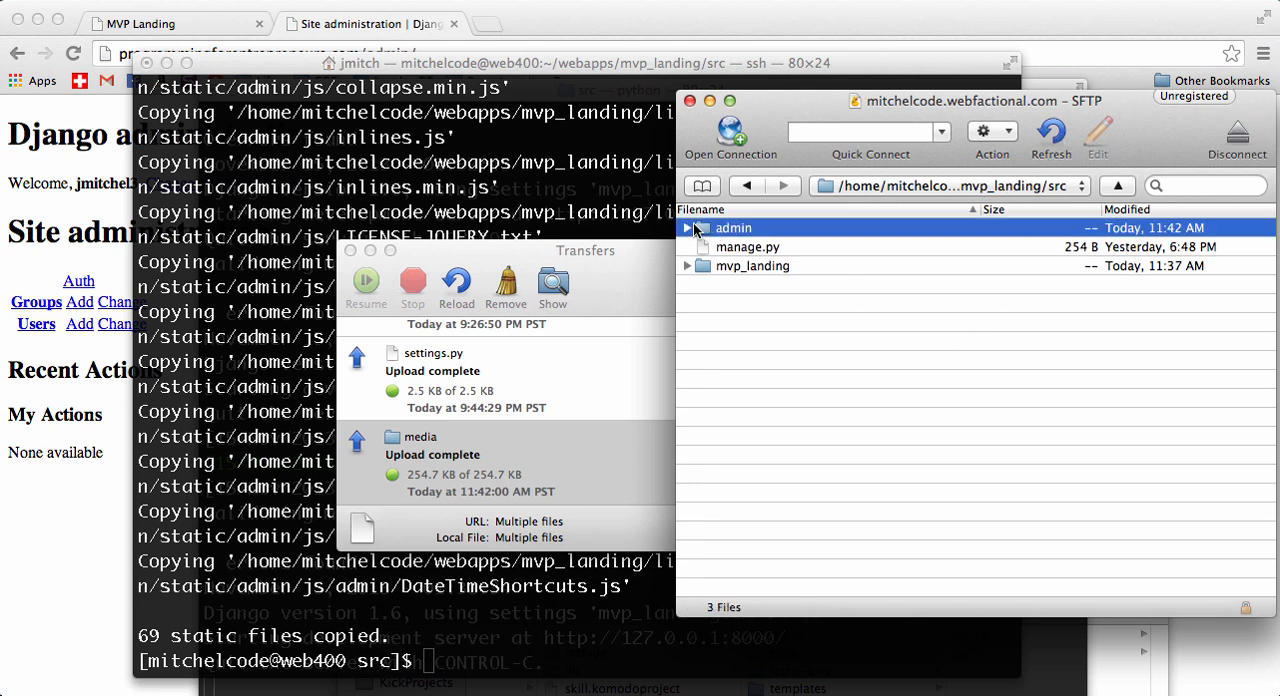
mouse_move(712, 238)
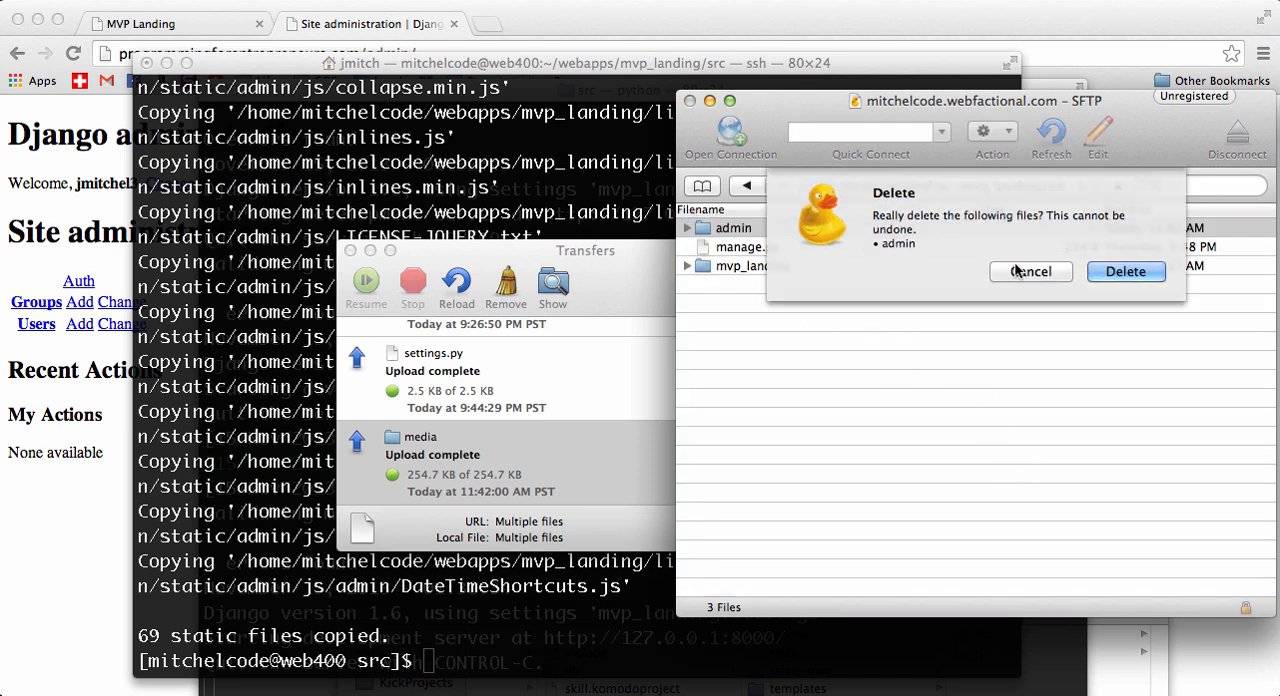
left_click(1126, 272)
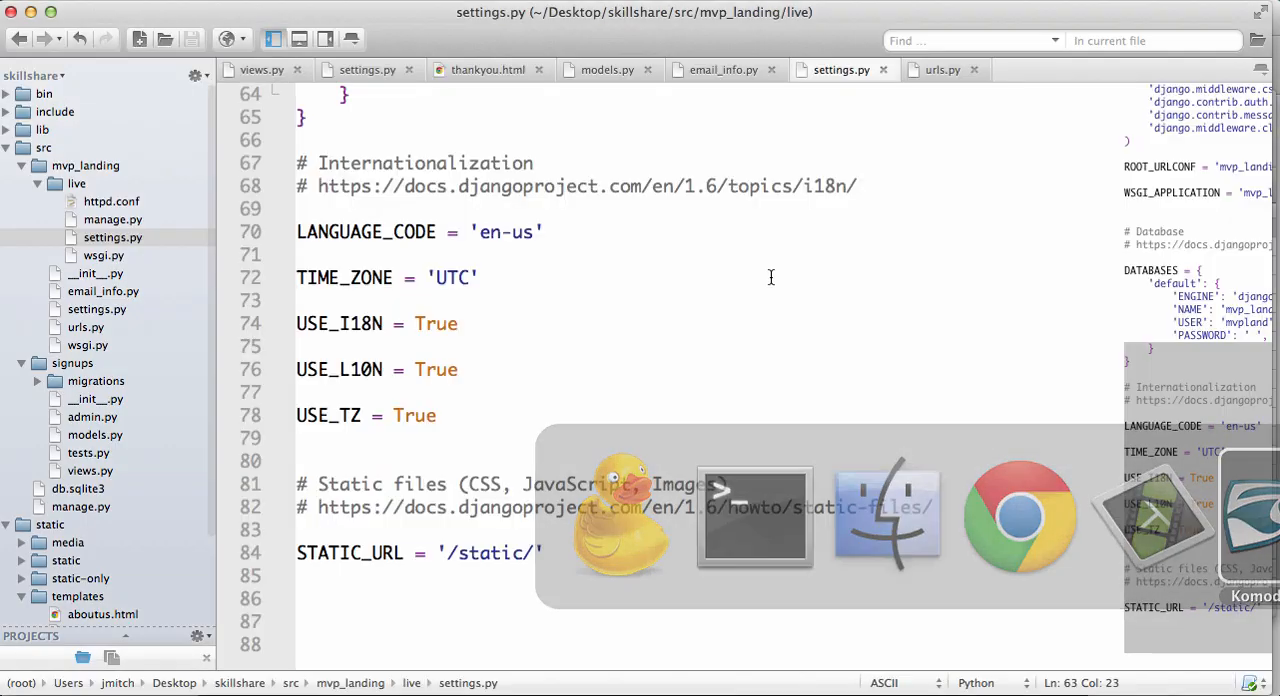
Step: Move the TEMPLATE_DIRS block in settings.py below the if DEBUG static and media settings
scroll("up", 3)
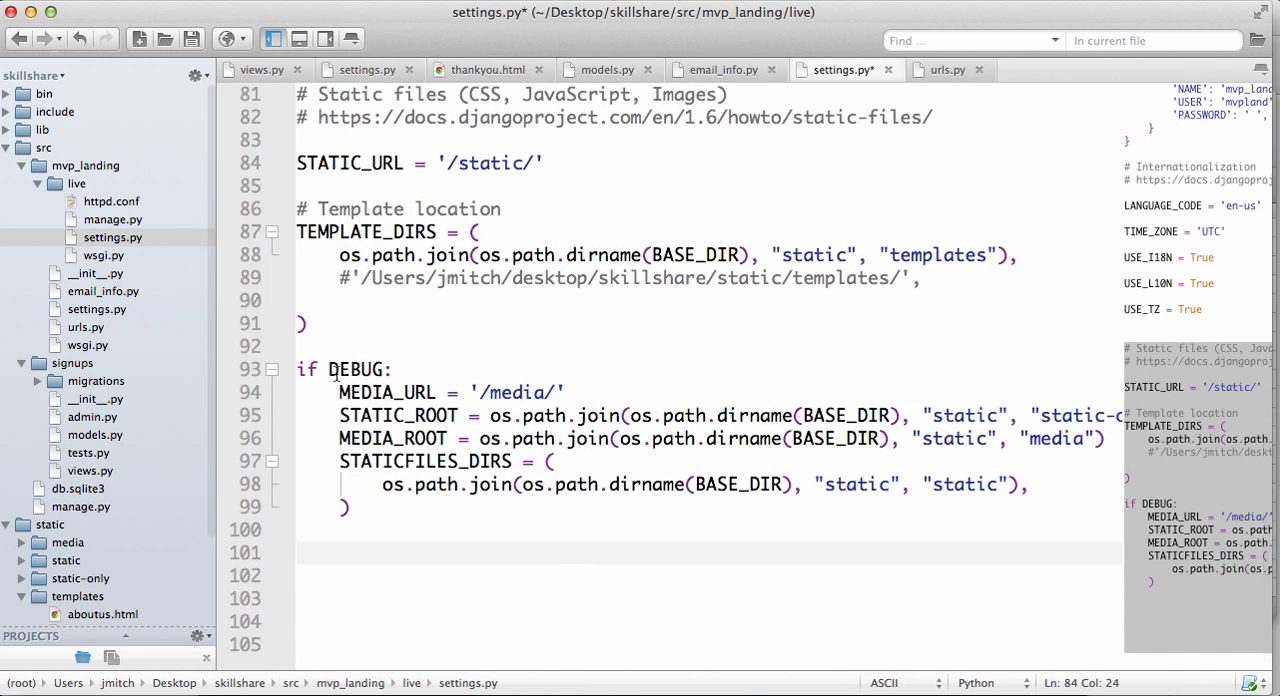
type("not")
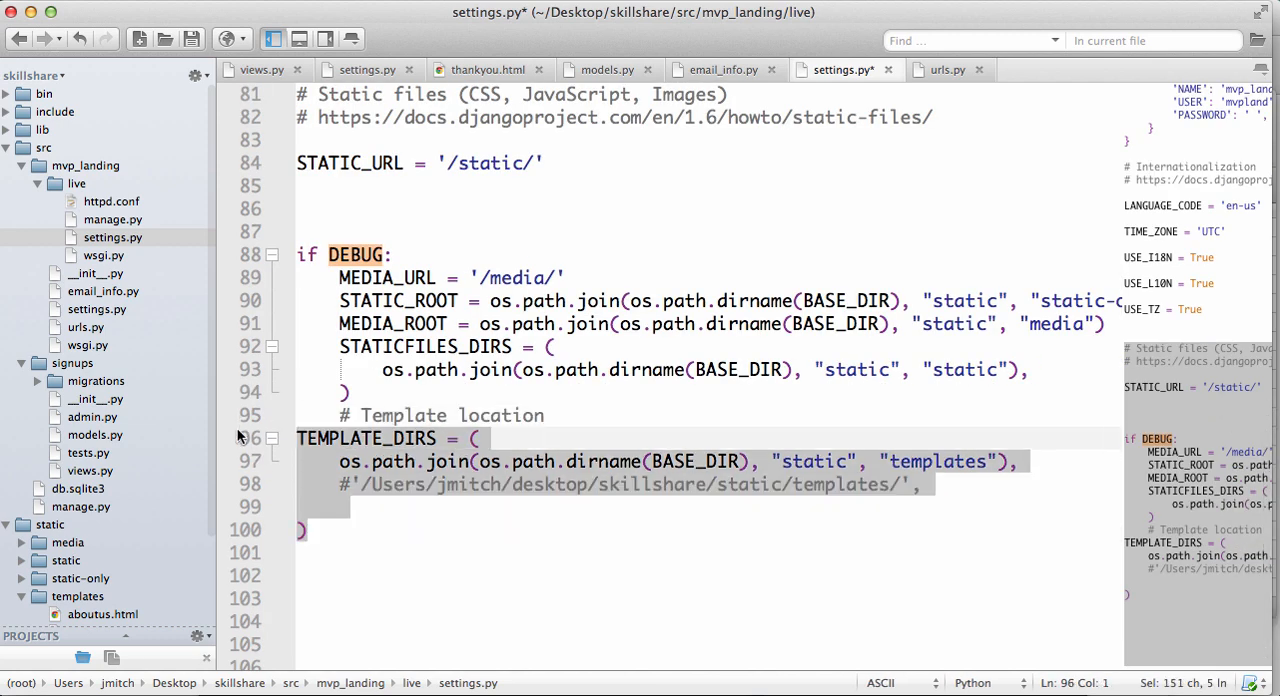
scroll("up", 3)
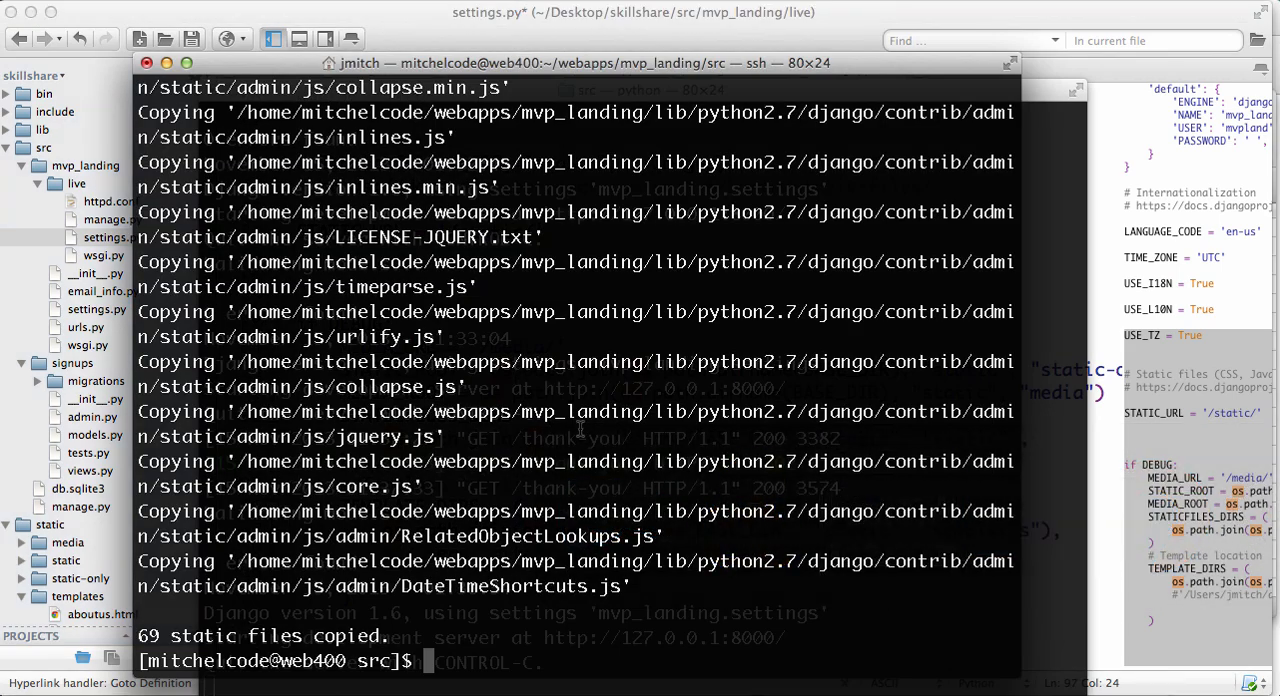
Step: Change into the server's mvp_static directory and print its path /home/mitchelcode/webapps/mvp_static
type("cd .")
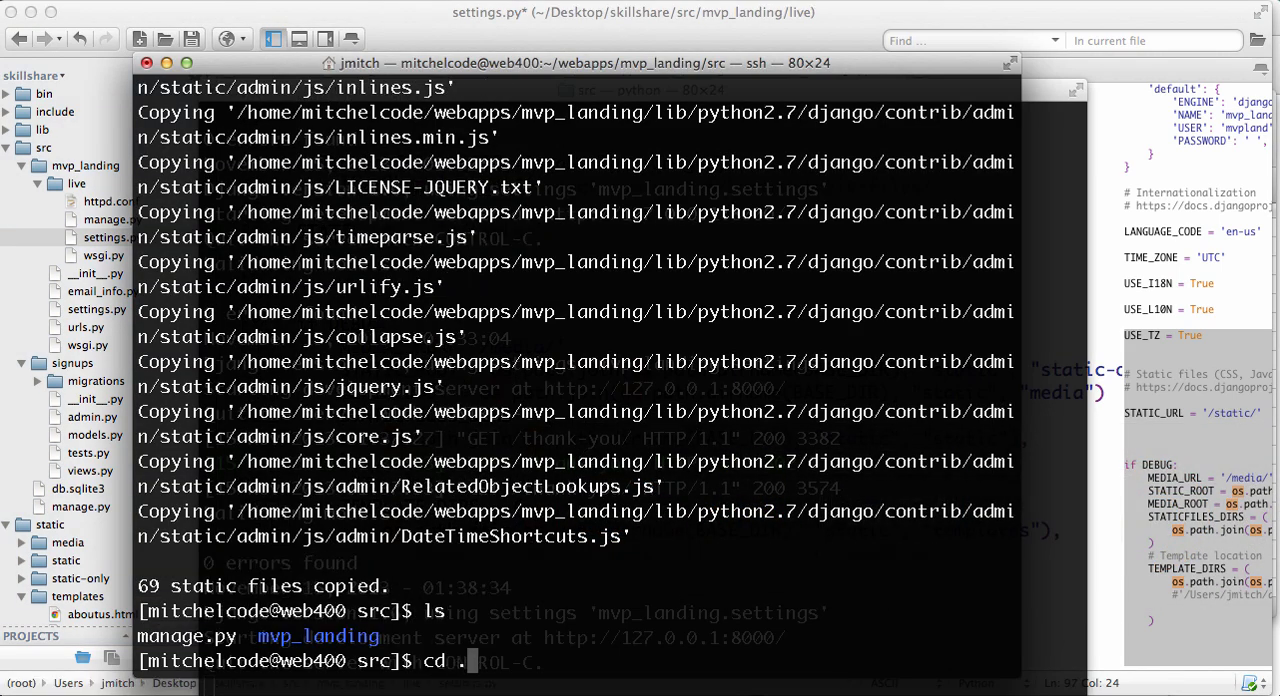
key("Return")
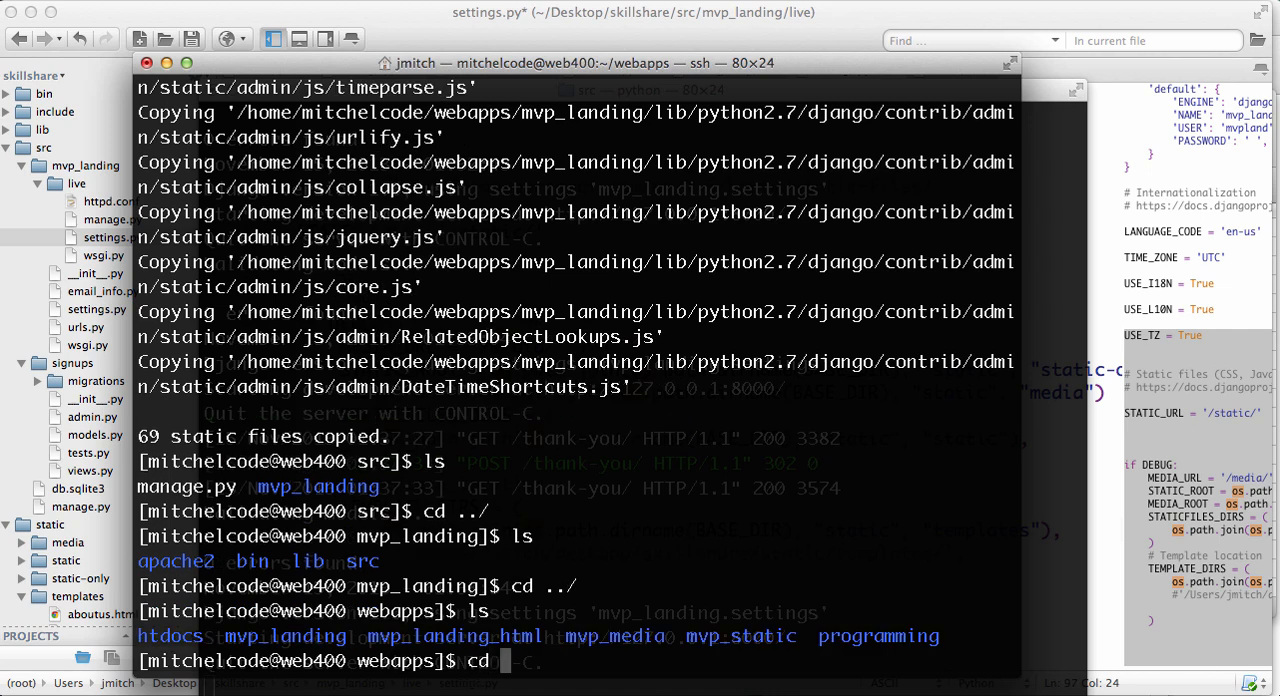
type("mvp_stati")
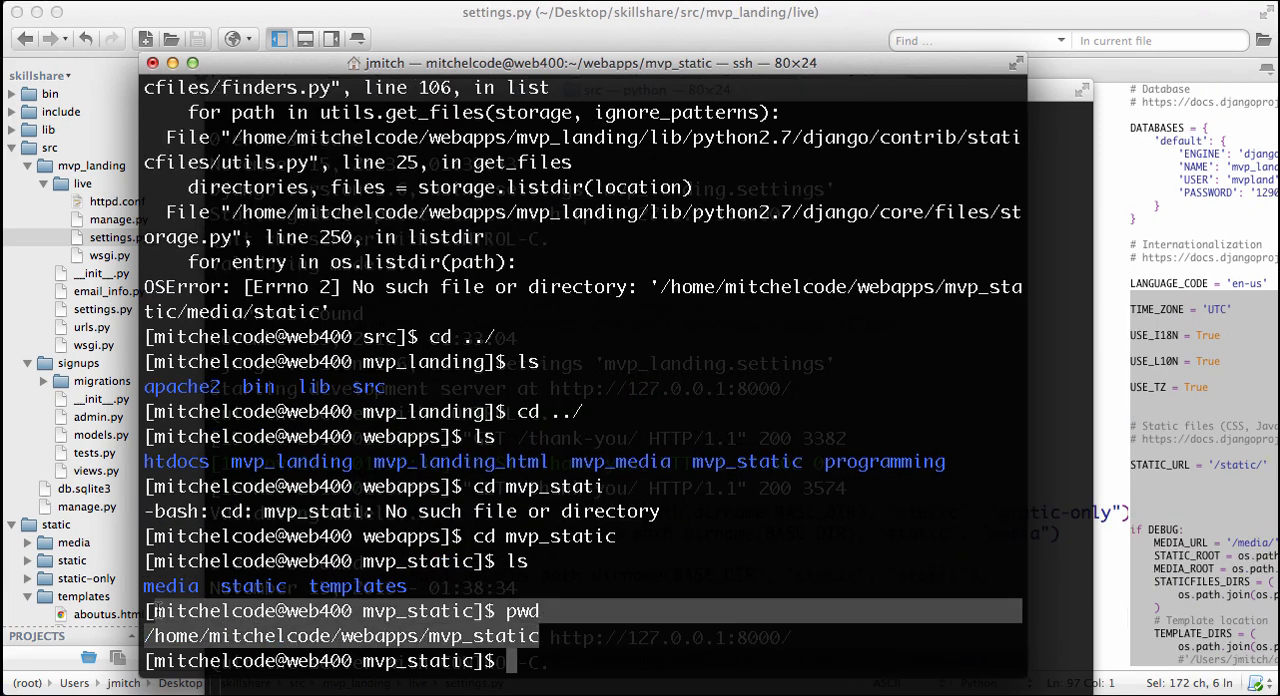
mouse_move(828, 516)
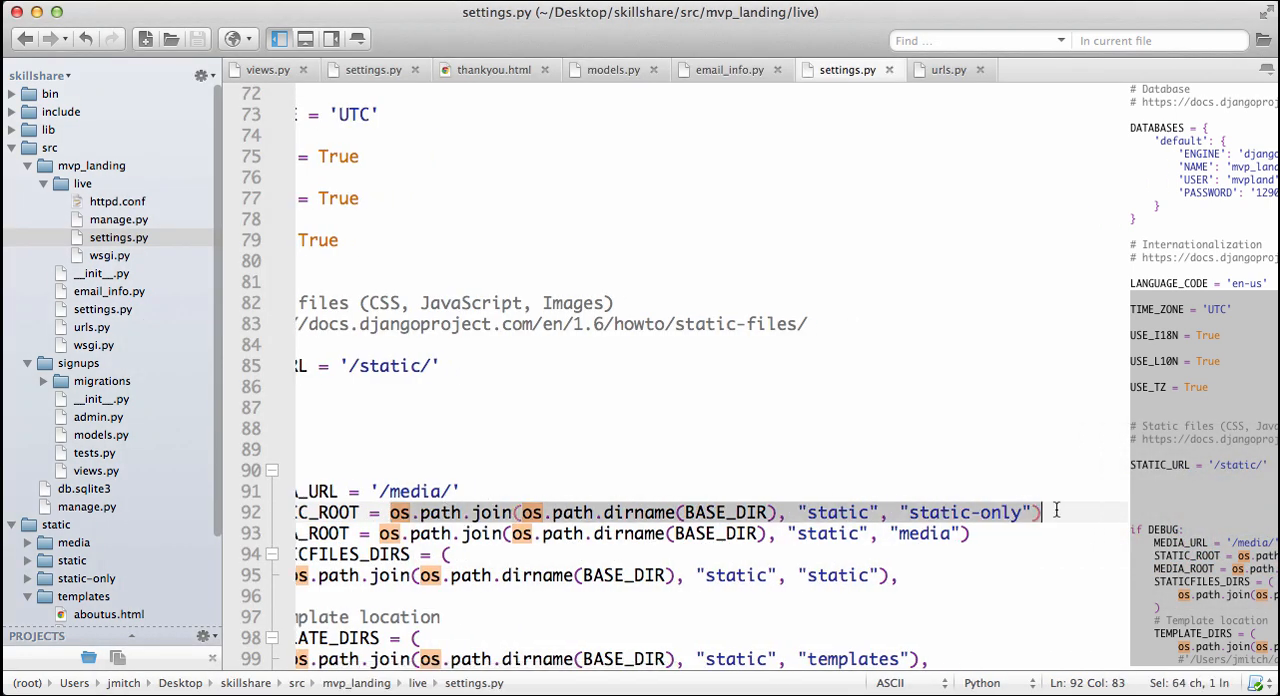
Step: Set STATIC_ROOT, MEDIA_ROOT and STATICFILES_DIRS to '/home/mitchelcode/webapps/mvp_static/' and its media/ and static/ subfolders
type("'/home/mitchelcode/webapps/mvp_static'")
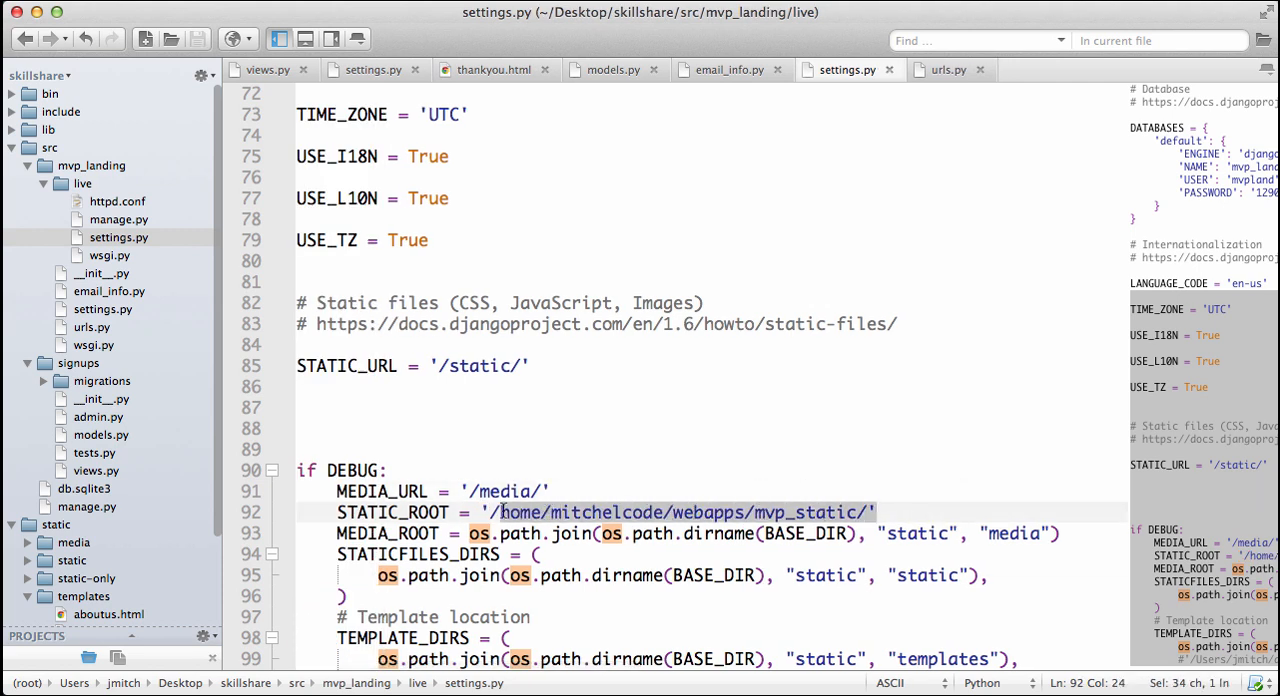
left_click(836, 532)
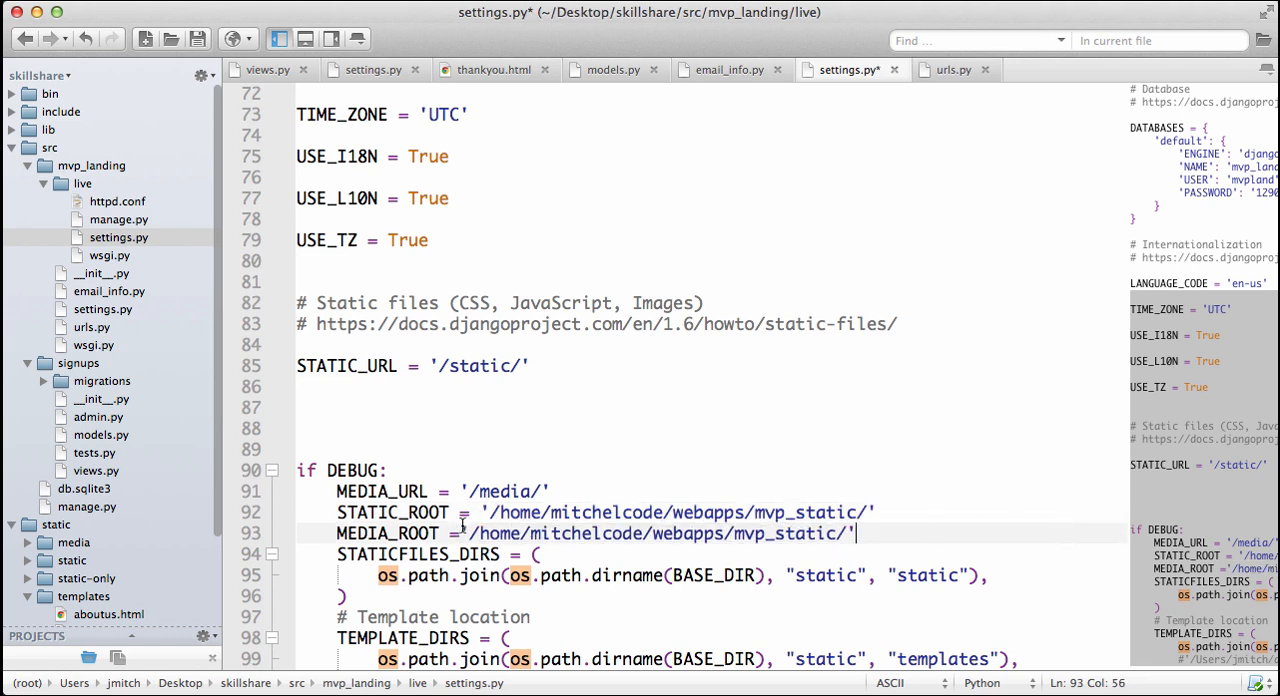
type("m")
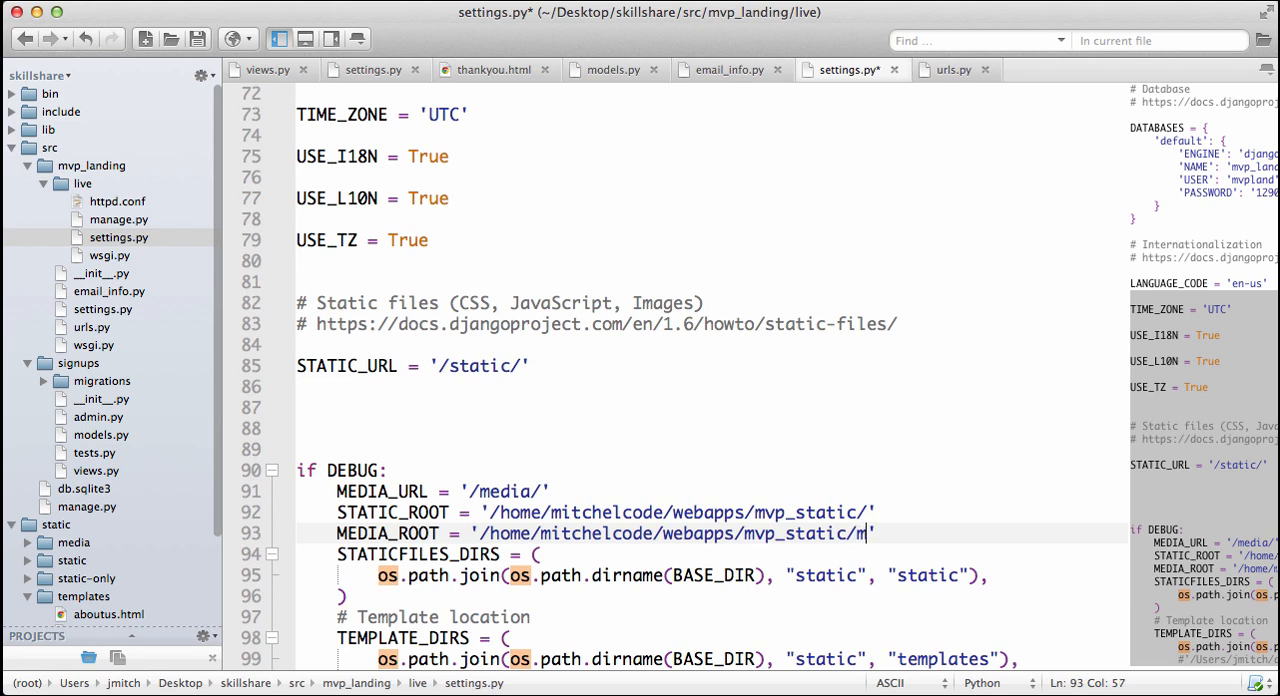
type("edia/'")
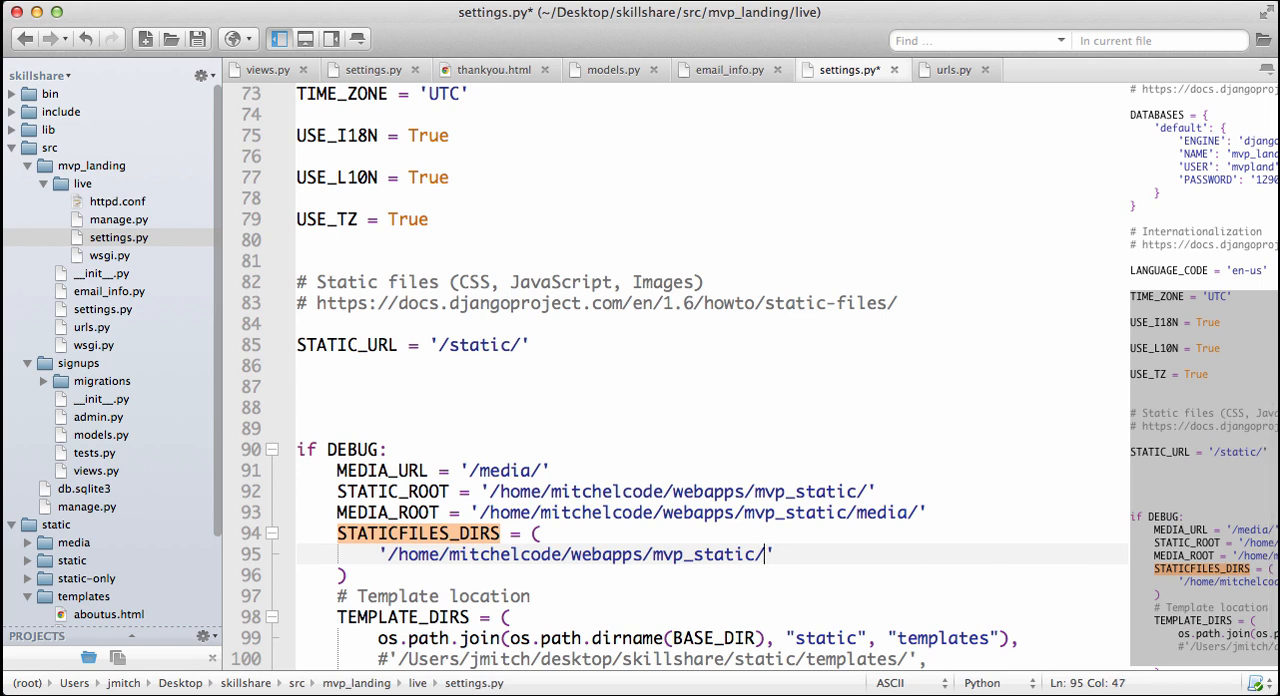
type("static/")
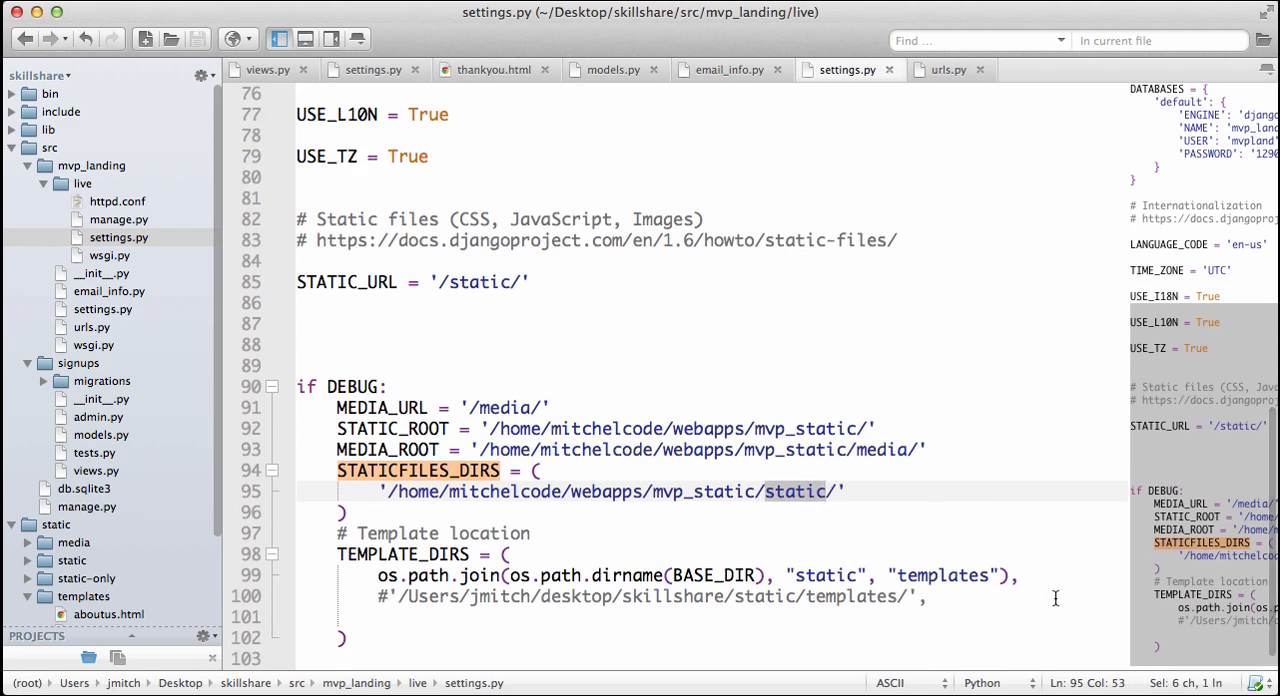
type(",")
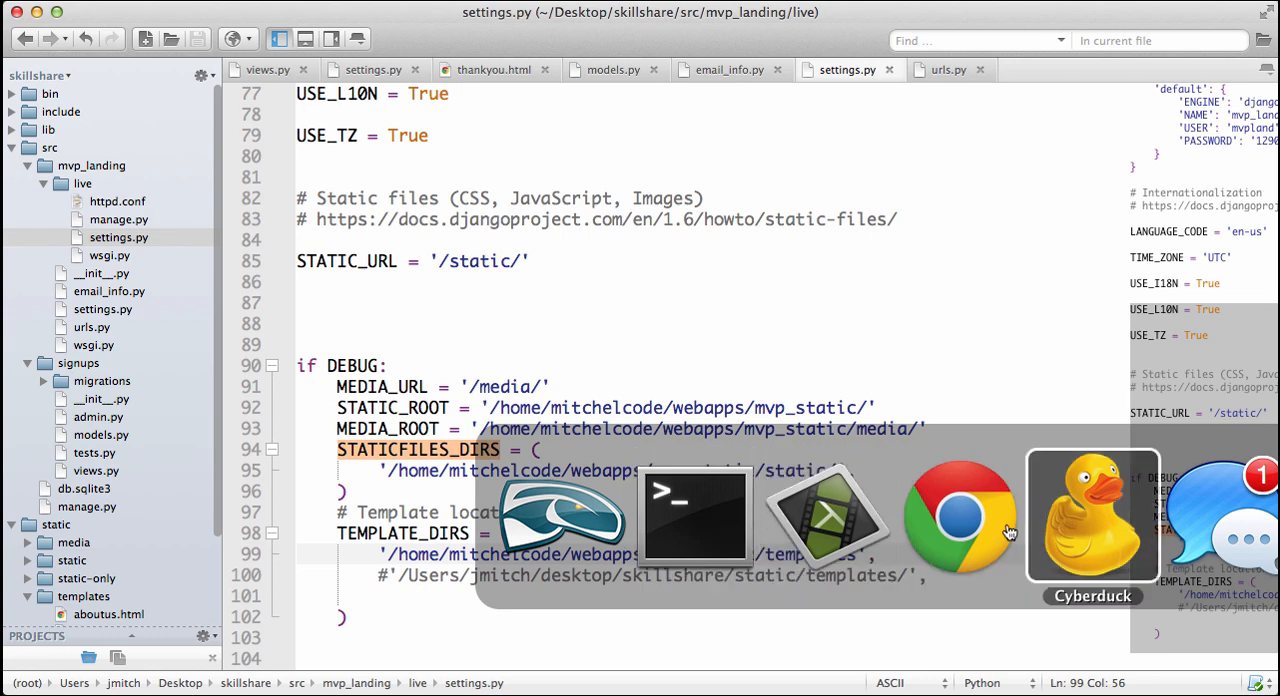
Step: Upload the live settings.py into the server's src/mvp_landing folder via Cyberduck
left_click(1092, 516)
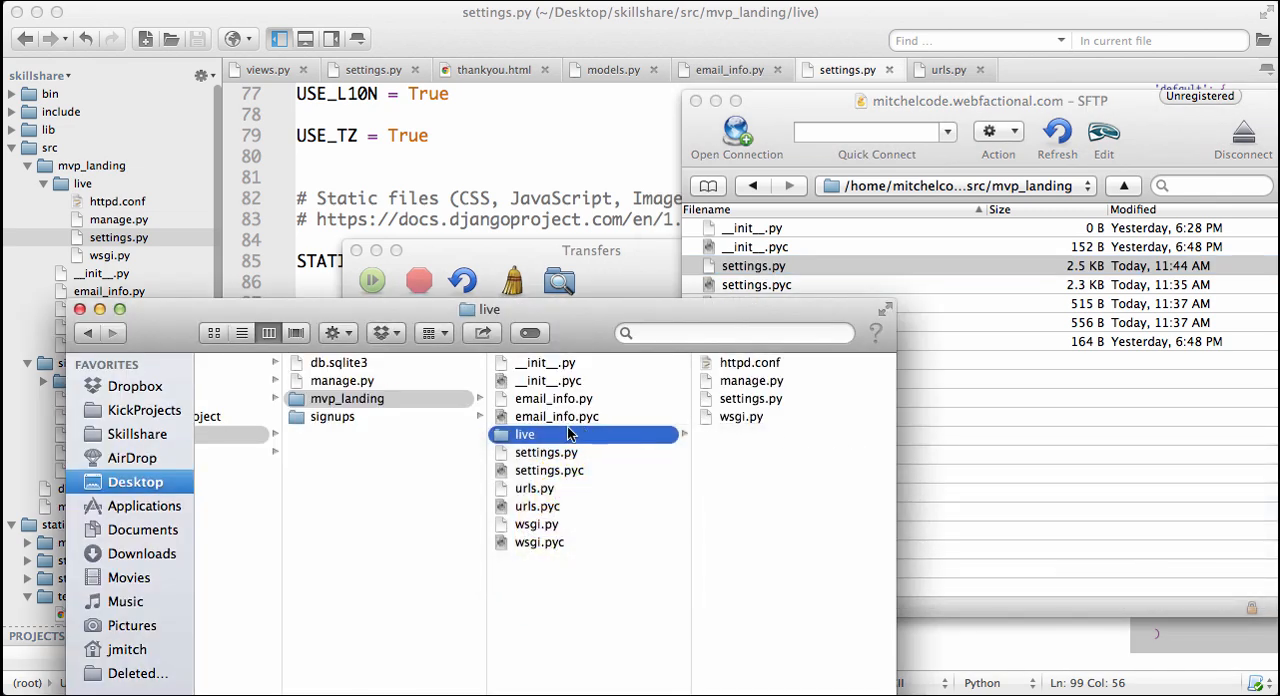
left_click(752, 264)
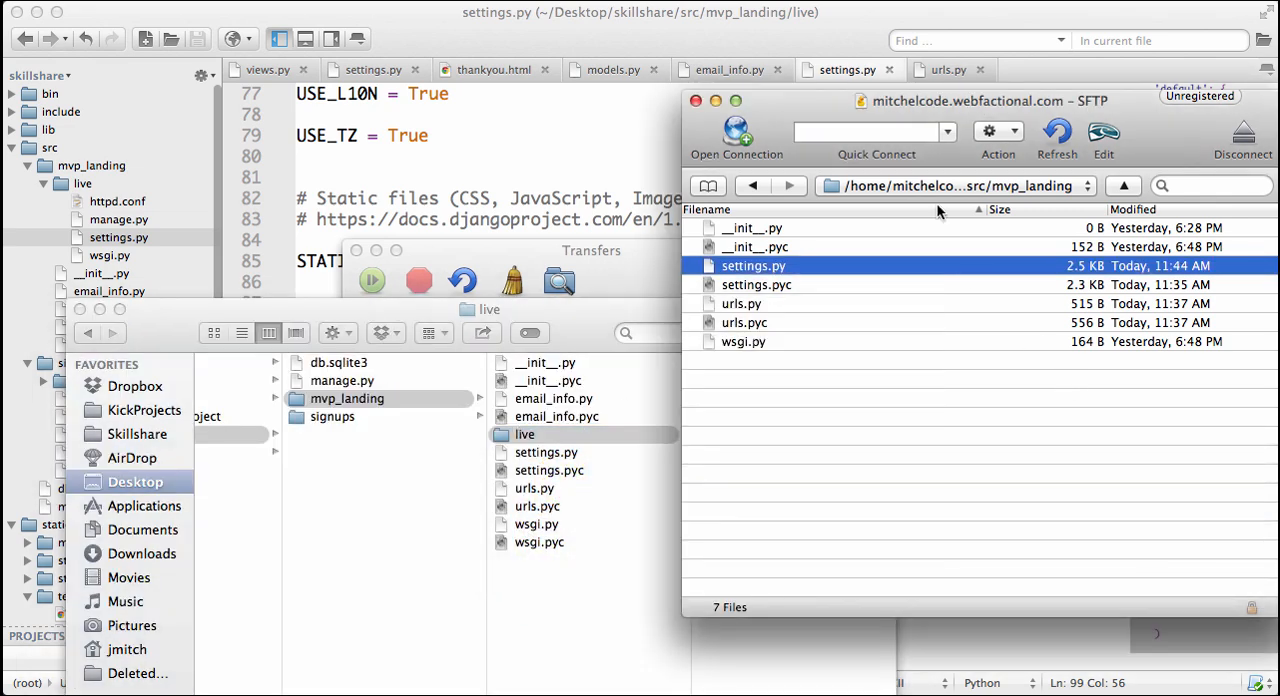
left_click(524, 434)
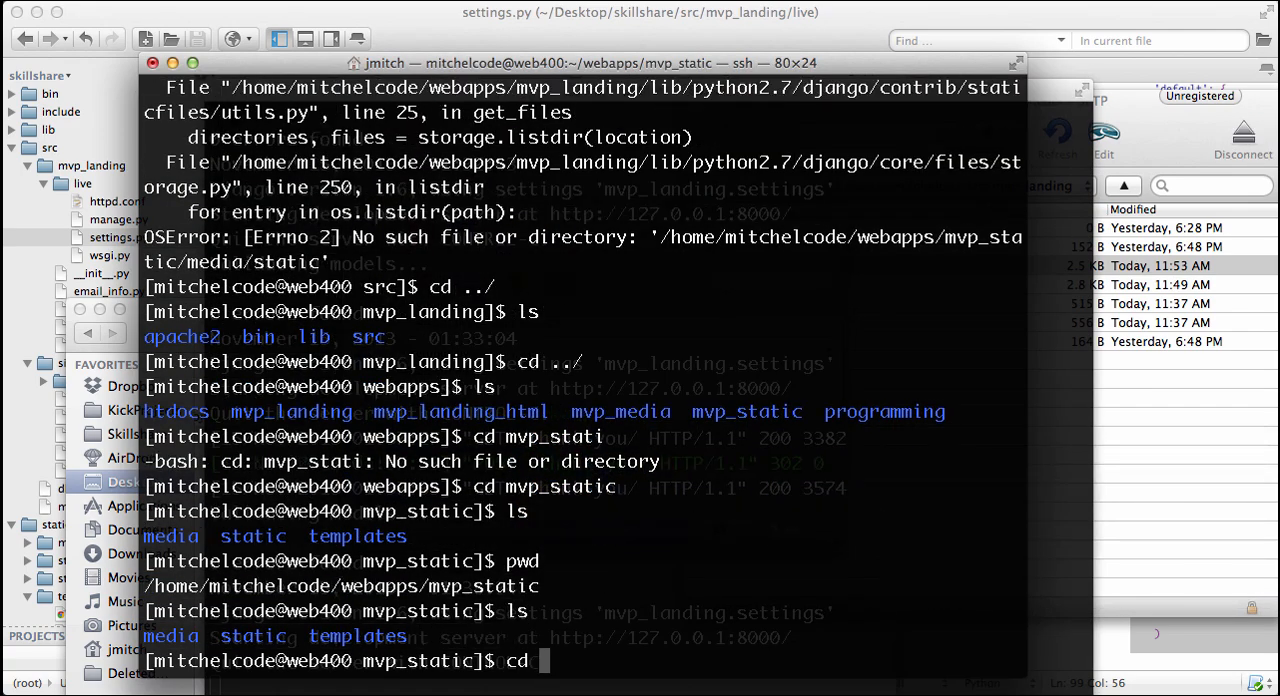
Step: Move into mvp_landing/src and run python2.7 manage.py syncdb on the server
key("Return")
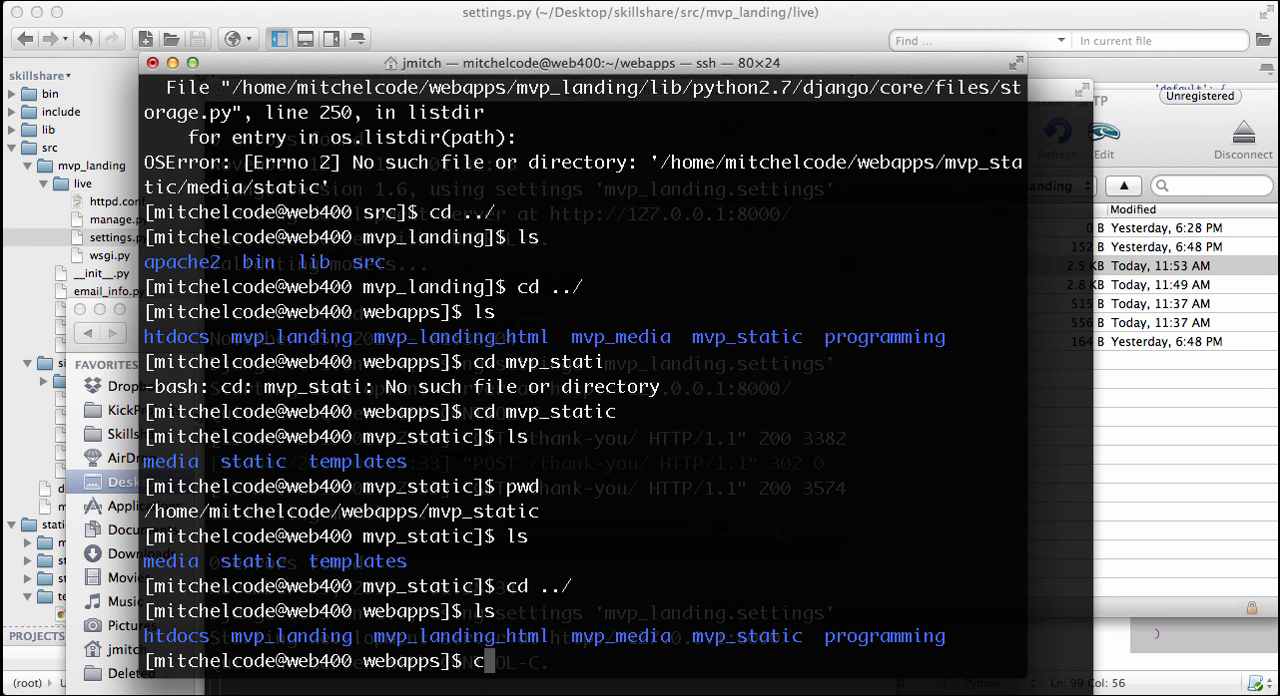
type("cd mvp_landing")
type("cd src")
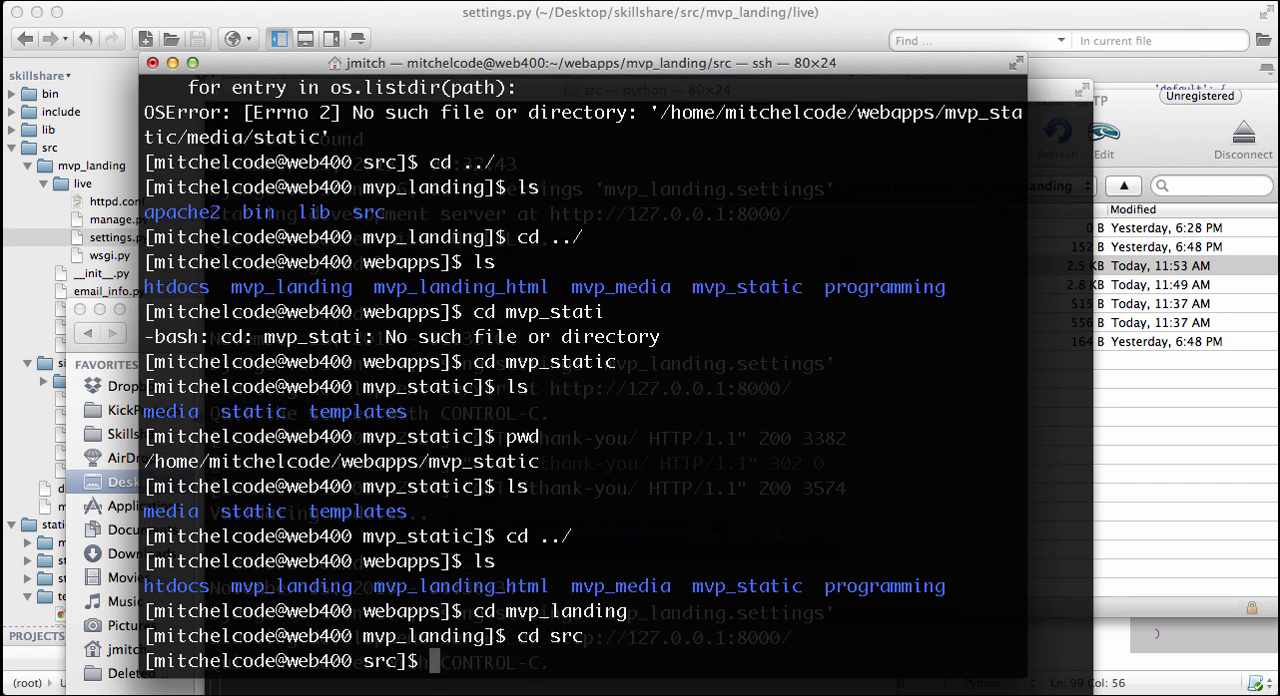
type("python2")
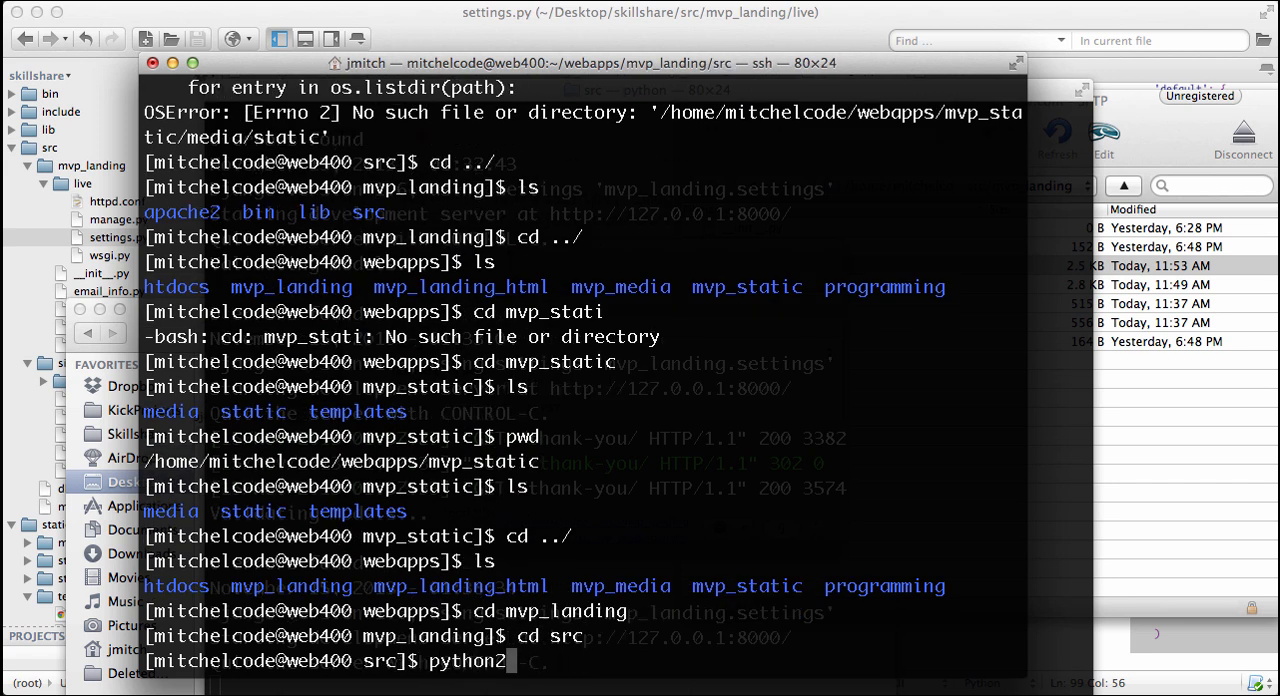
type(".7 manage.py sy")
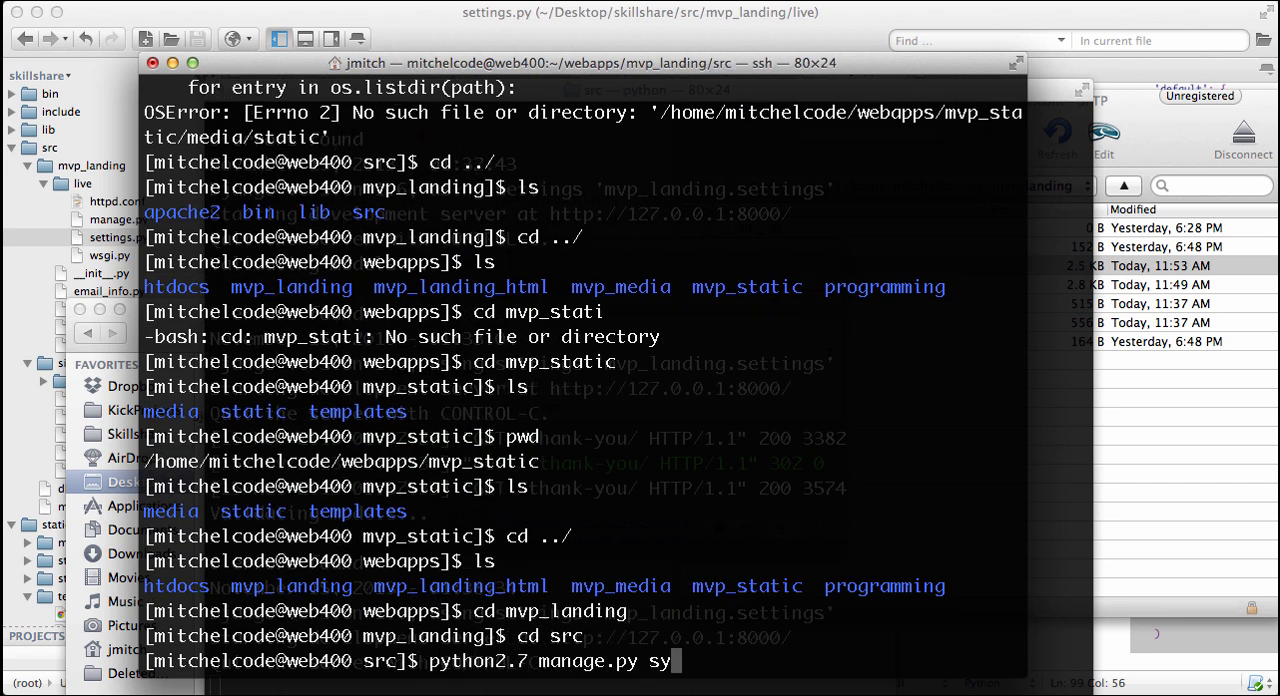
key("Return")
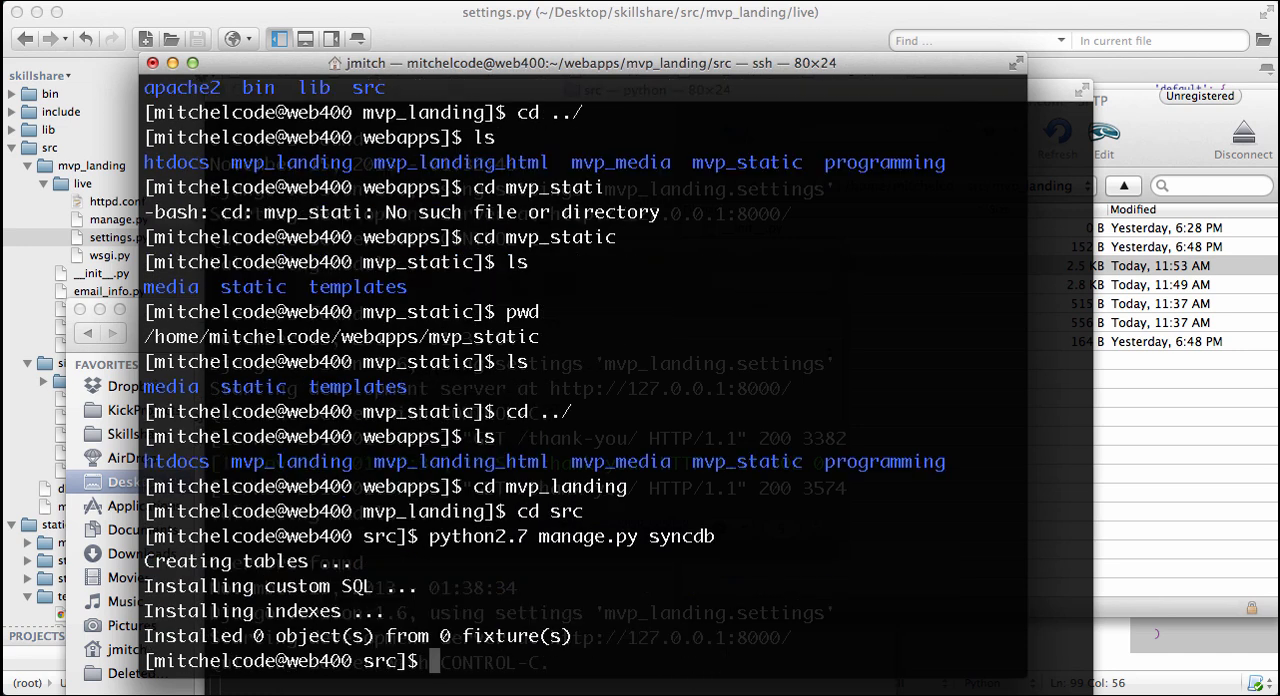
Step: Run python2.7 manage.py collectstatic, finishing with 75 static files copied
type("python2.7")
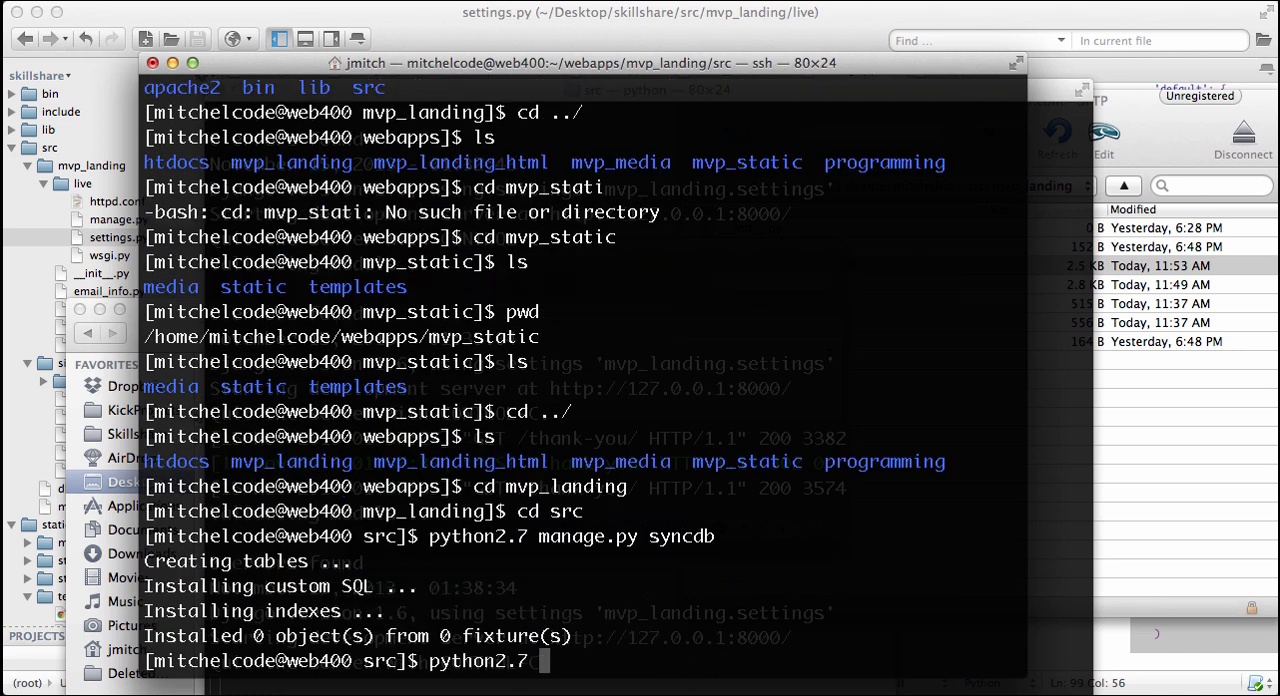
type("manage.py collec")
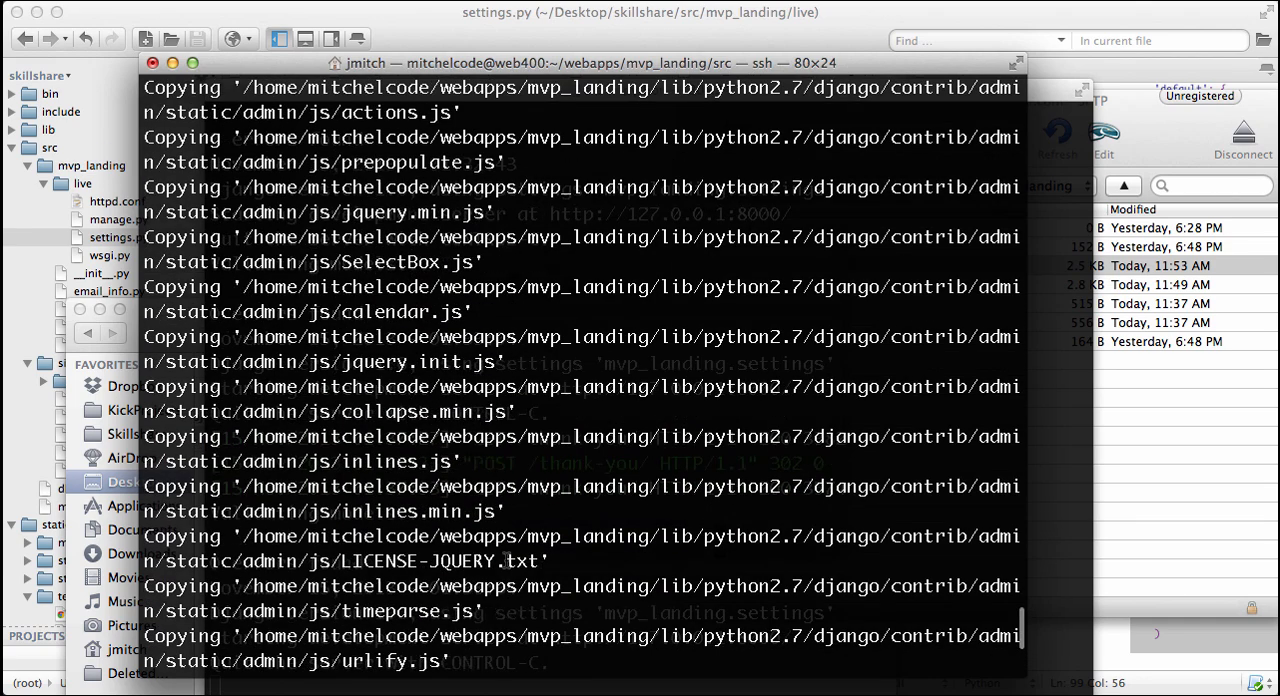
scroll("down", 3)
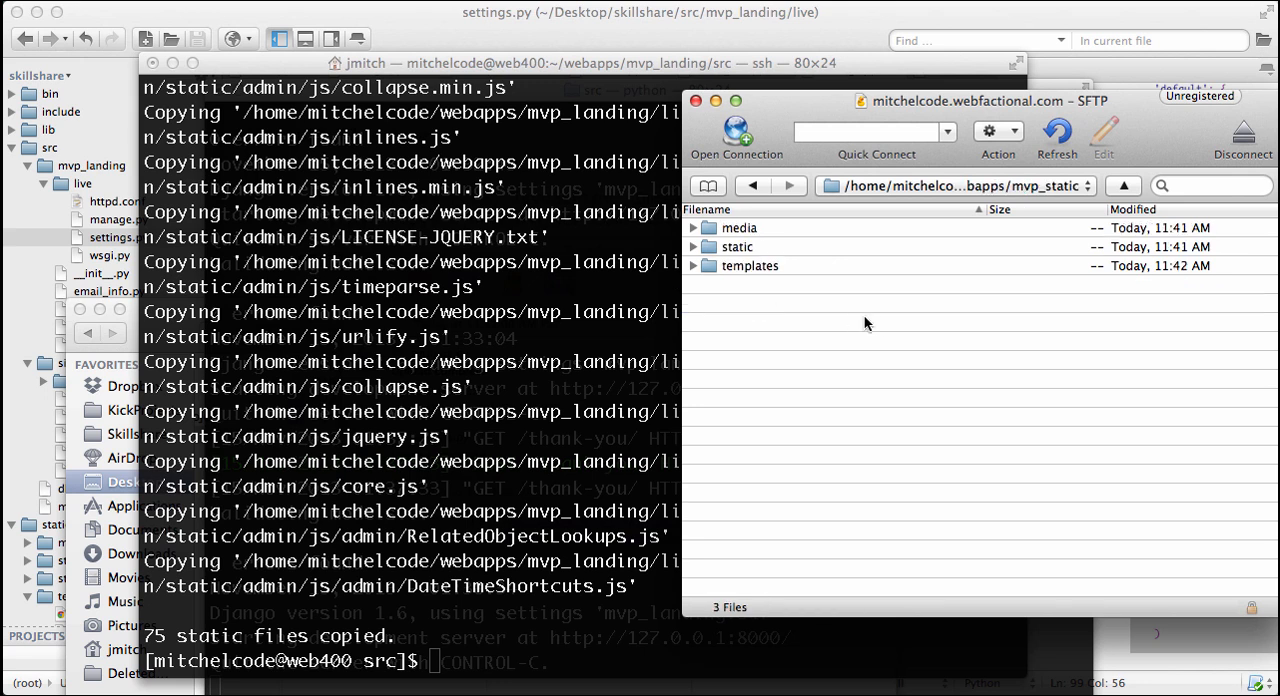
Step: Refresh mvp_static to see the admin, css and js folders and expand js to list its files
left_click(1056, 138)
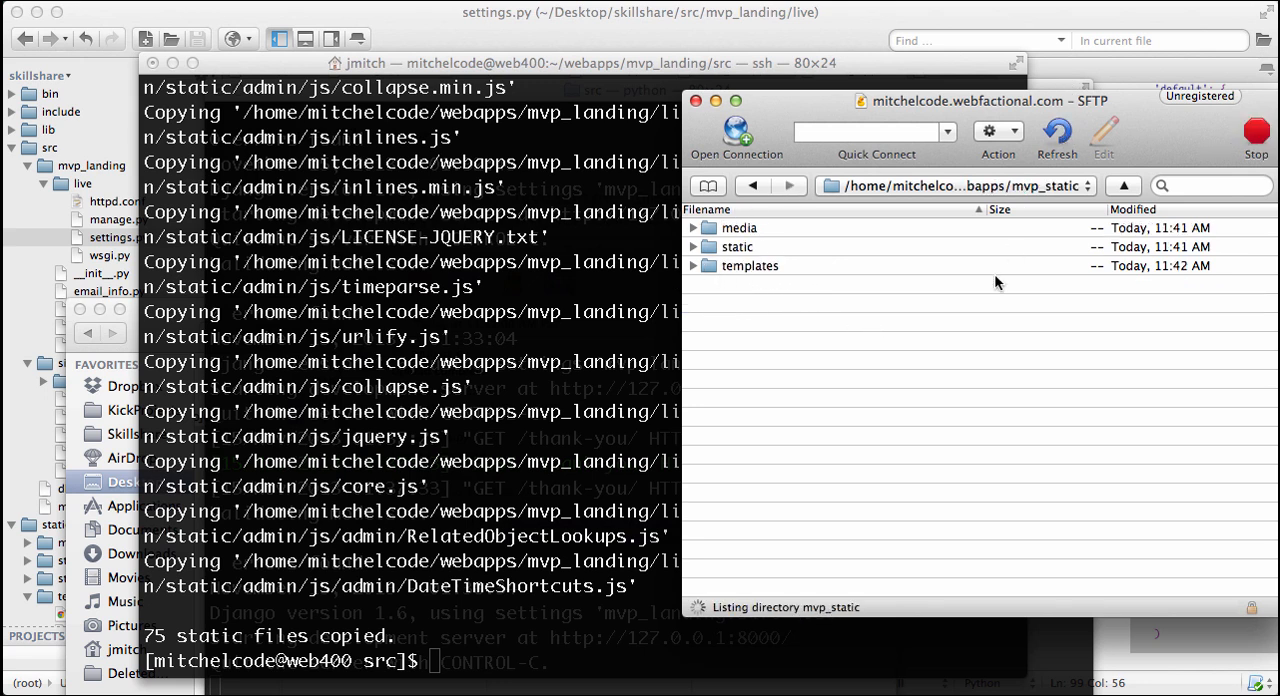
left_click(1056, 136)
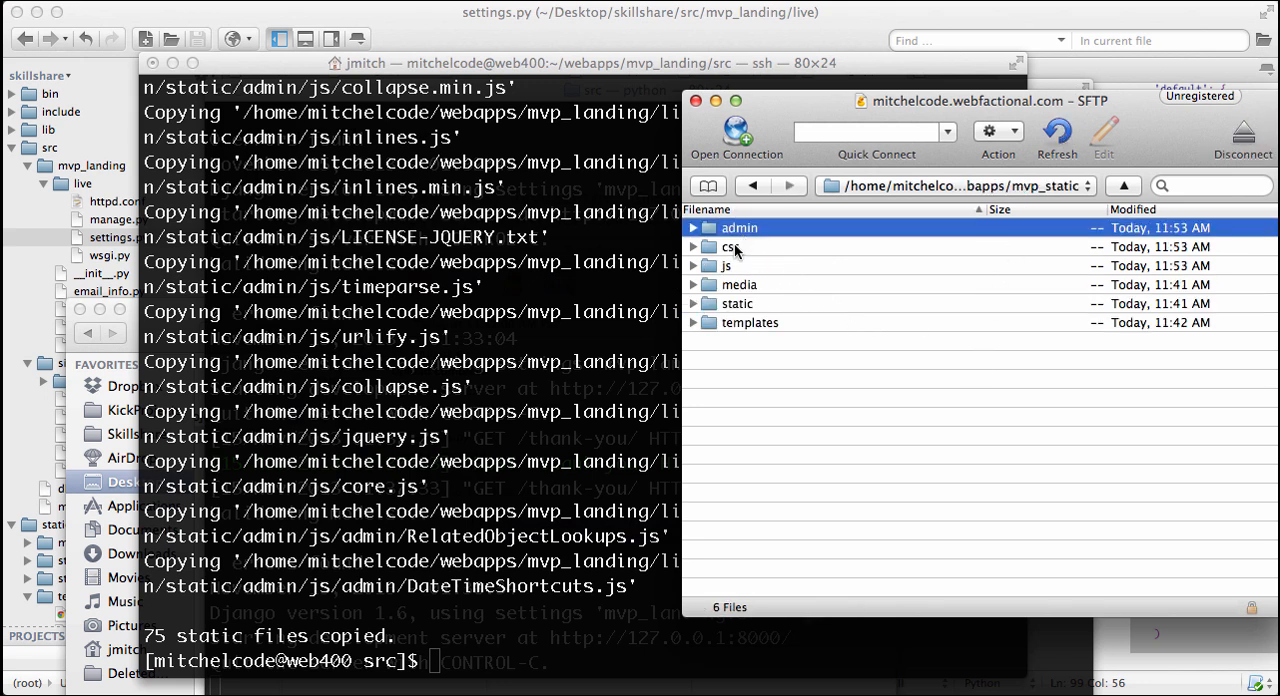
left_click(726, 264)
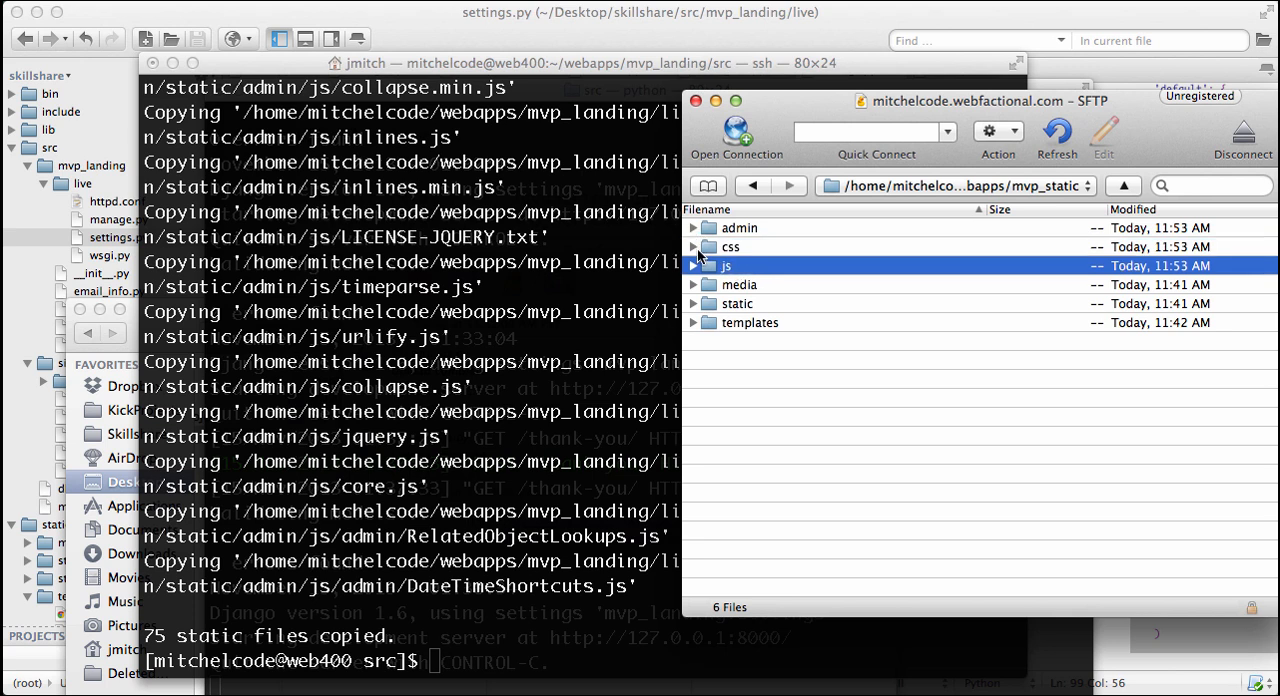
left_click(694, 264)
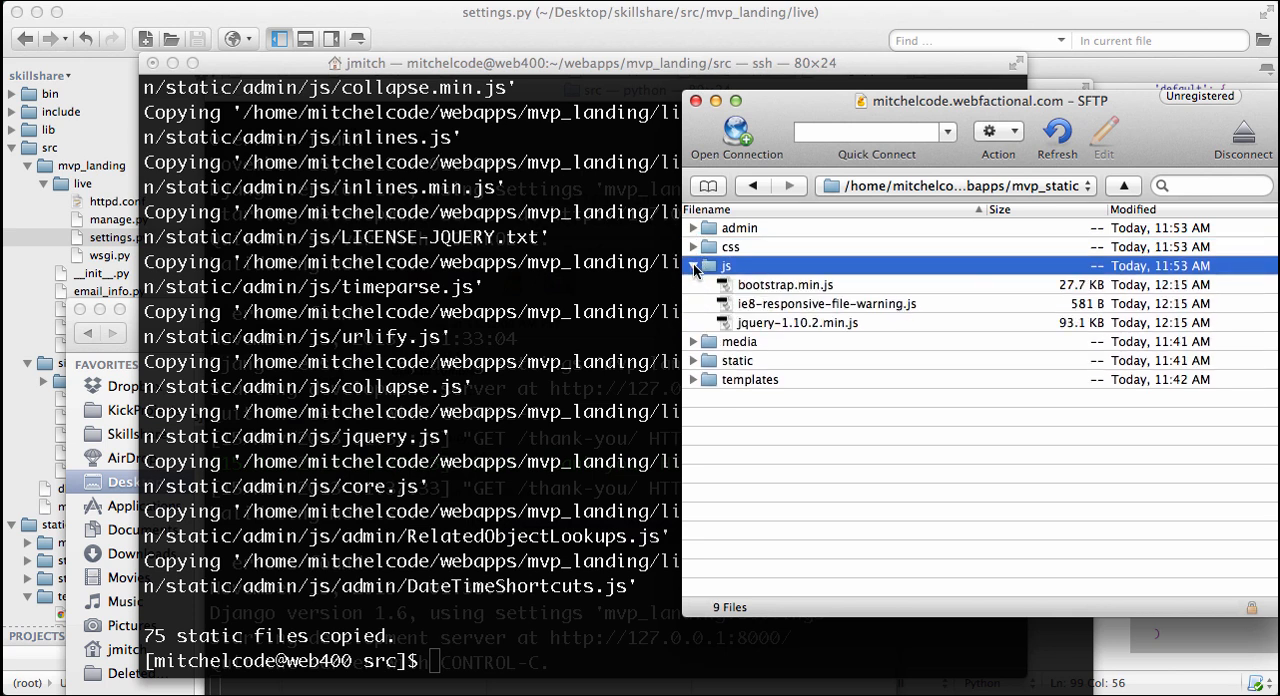
left_click(692, 264)
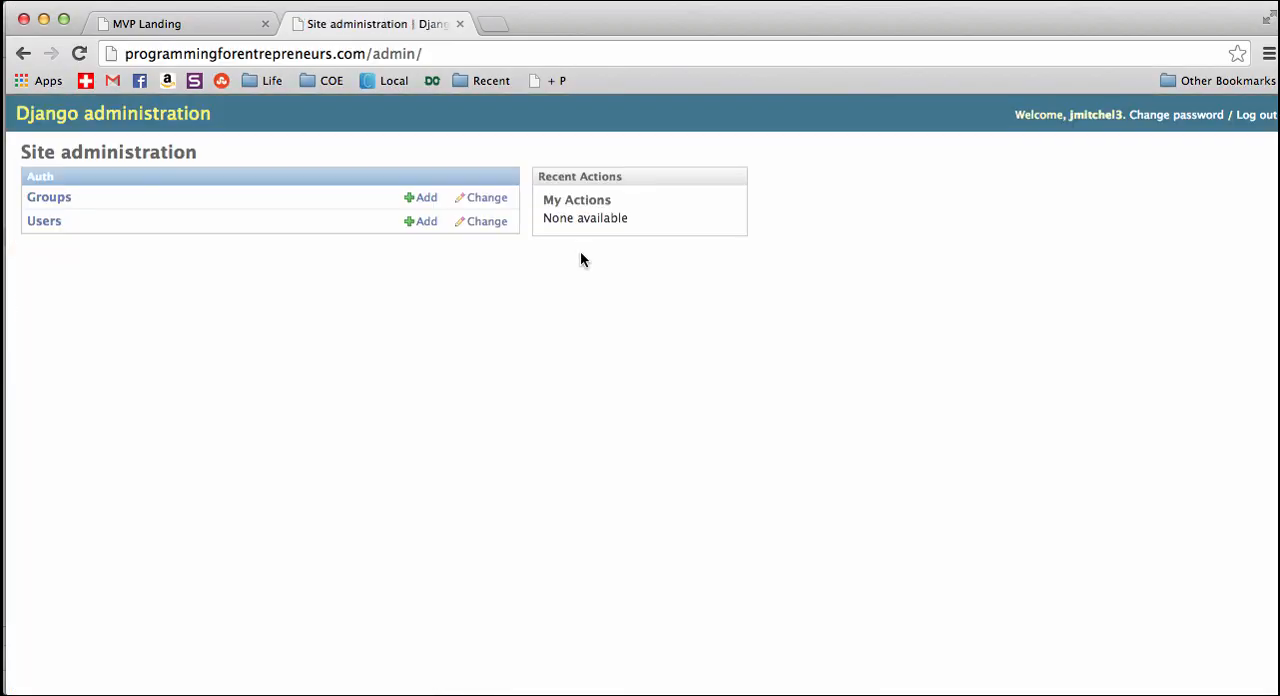
mouse_move(496, 190)
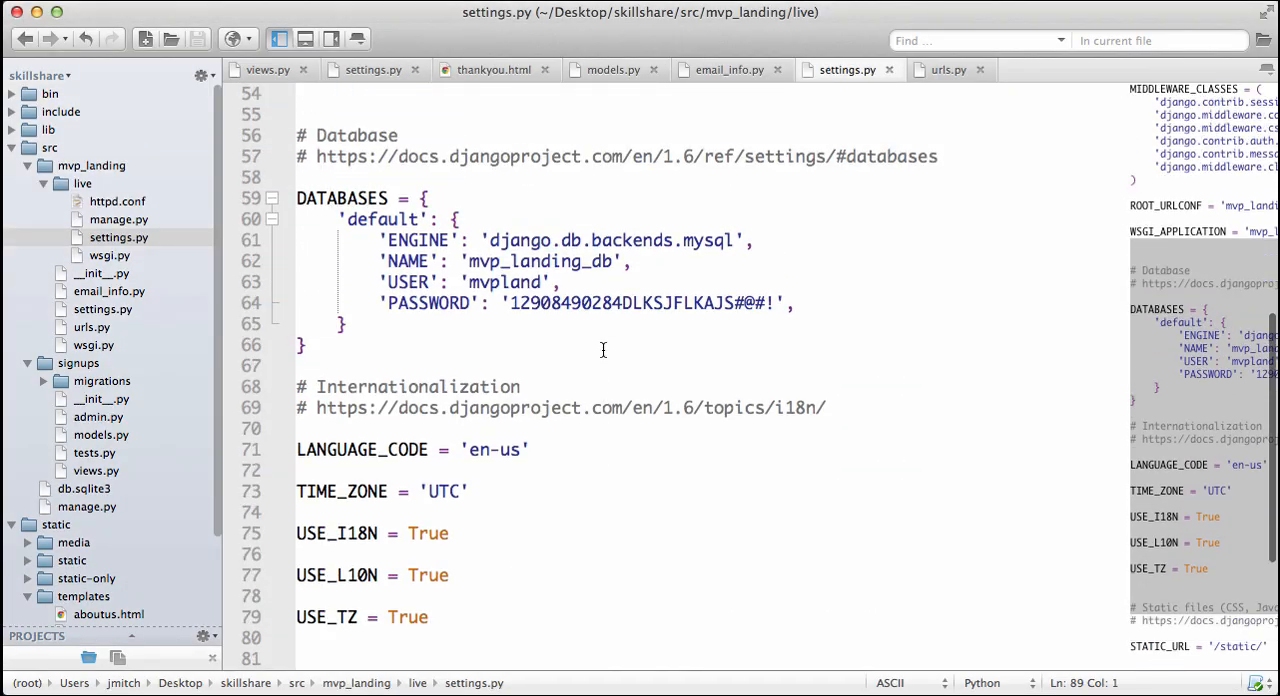
Step: Copy 'south' and 'signups' from the local settings.py into INSTALLED_APPS of the live settings.py
scroll("up", 3)
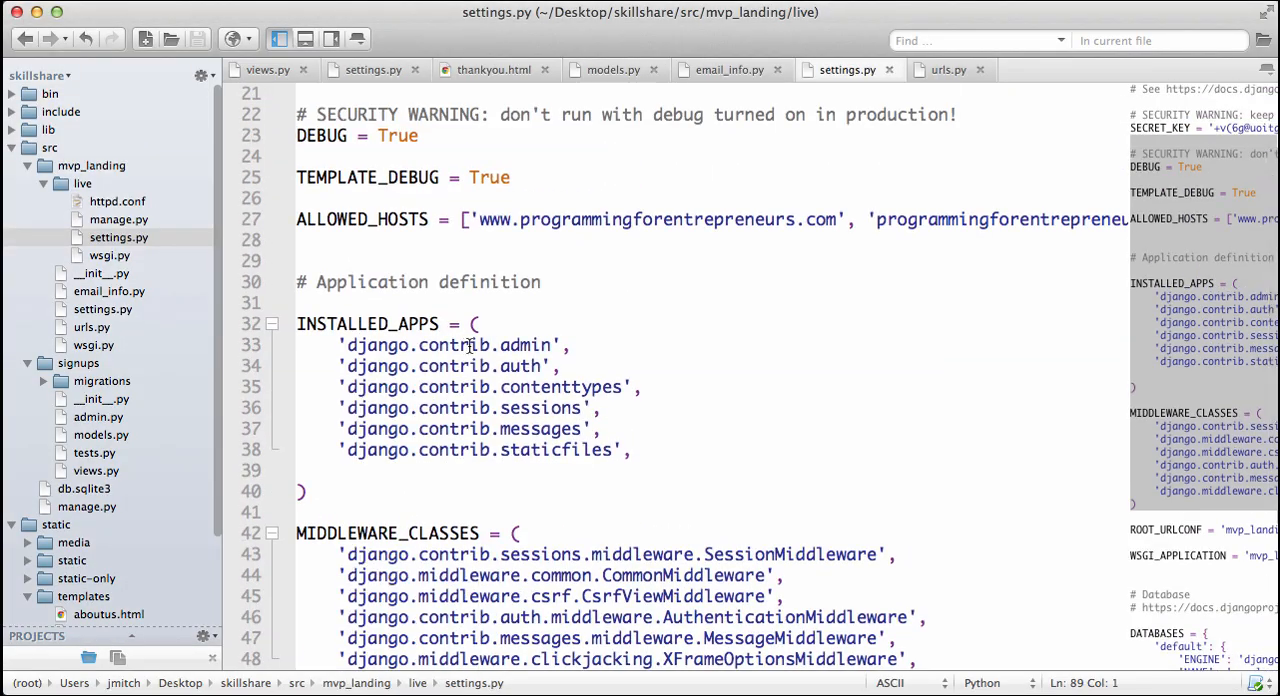
left_click(630, 448)
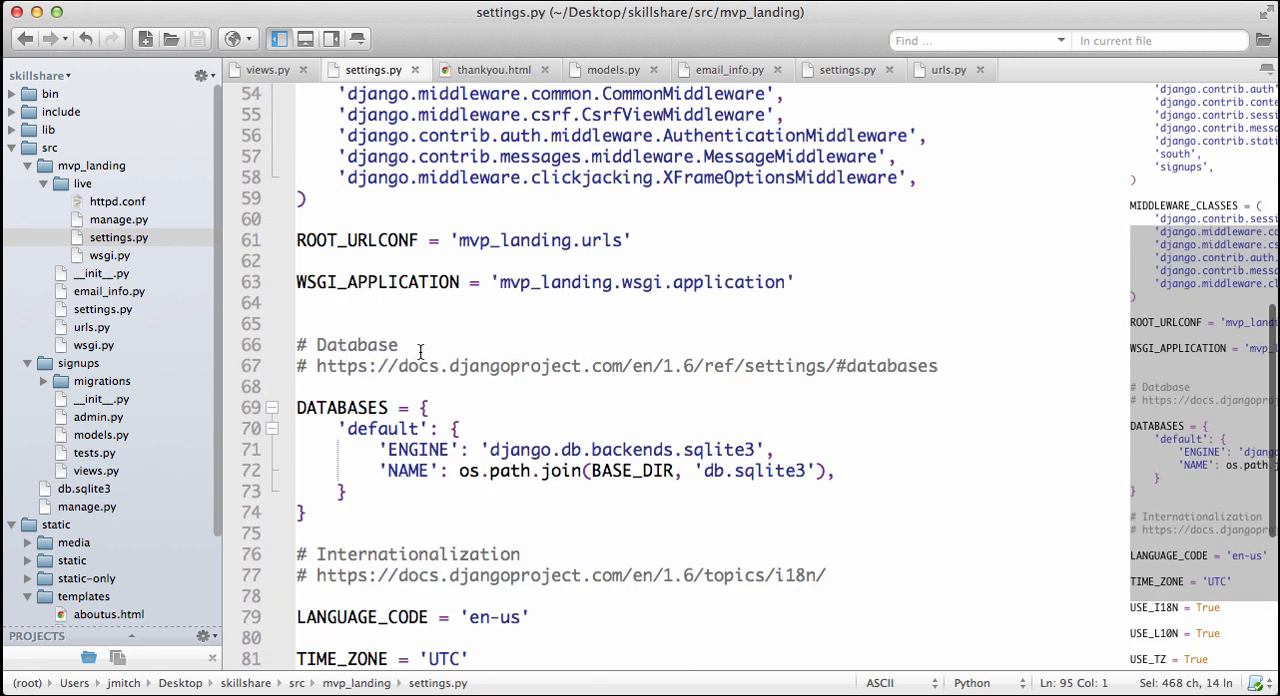
scroll("up", 3)
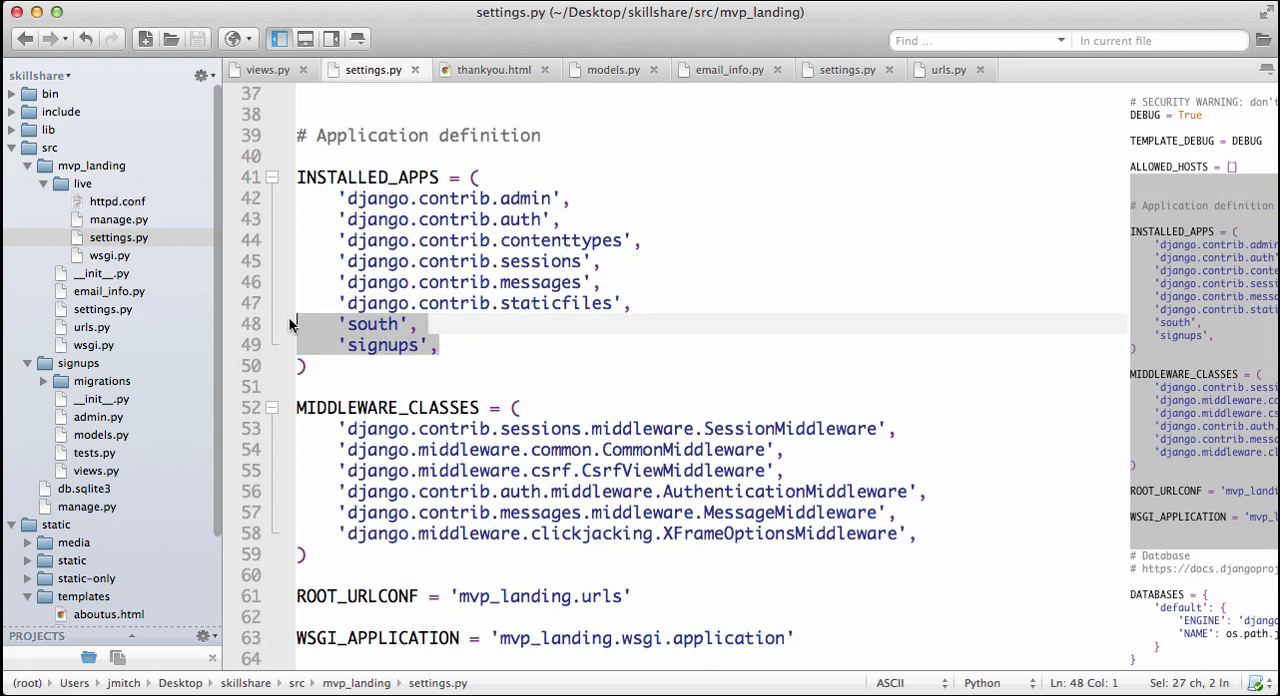
mouse_move(372, 68)
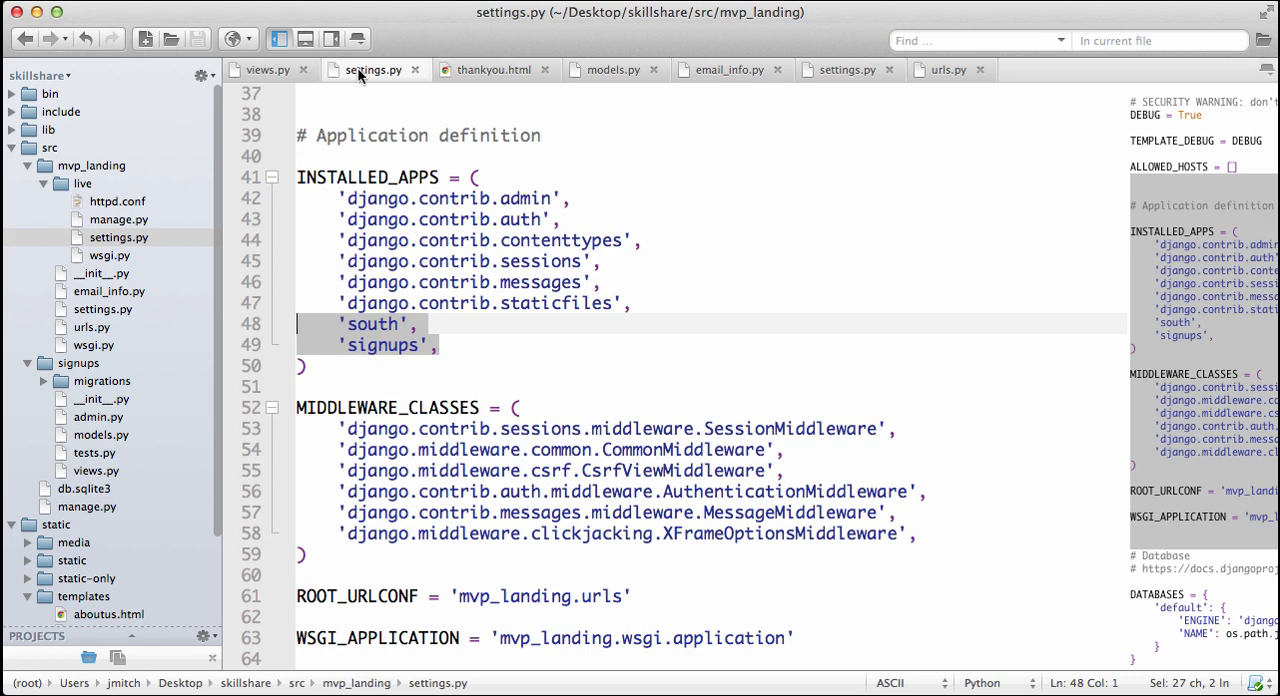
left_click(848, 68)
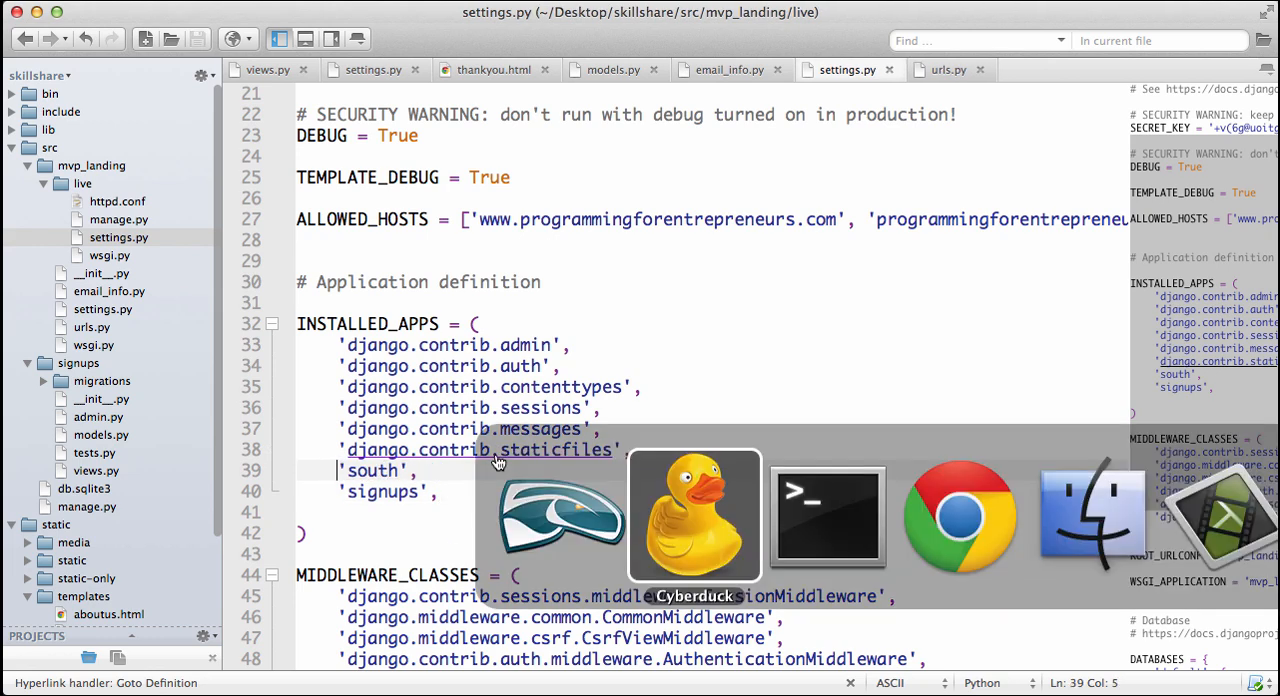
Step: Upload the updated settings.py, overwriting the server copy, and move to the src directory
left_click(694, 516)
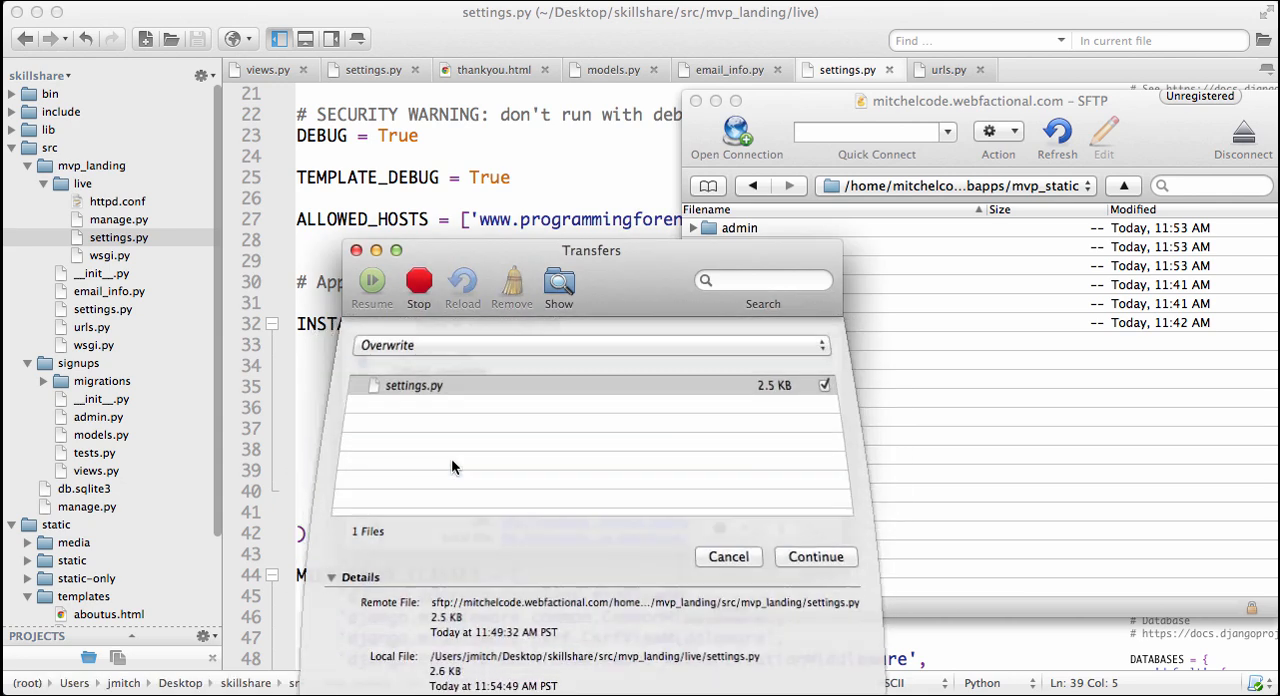
left_click(816, 556)
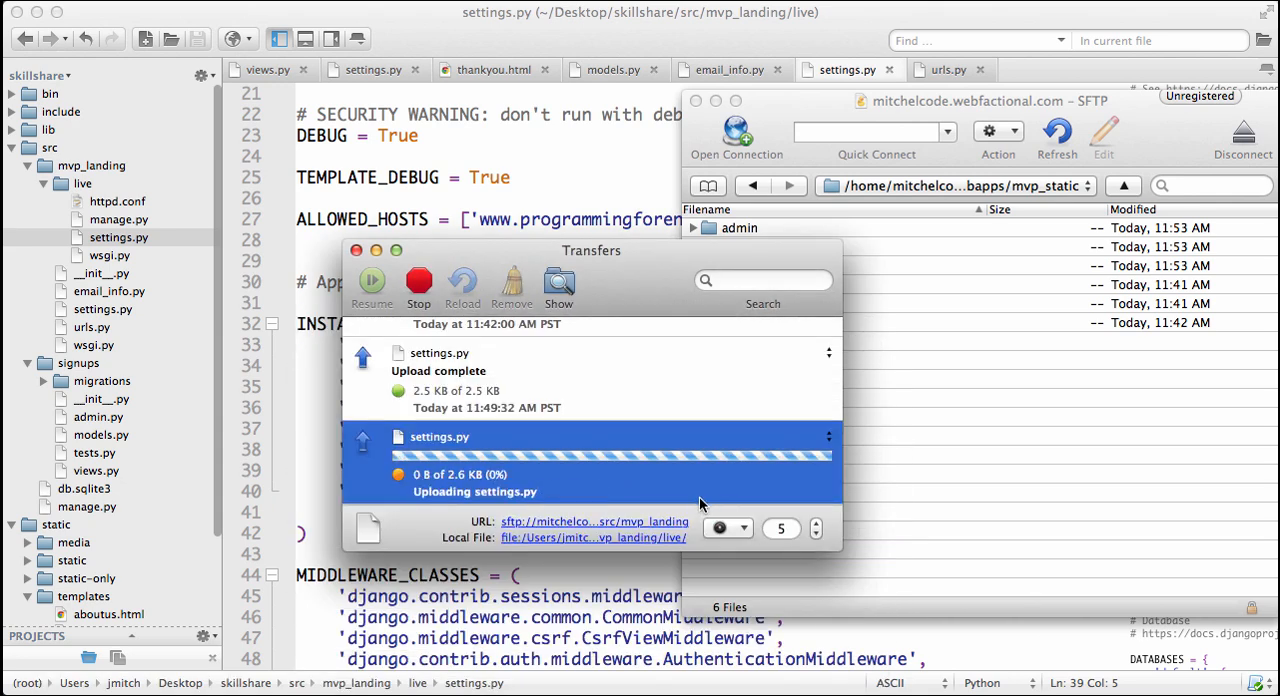
left_click(950, 186)
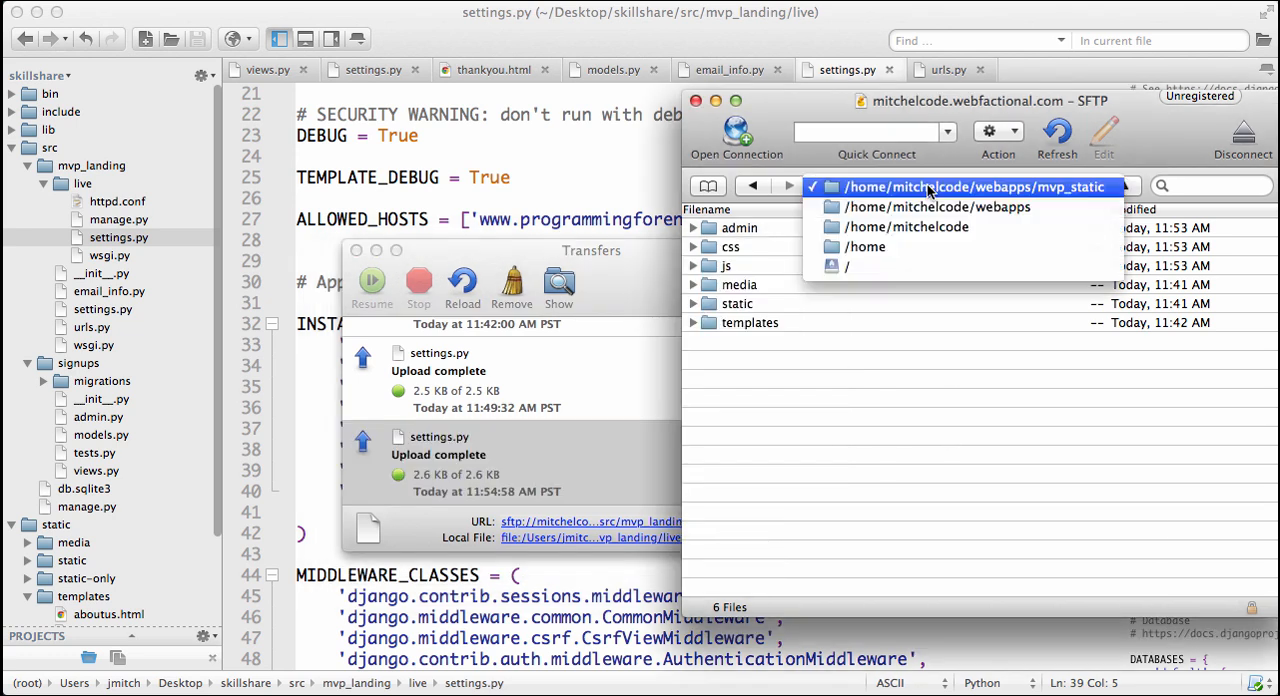
left_click(936, 208)
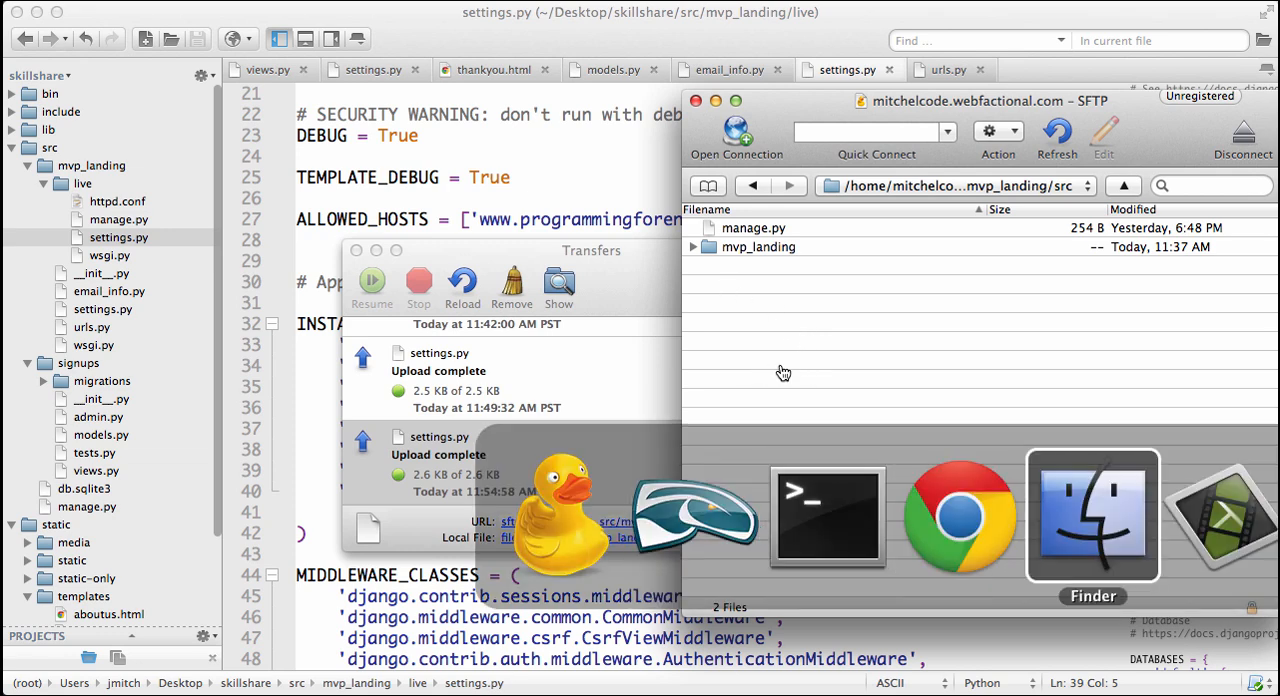
Step: Upload the signups folder from Finder and delete its migrations subfolder on the server
left_click(1092, 516)
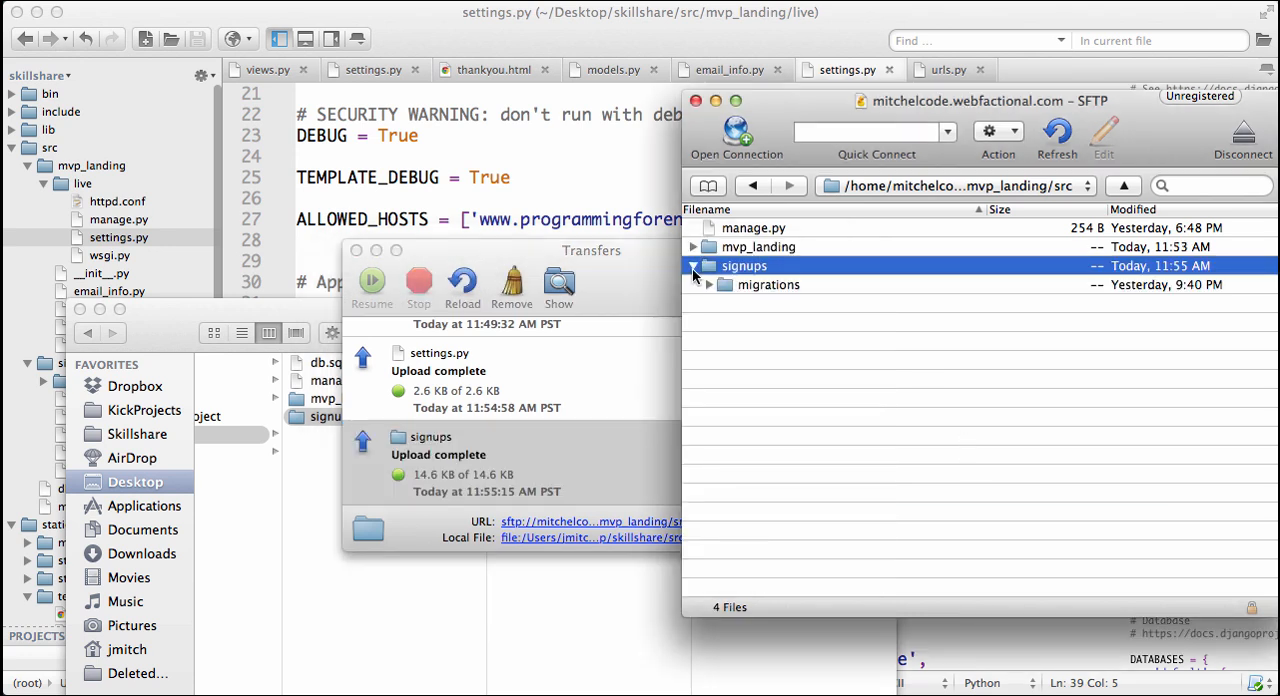
left_click(696, 264)
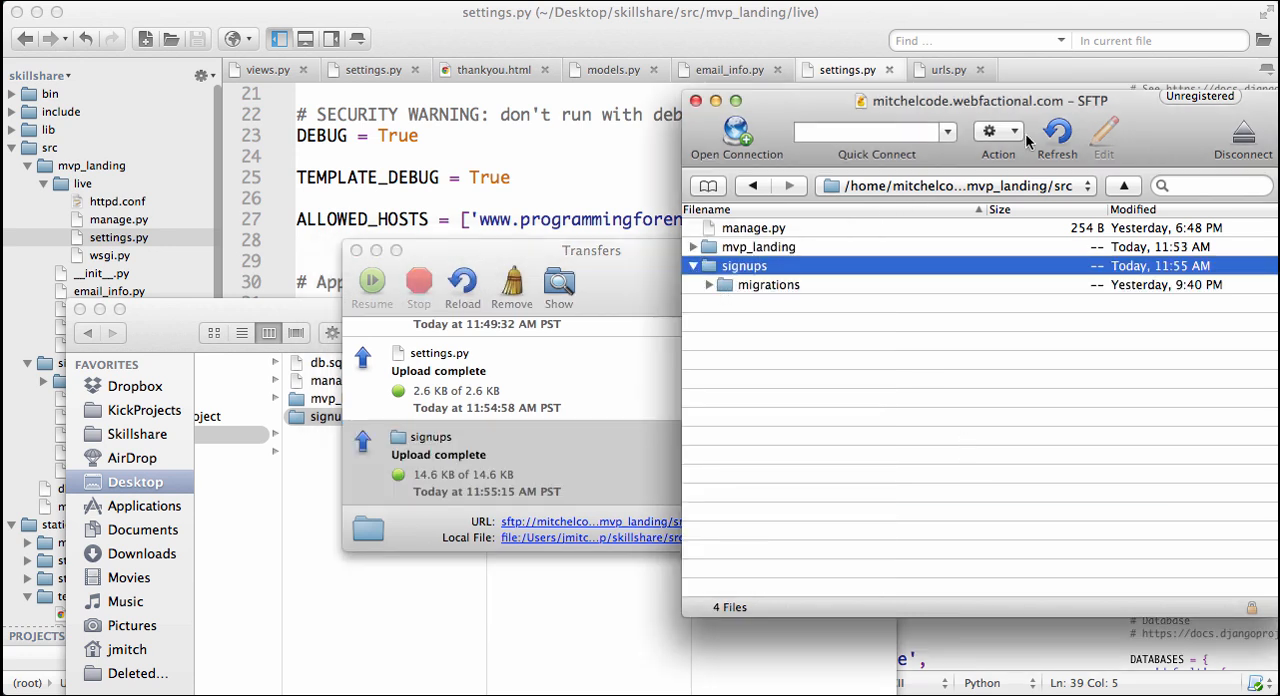
left_click(708, 264)
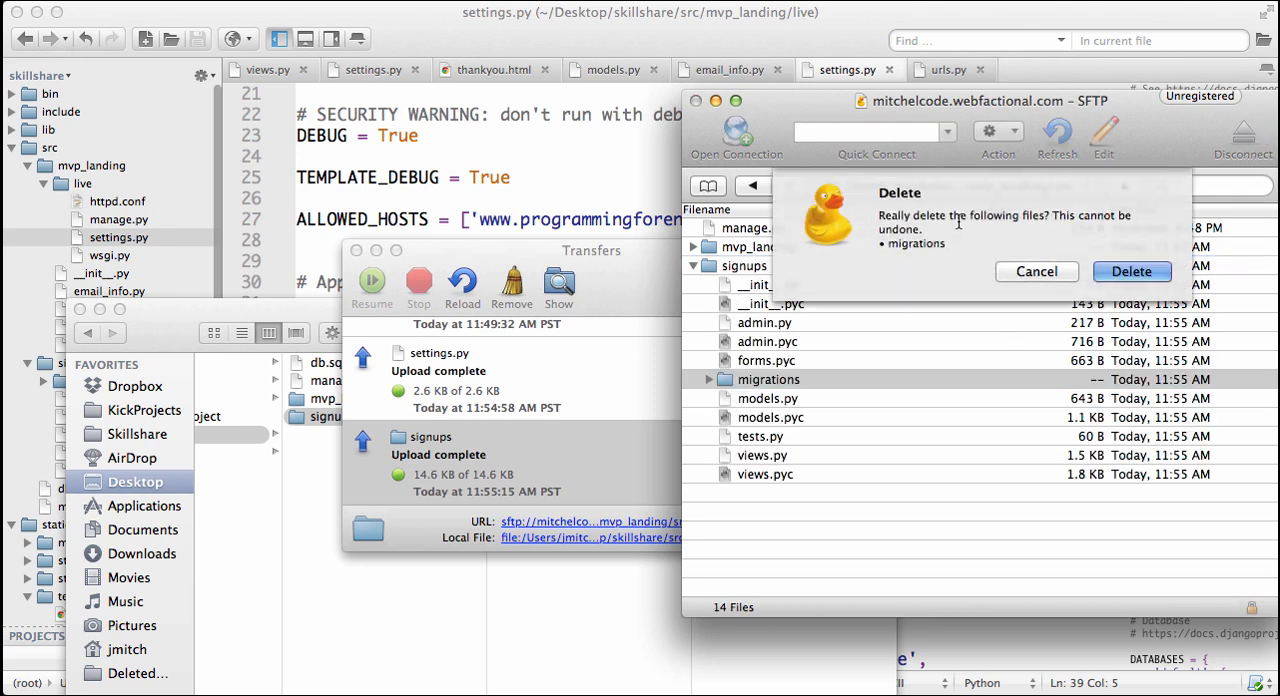
left_click(1036, 272)
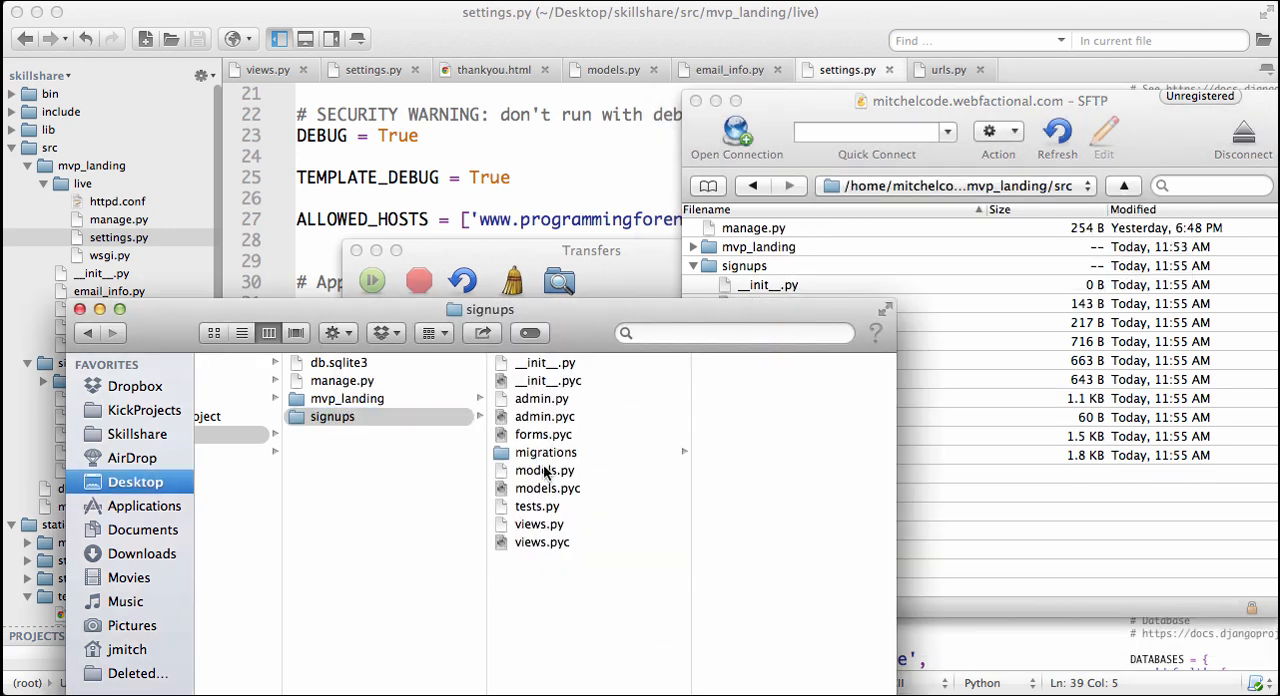
left_click(538, 524)
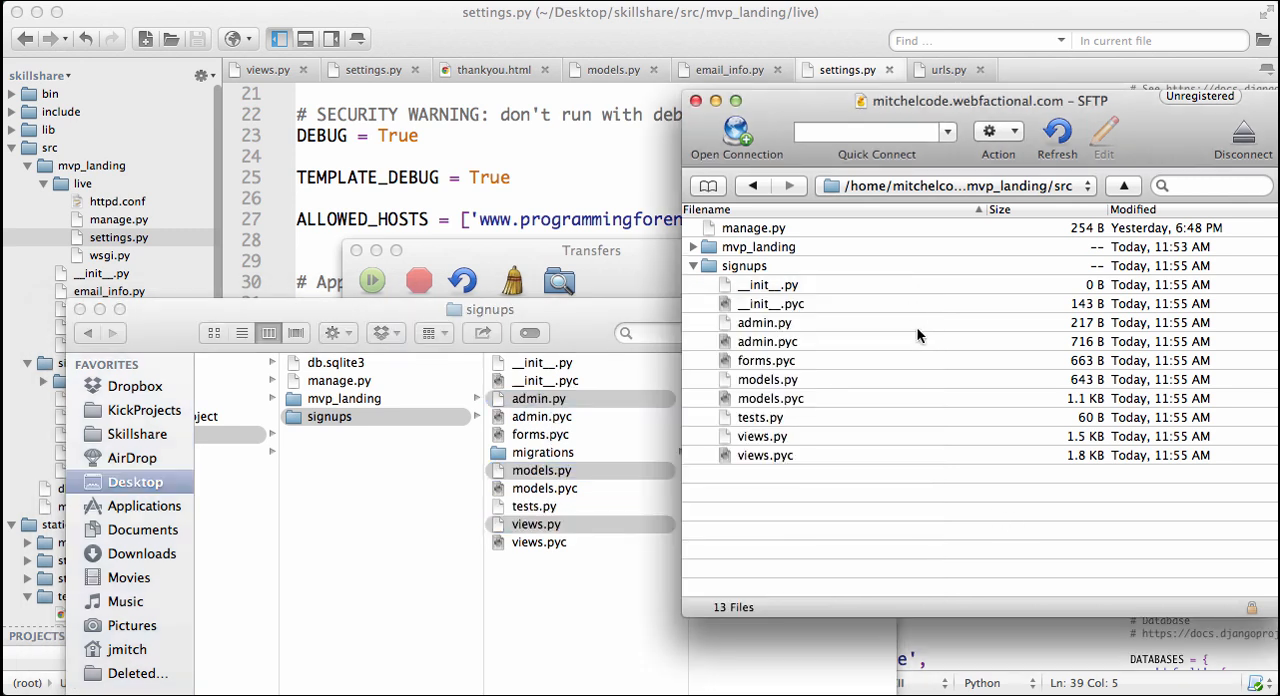
mouse_move(824, 378)
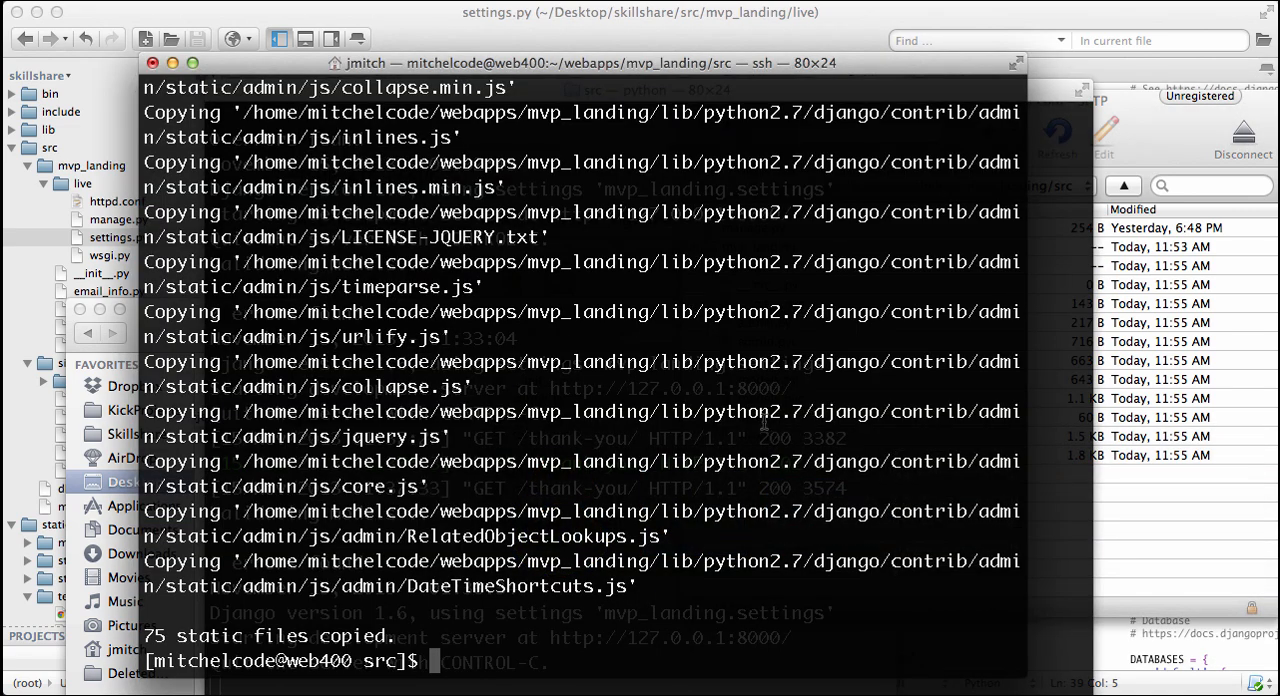
Step: Install pip for Python 2.7 on the server with easy_install-2.7 pip
type("pip install")
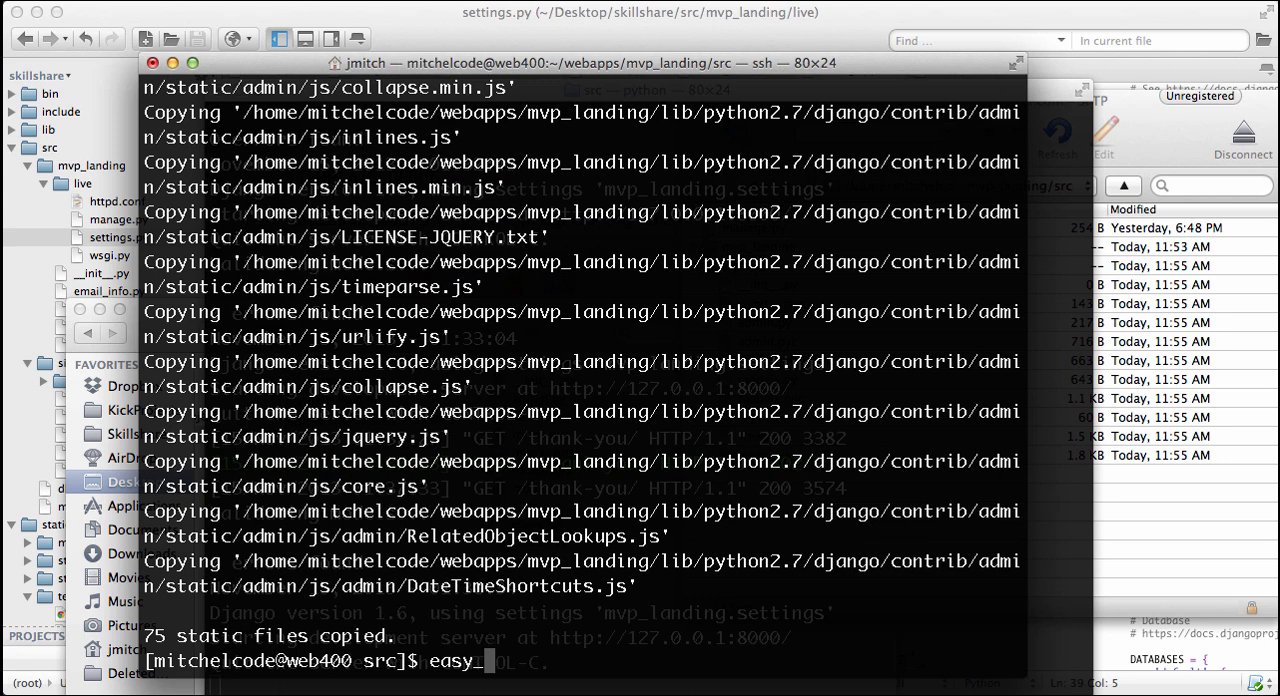
type("install-1")
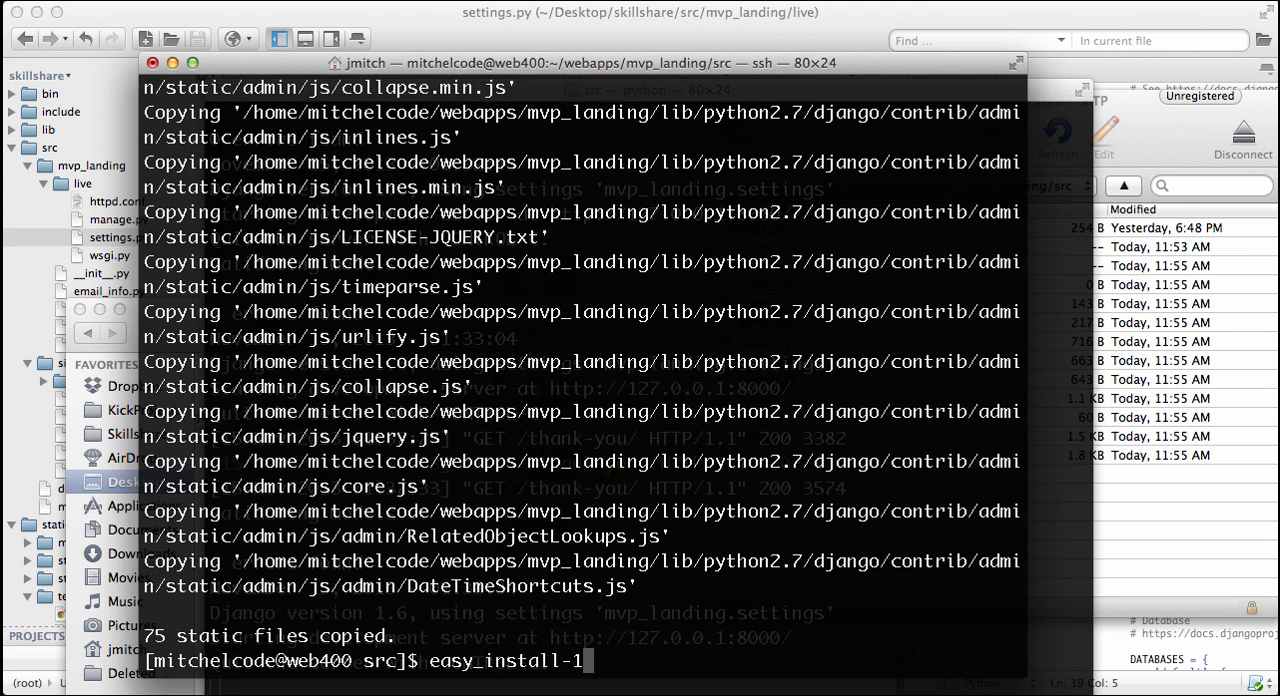
type("2.7")
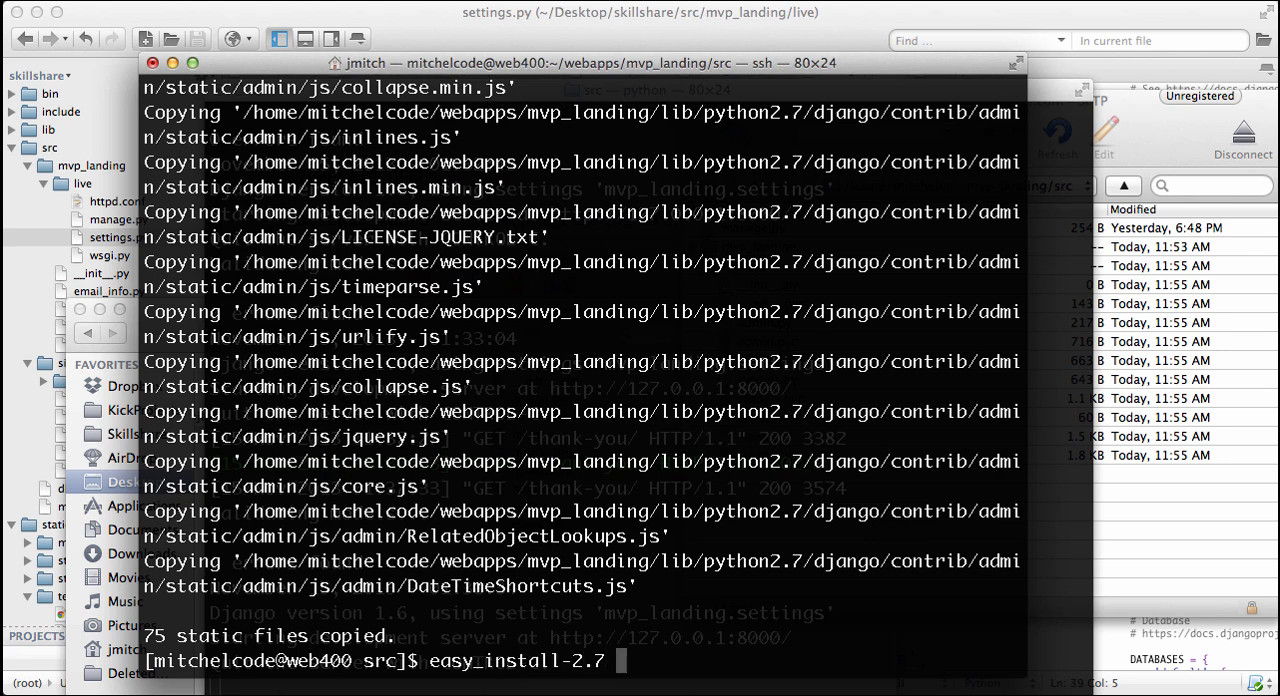
type("pip")
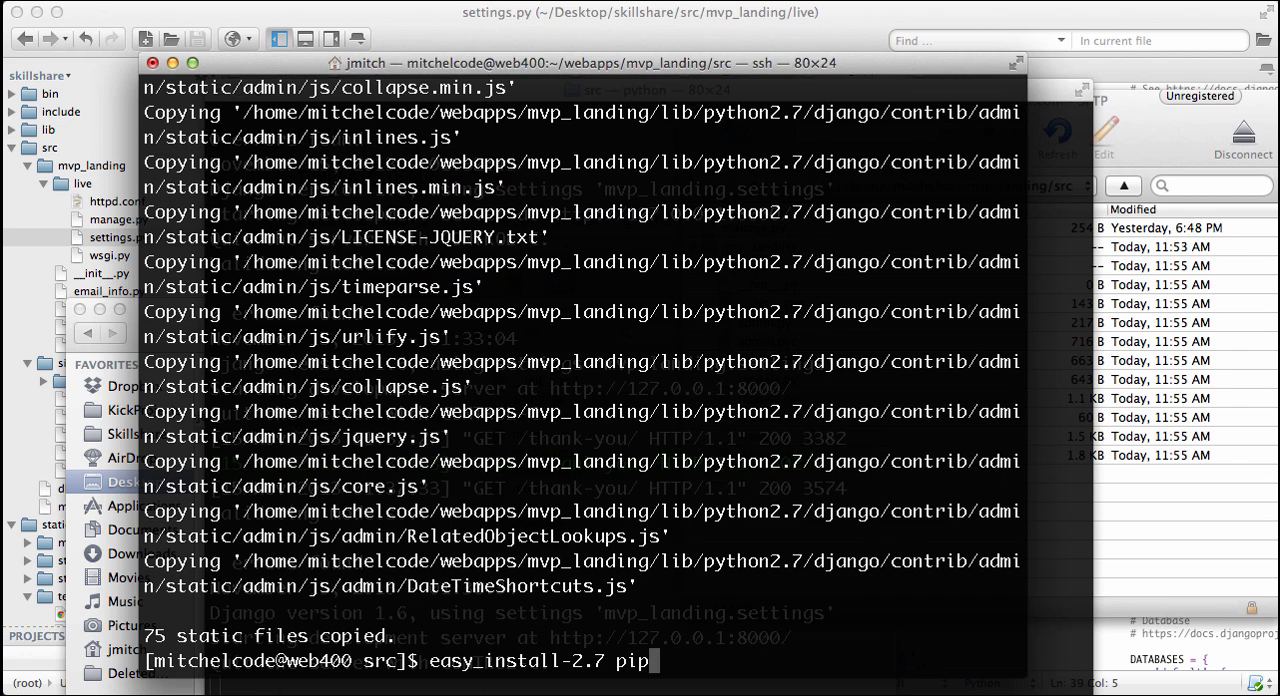
key("Return")
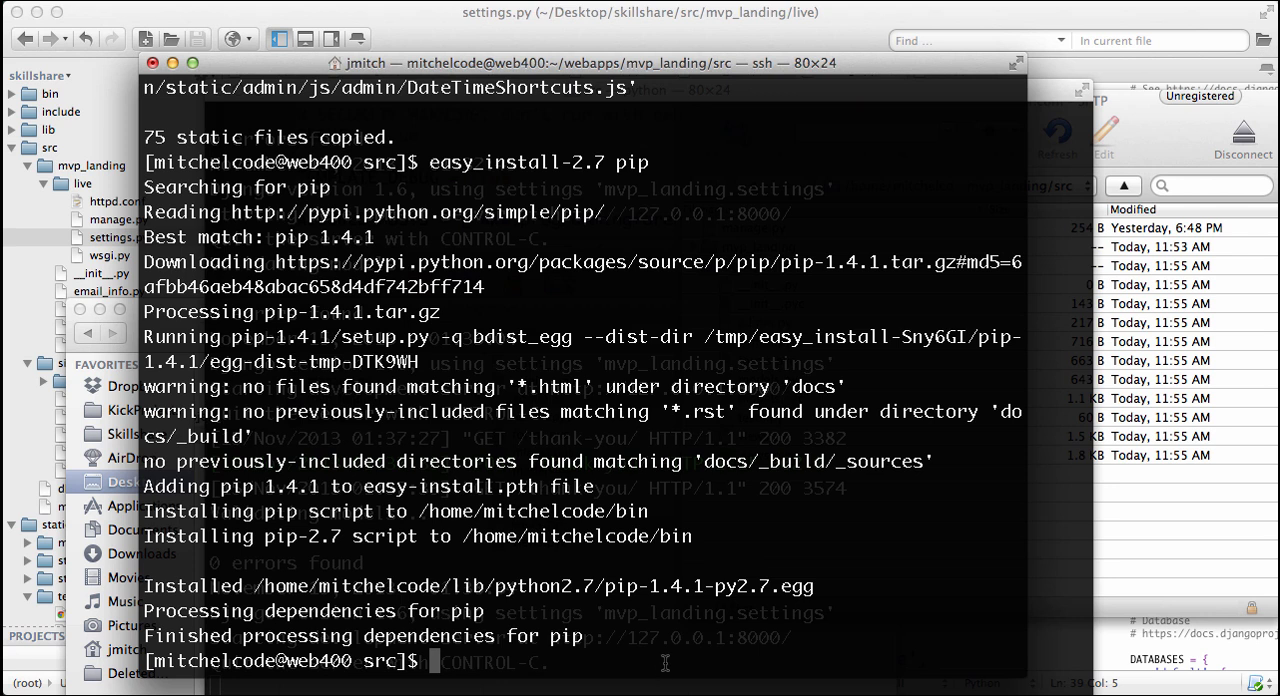
Step: Abandon a mkdir/easy_install command with ctrl+c and run pip install south
type("mkdir")
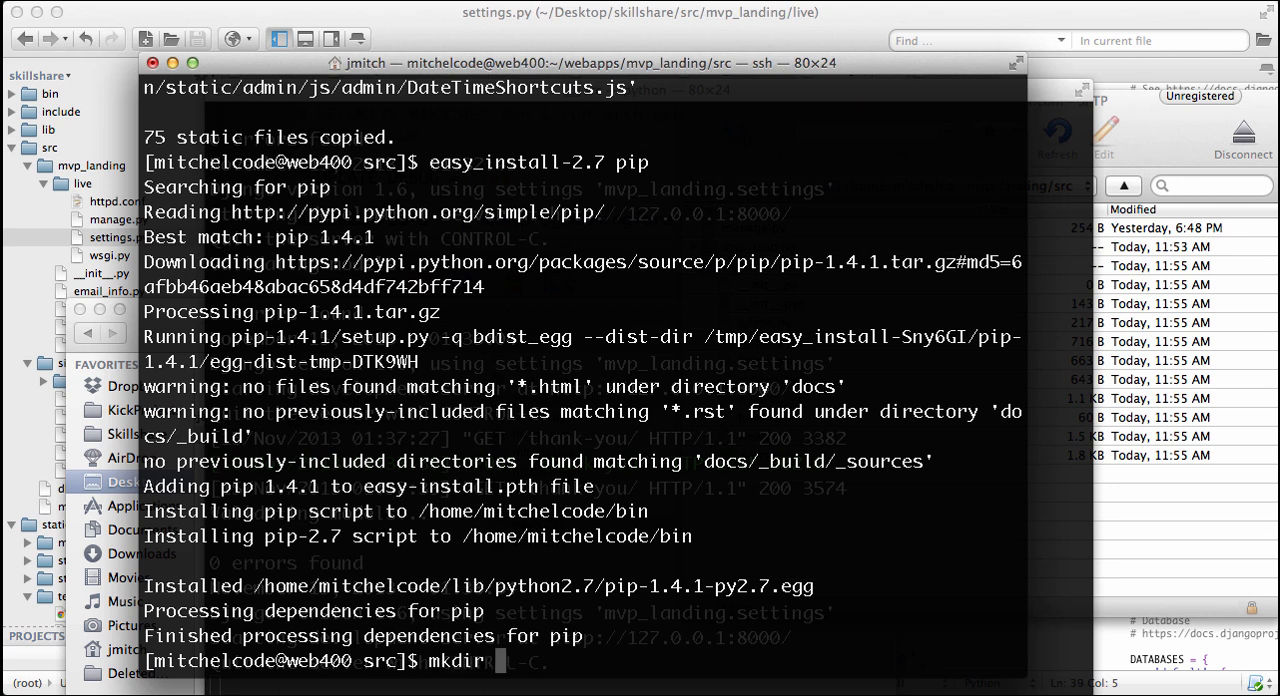
type("-p $HOM")
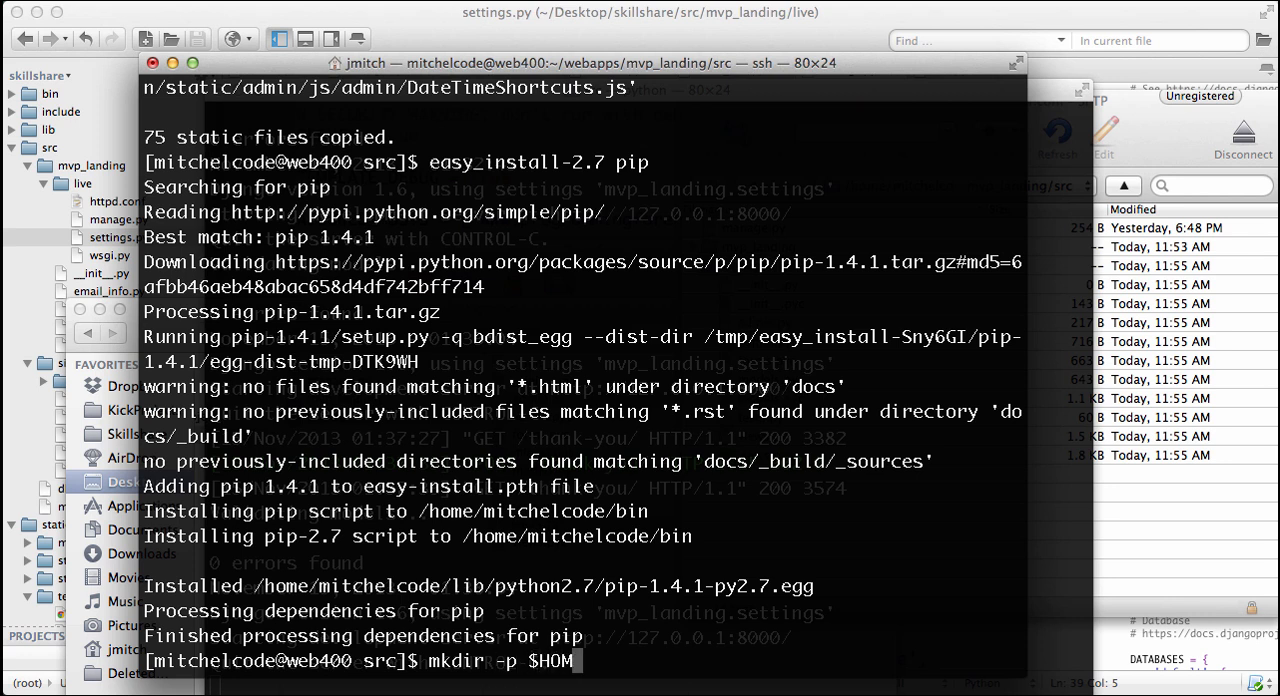
type("/lib")
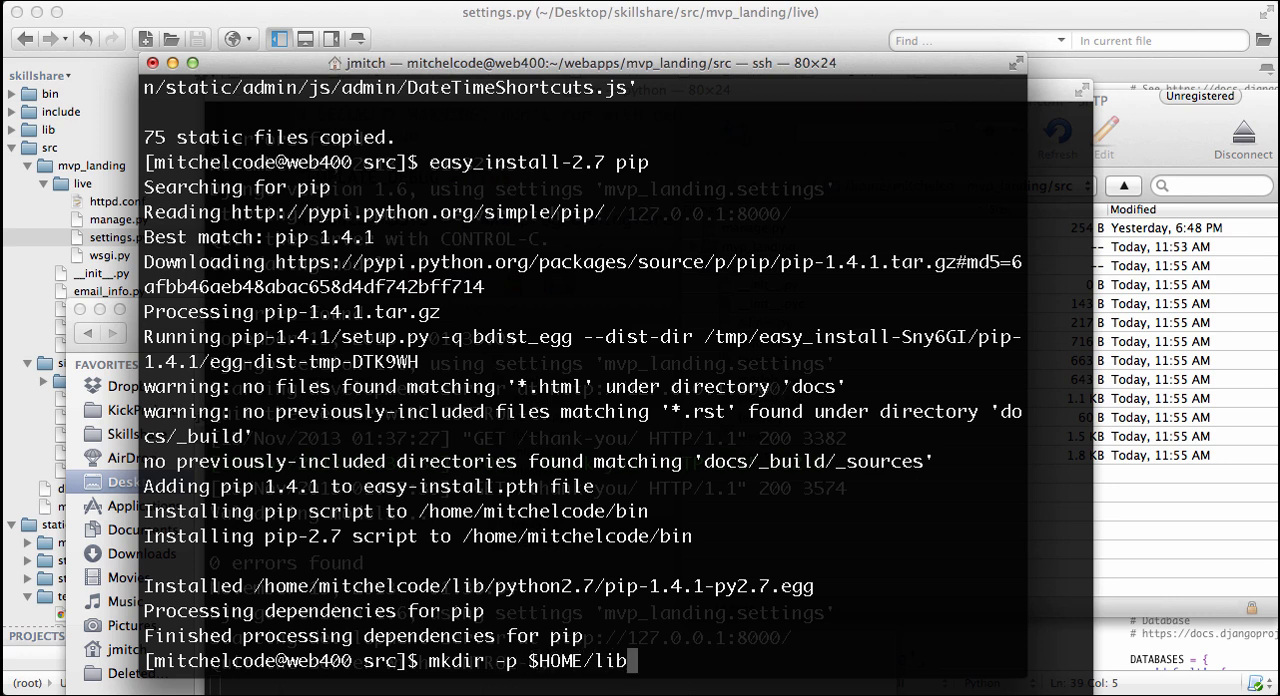
type("/python2.7")
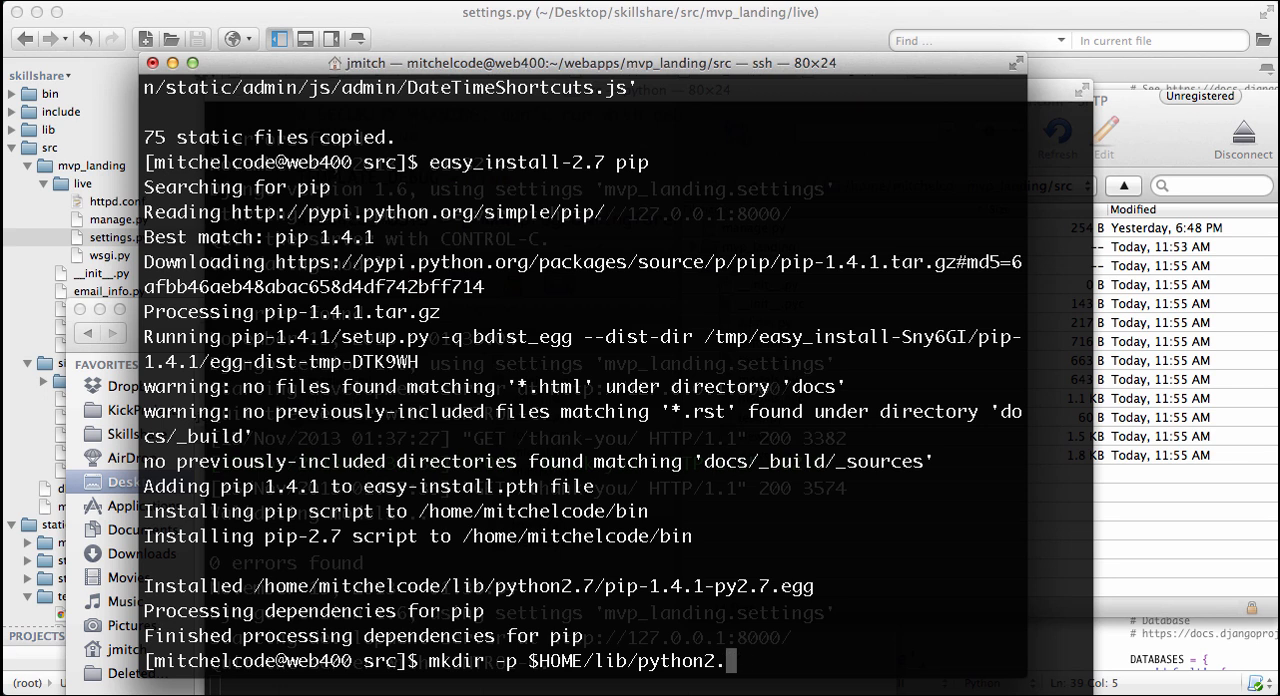
type("easy_install-2.7")
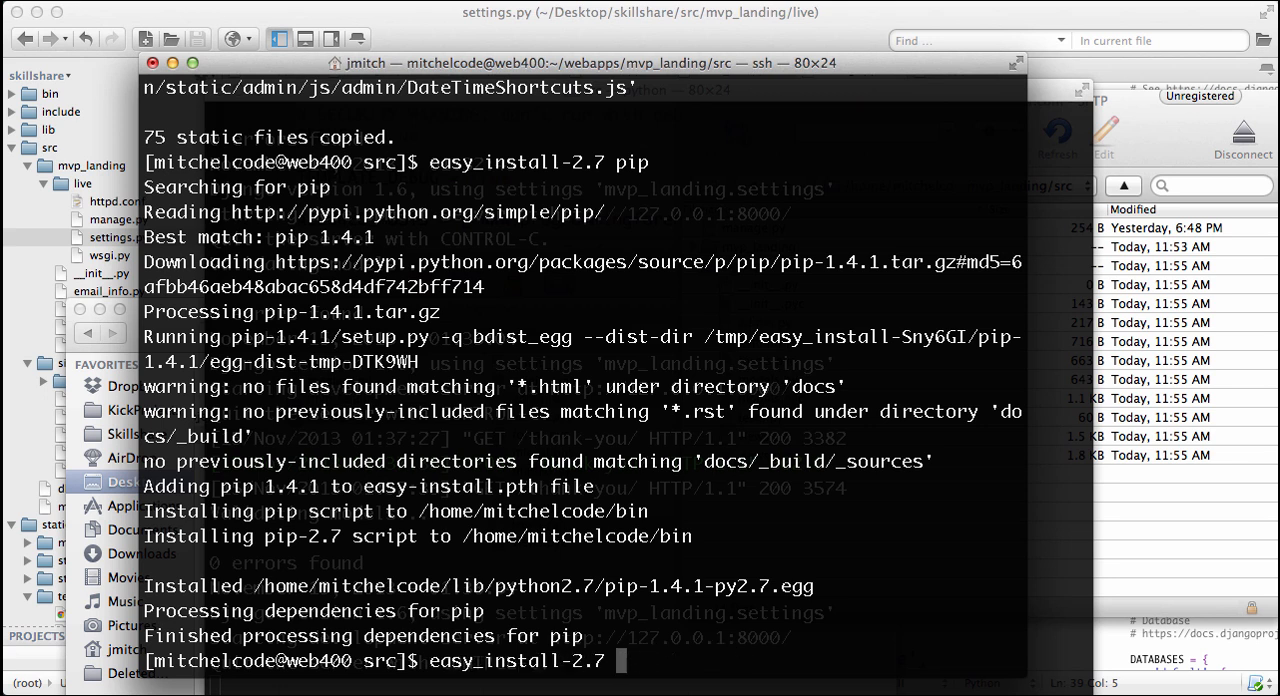
key("ctrl+c")
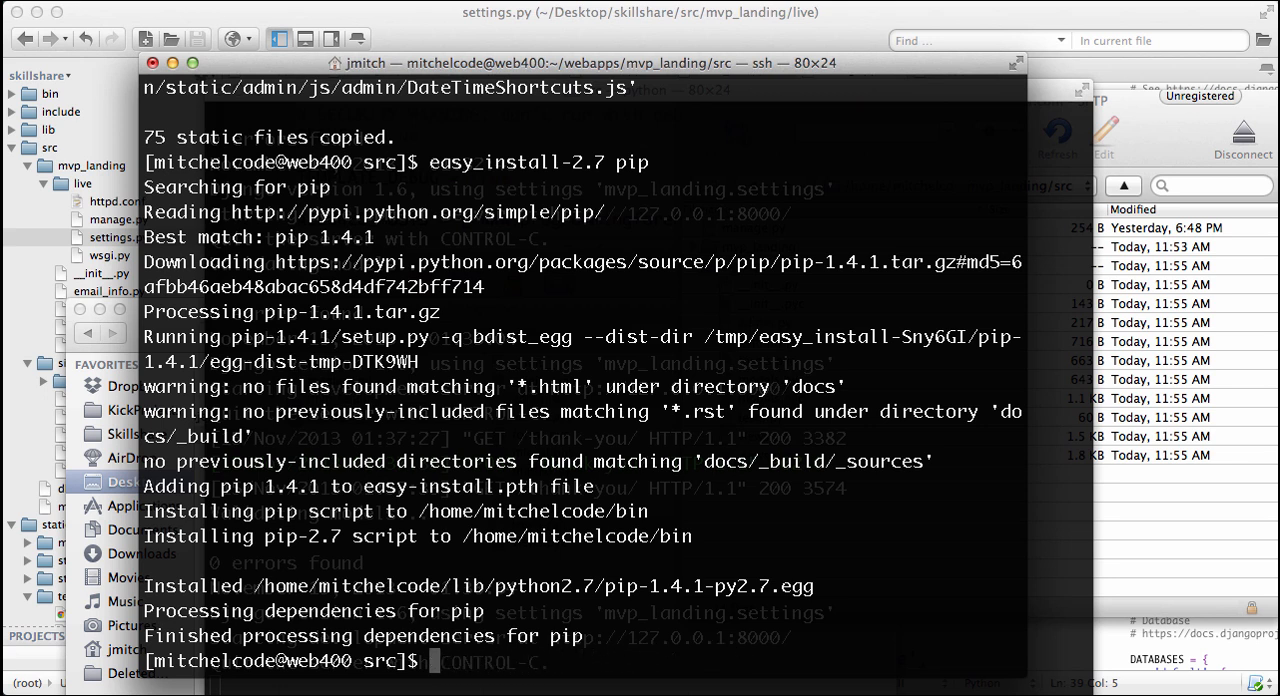
type("pip install south")
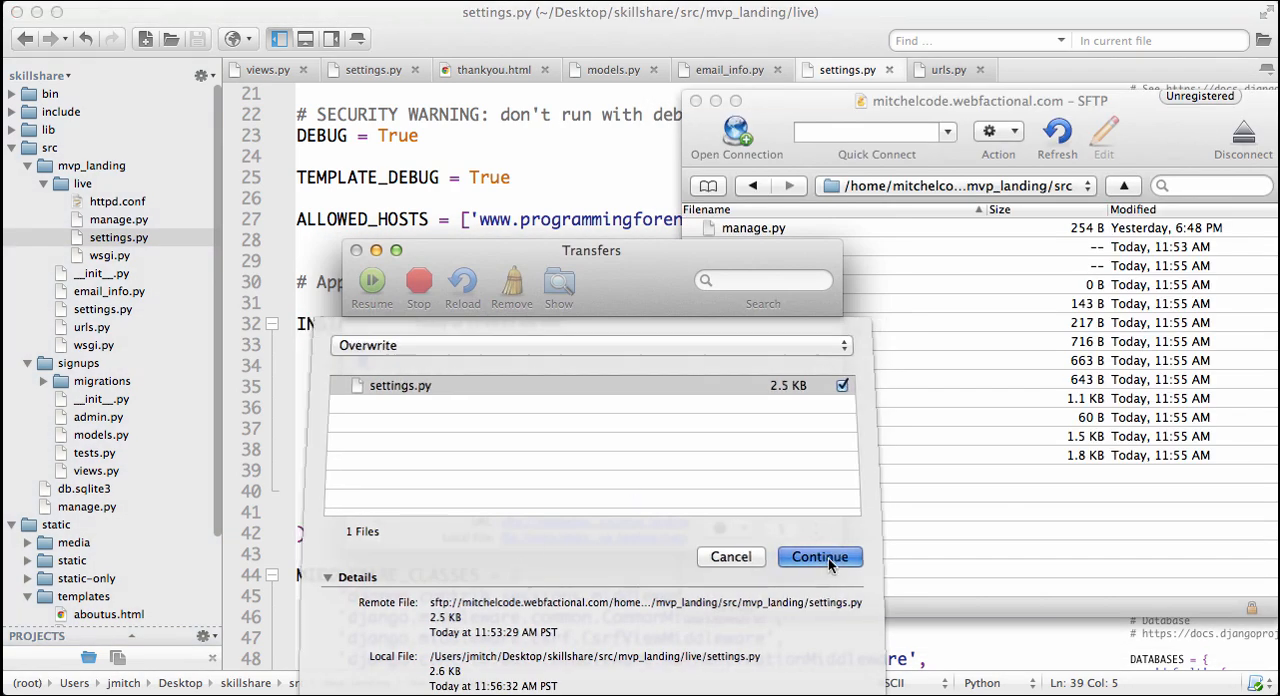
Step: Confirm overwriting the server's settings.py with the newer local copy
left_click(820, 556)
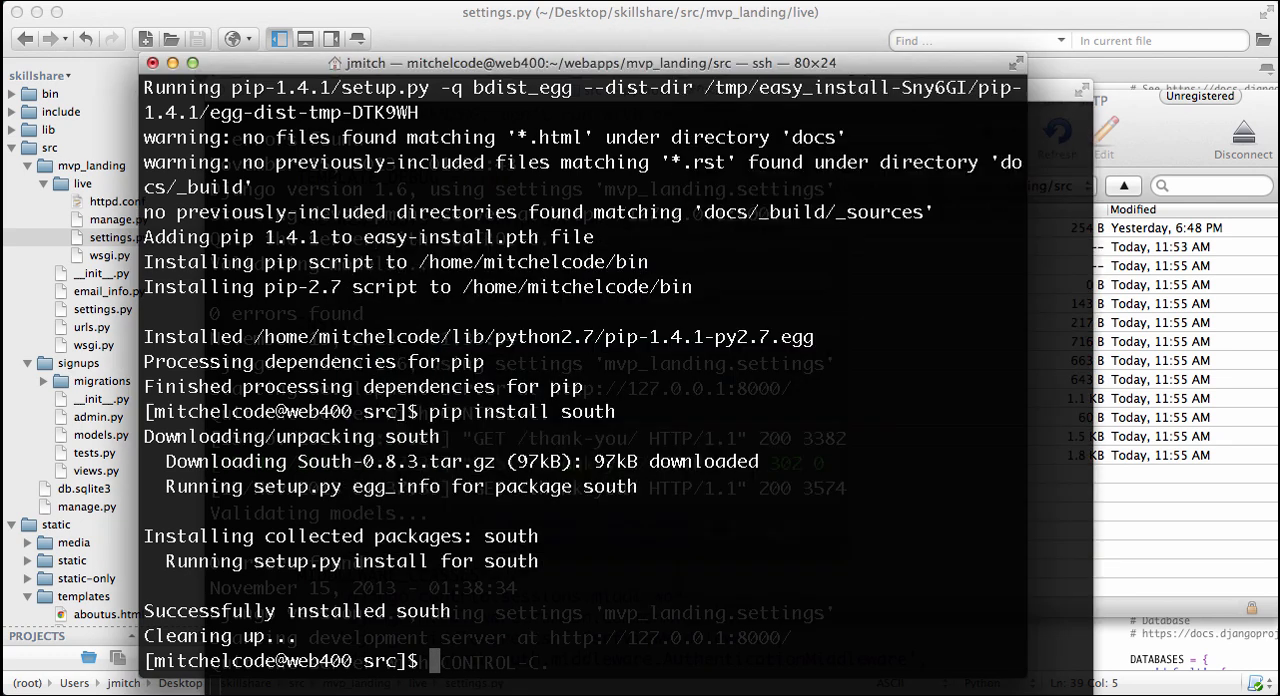
Step: Run python2.7 manage.py syncdb, then schemamigration signups --auto on the server
type("python")
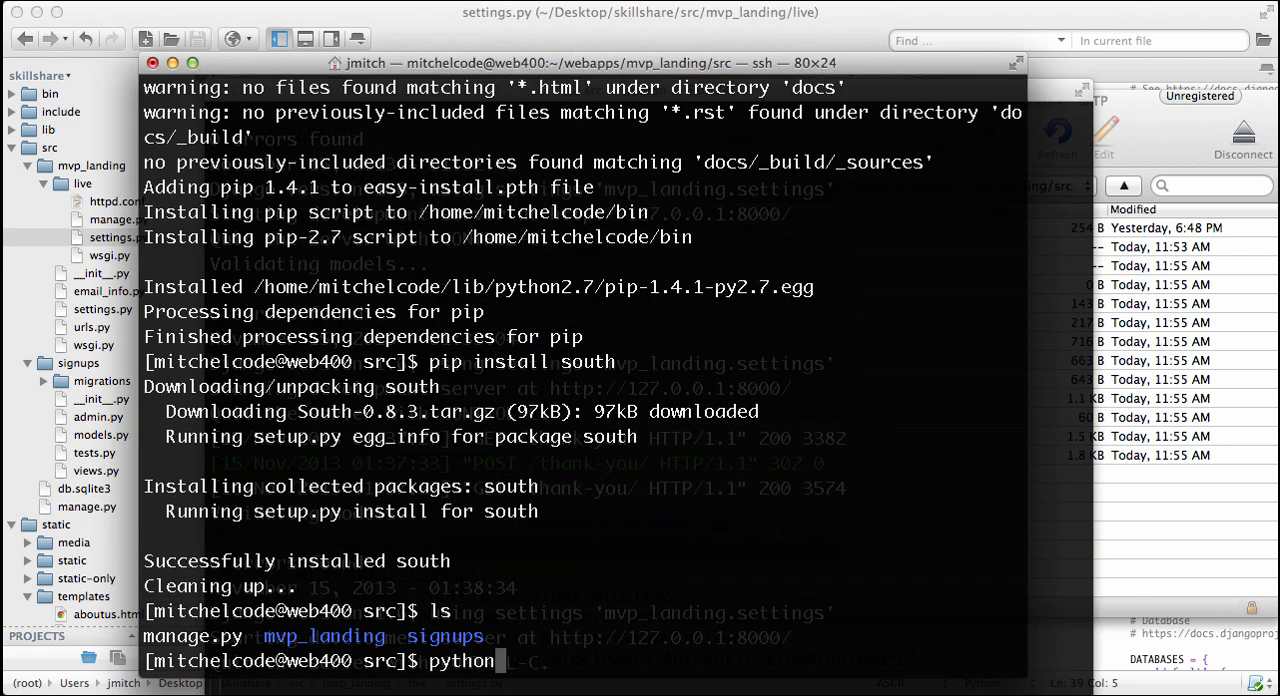
type("2.7 manage.py syncdb")
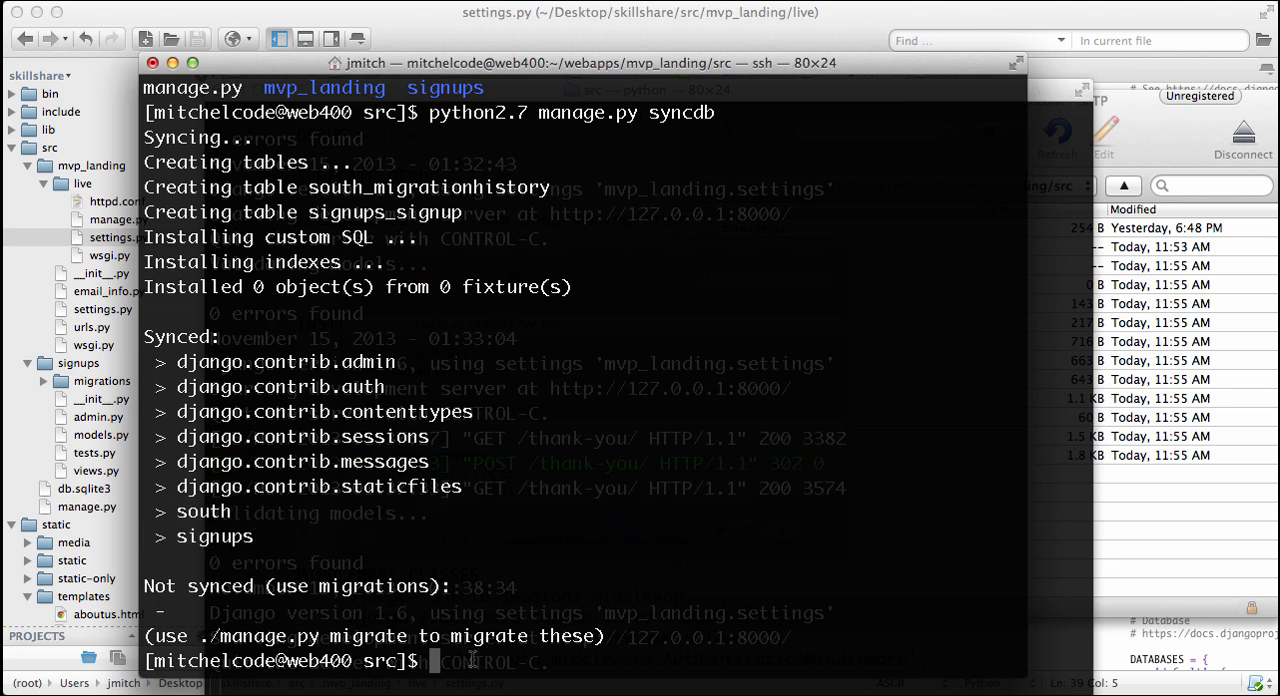
type("python2.7")
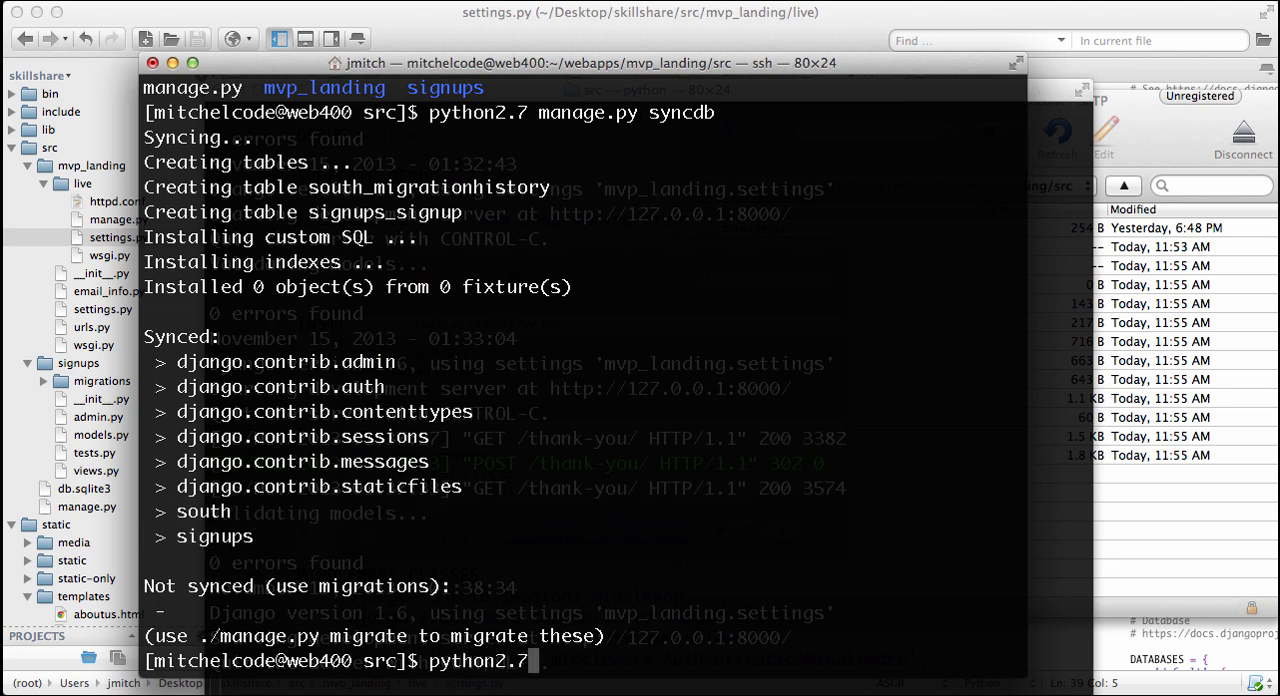
type("manage.py schem")
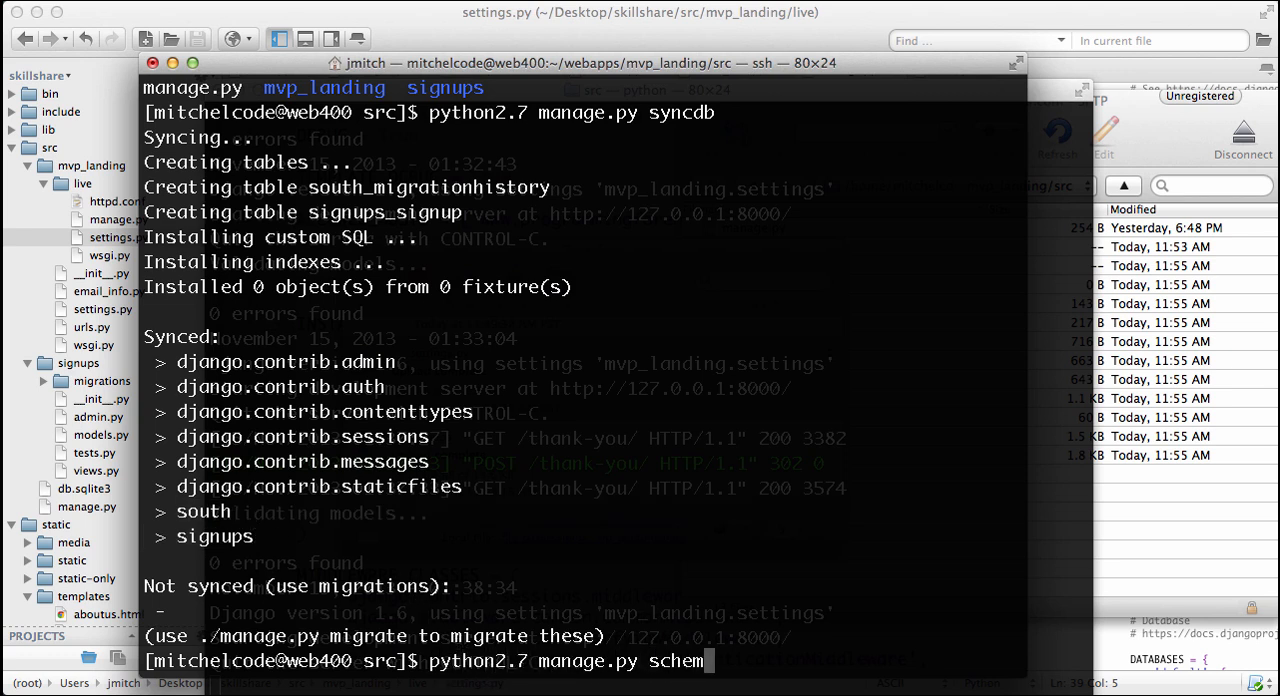
type("amigration sigh")
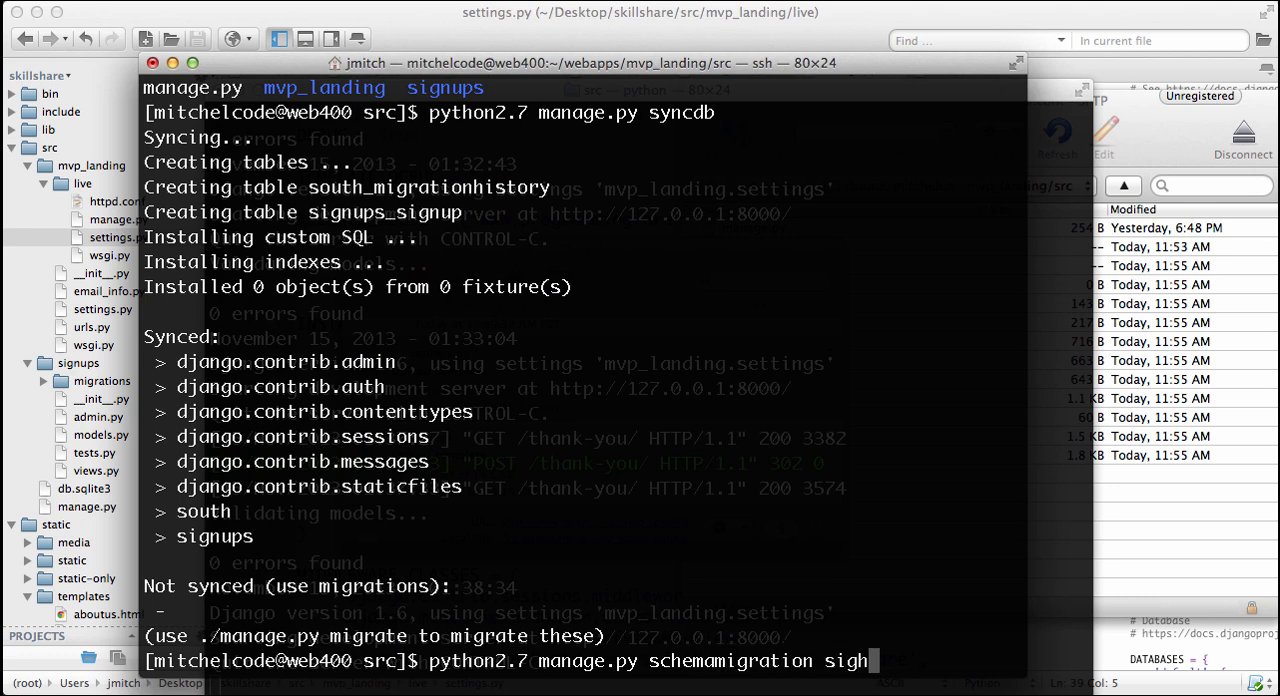
type("u")
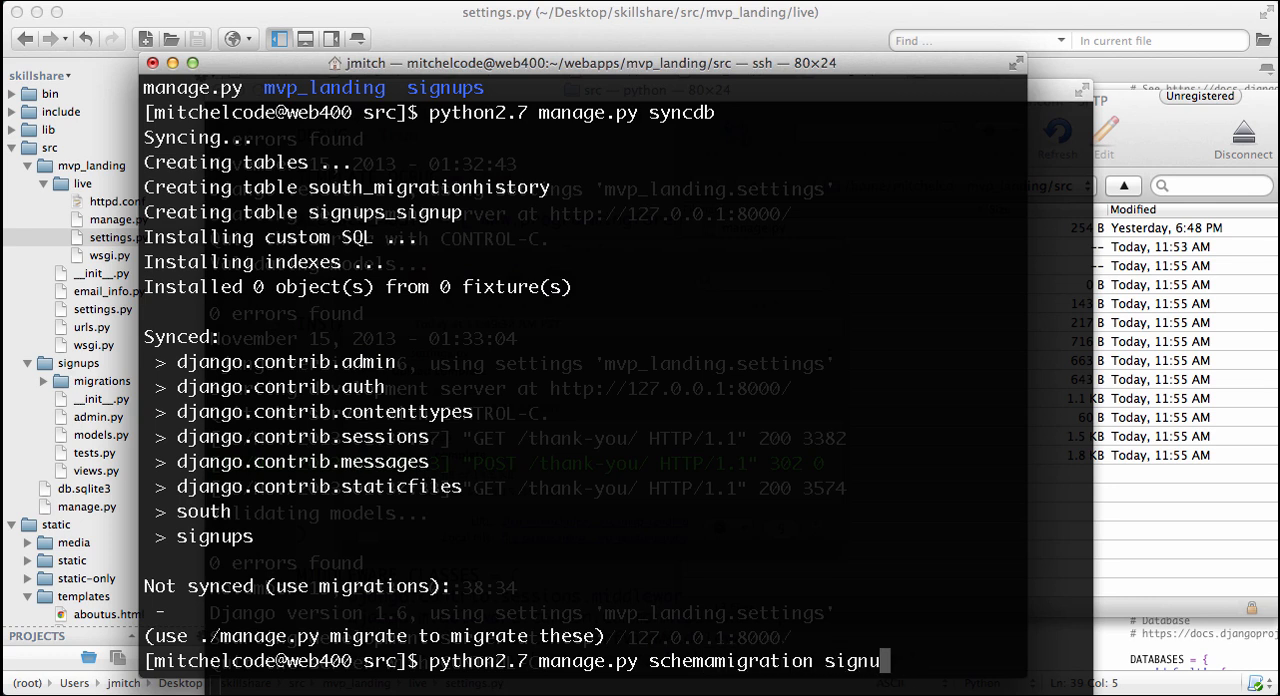
type("--auto")
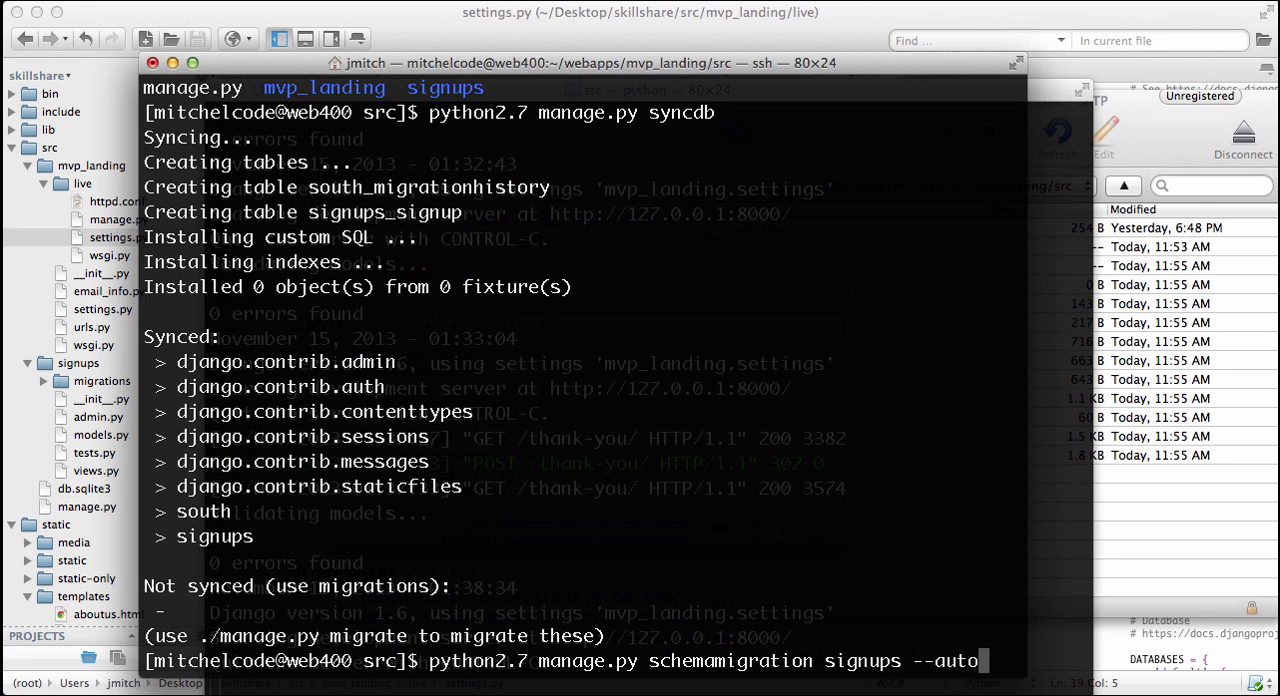
key("Return")
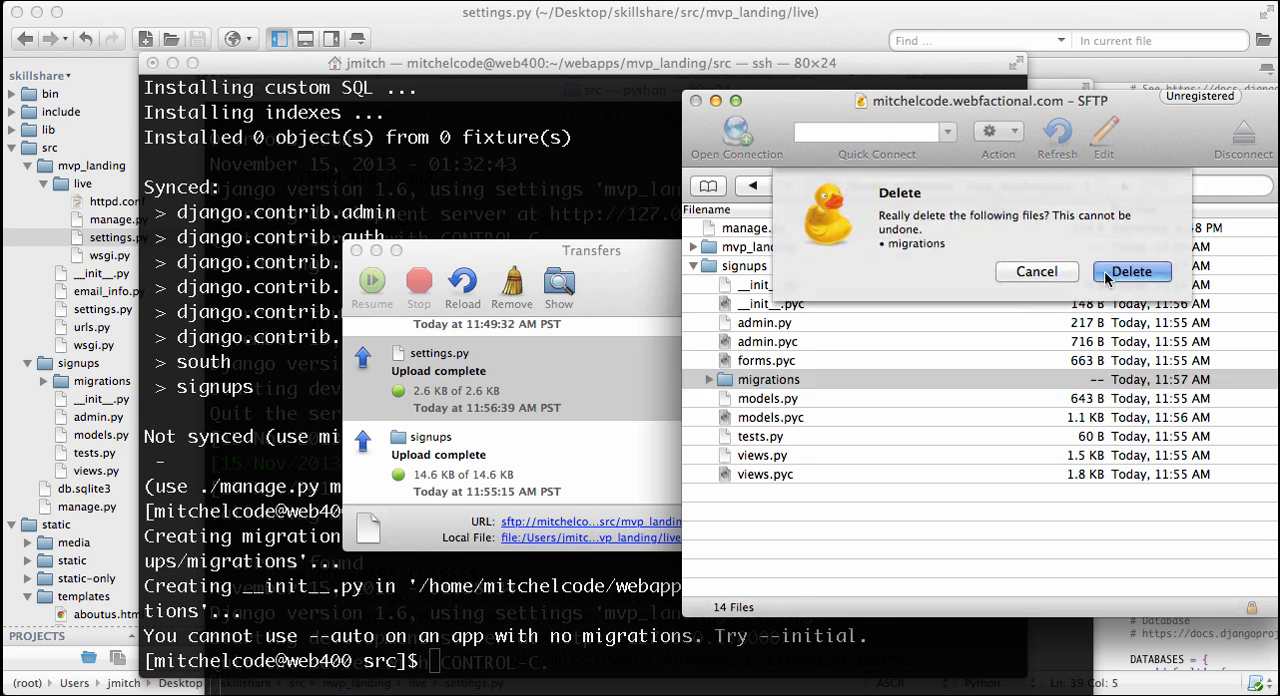
Step: Confirm deleting the signups migrations folder, dismiss the error and return to Terminal
left_click(1132, 272)
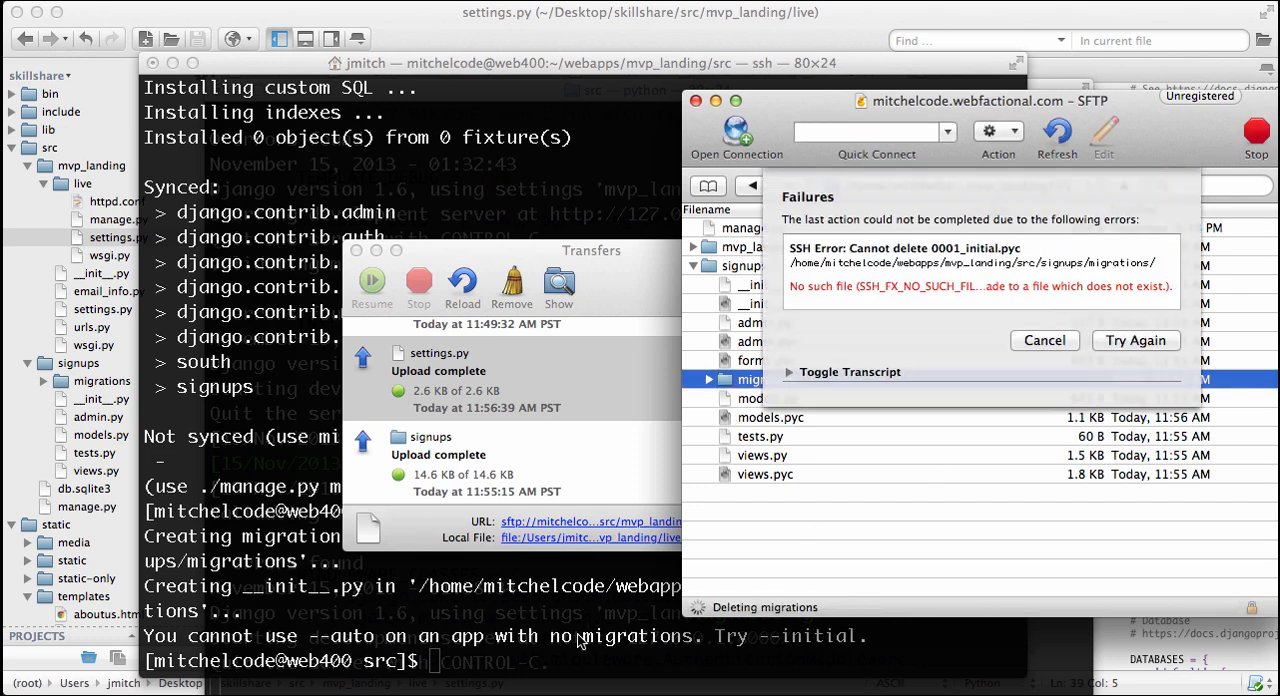
left_click(1044, 340)
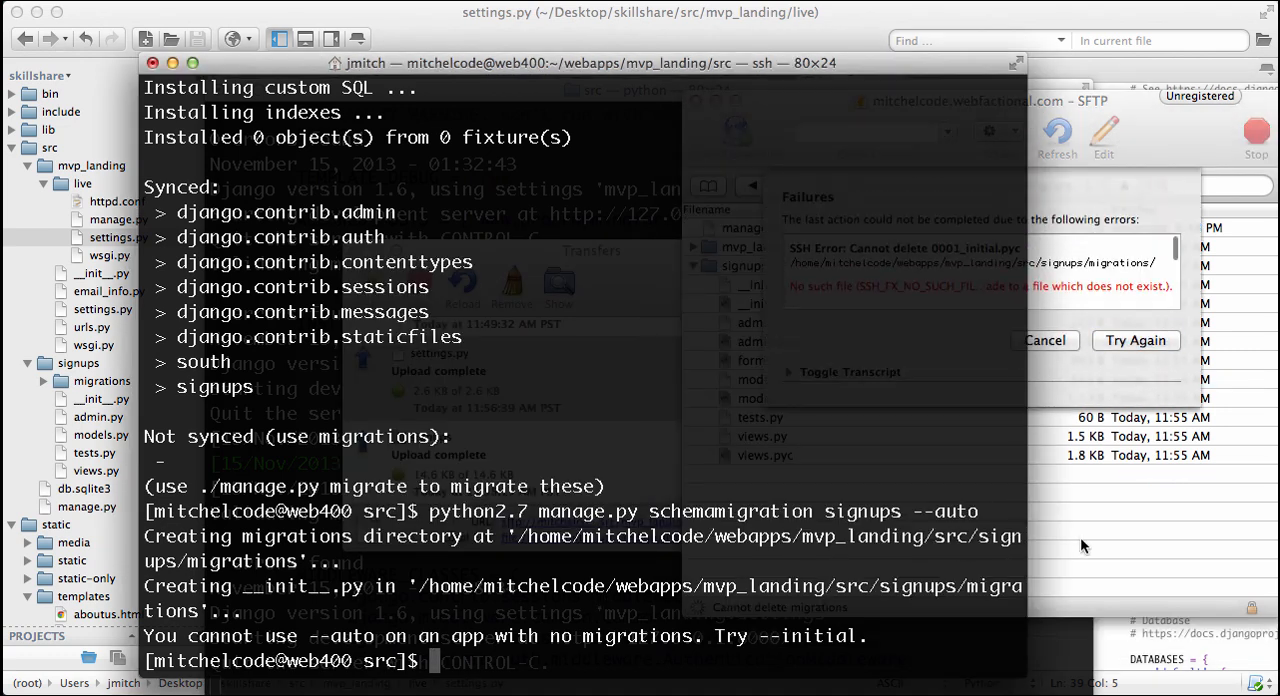
left_click(1044, 340)
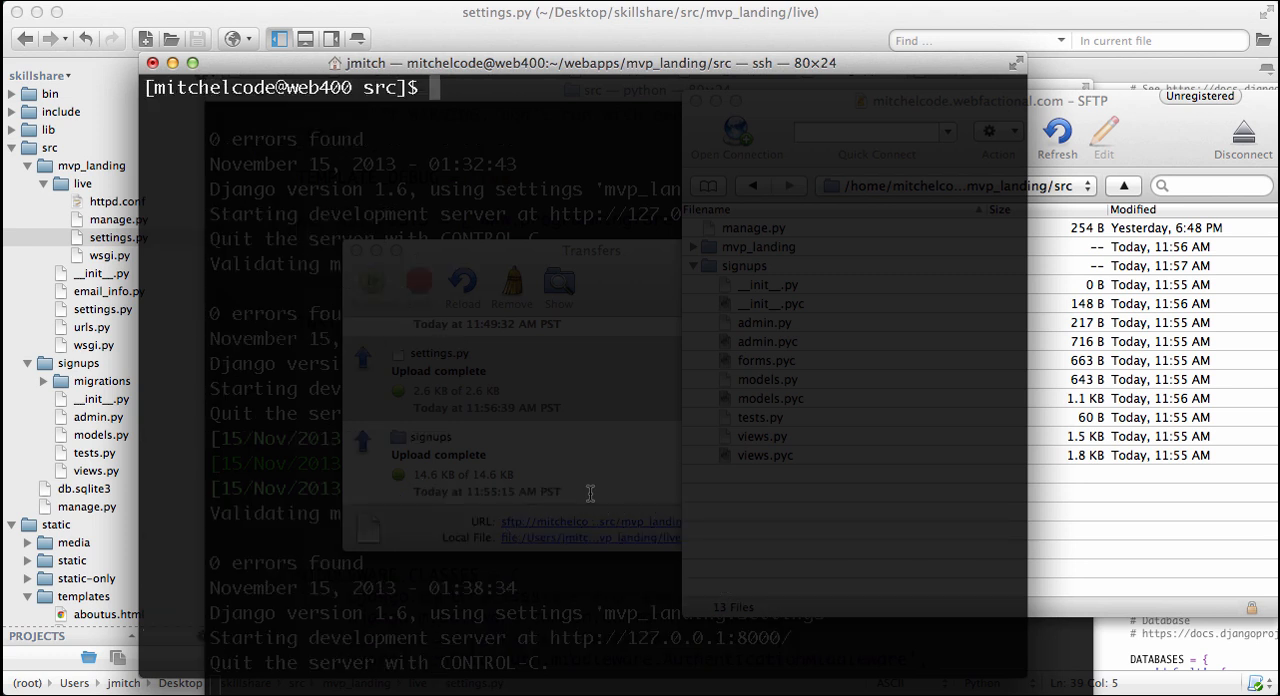
mouse_move(588, 492)
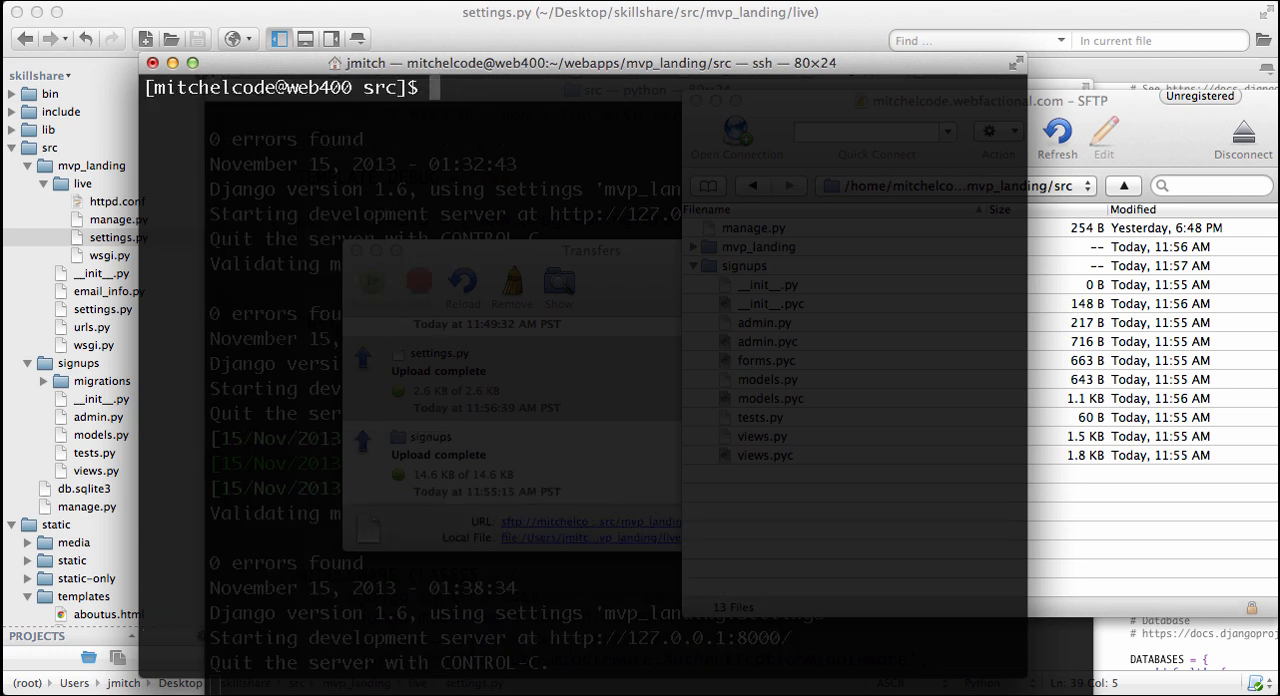
Step: Rerun syncdb, then run python2.7 manage.py convert_to_south signups
type("python2.7")
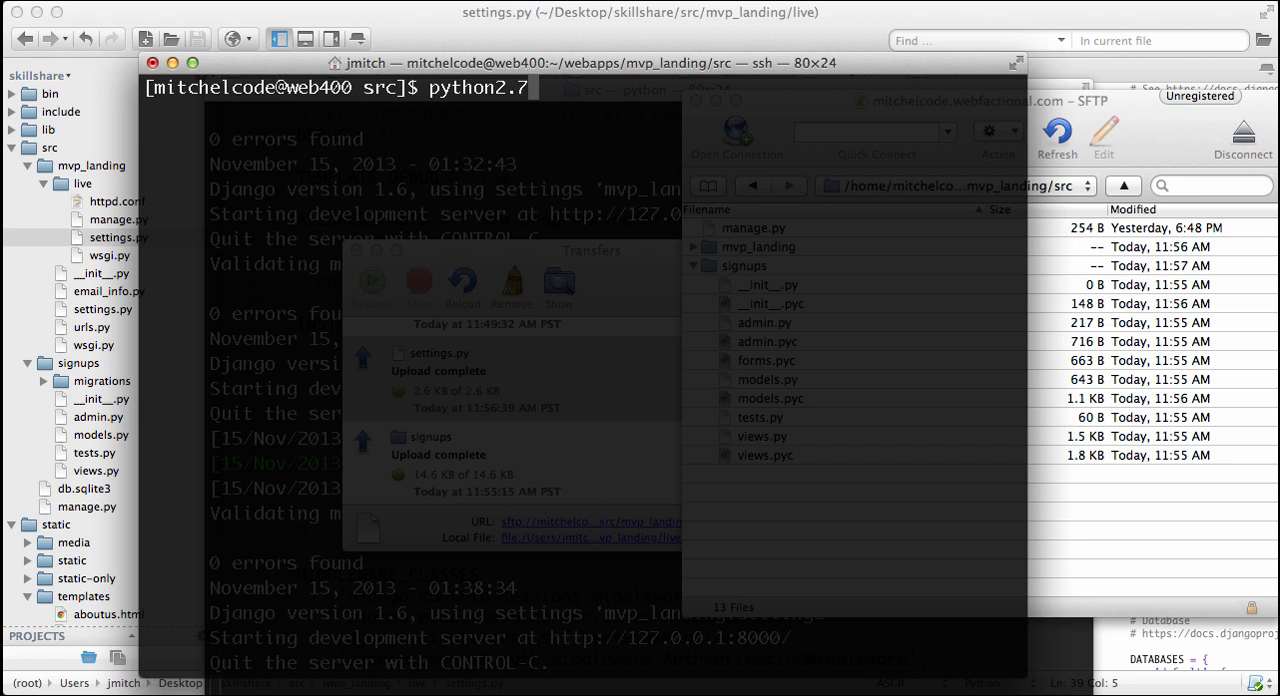
type("manage.py syncdb")
type("ls")
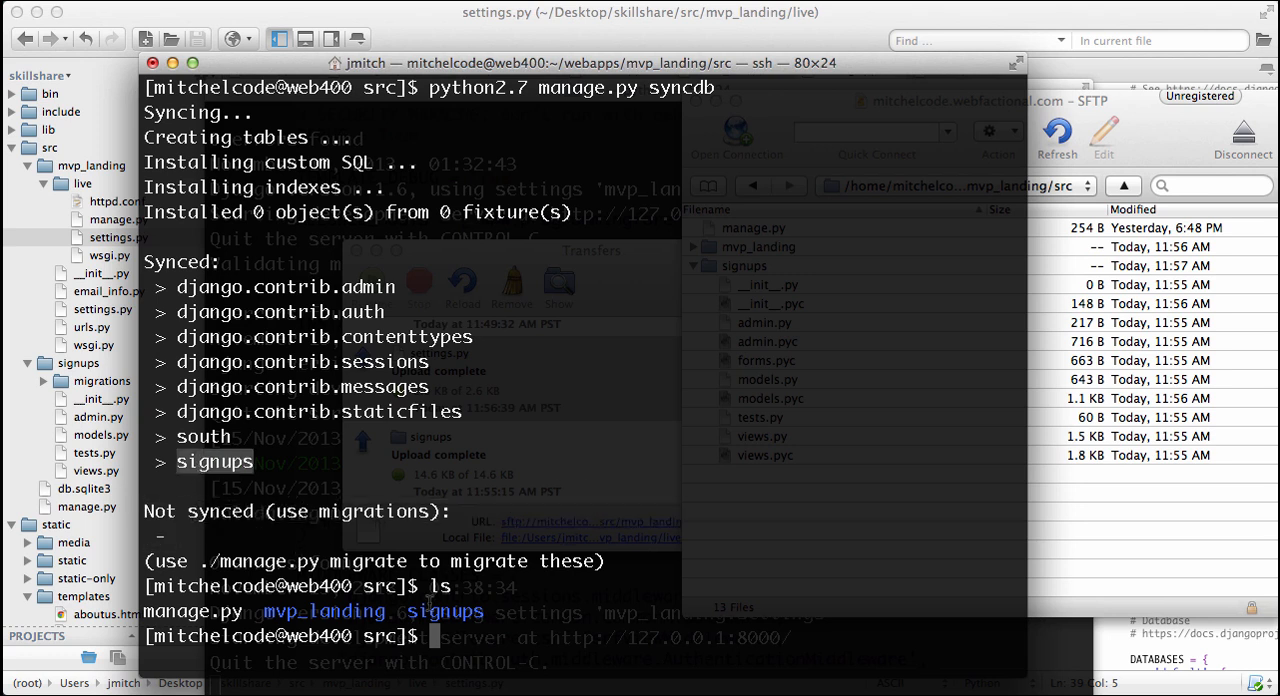
type("python2.")
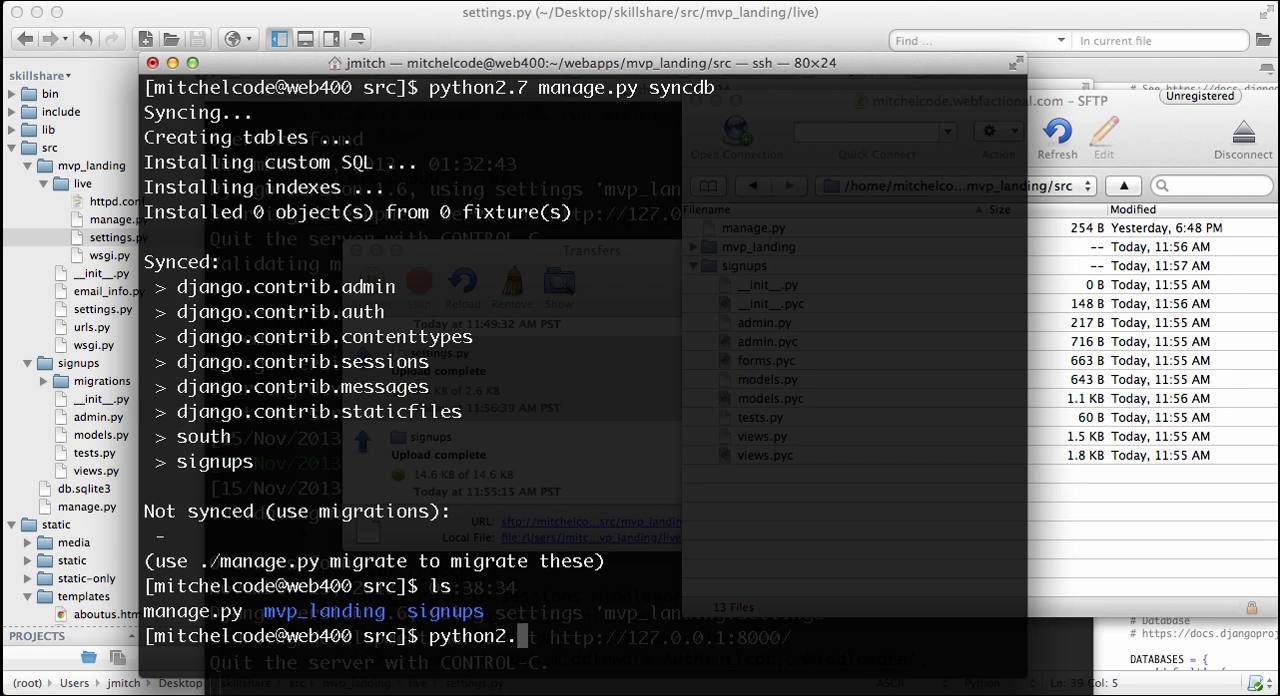
type("7 manage.py conver")
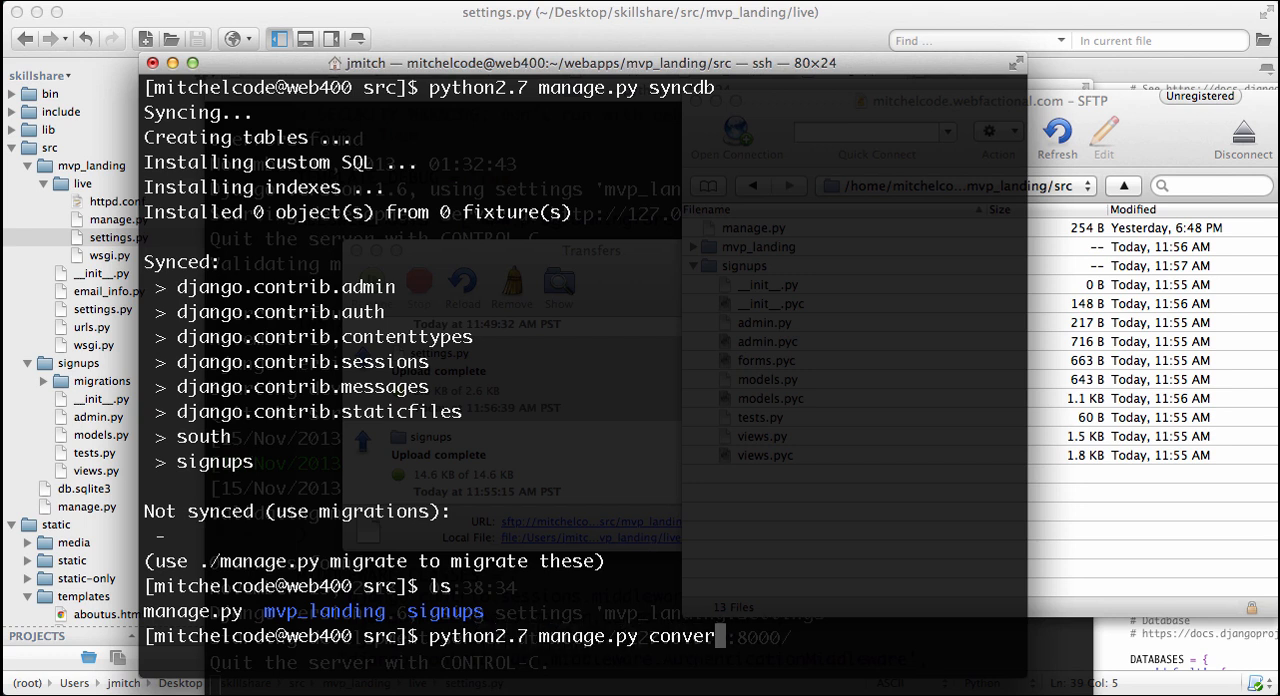
type("_to_south")
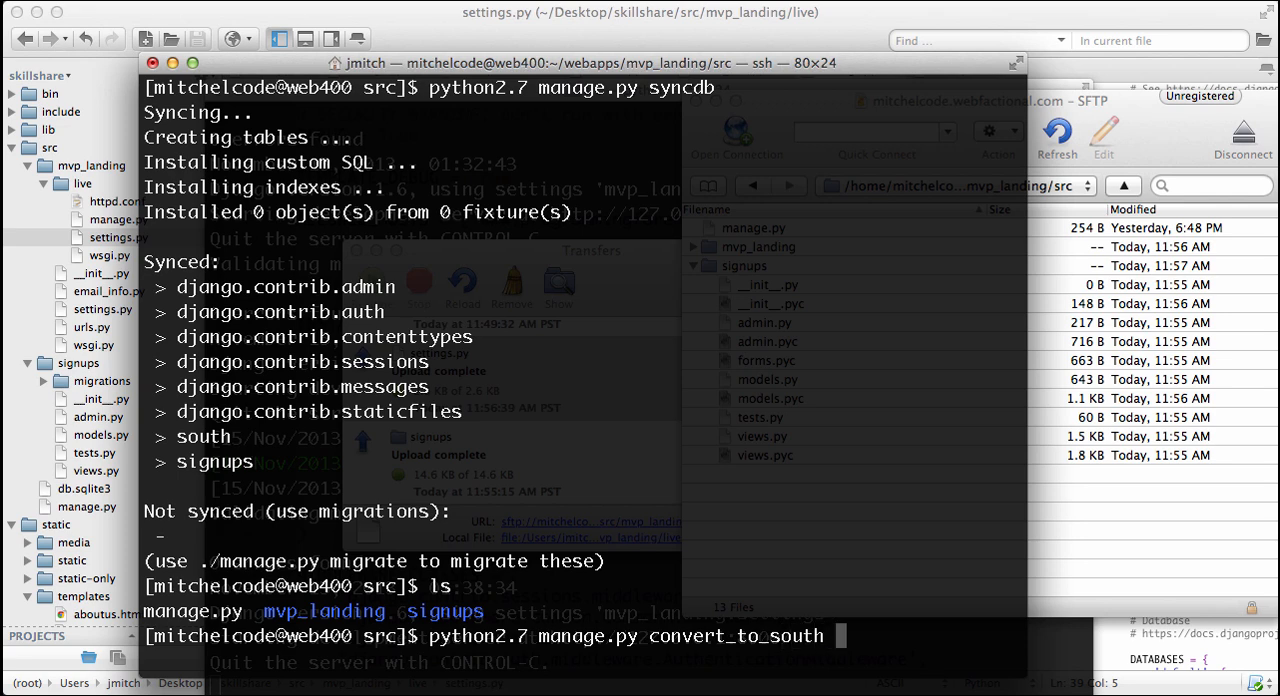
type("signups")
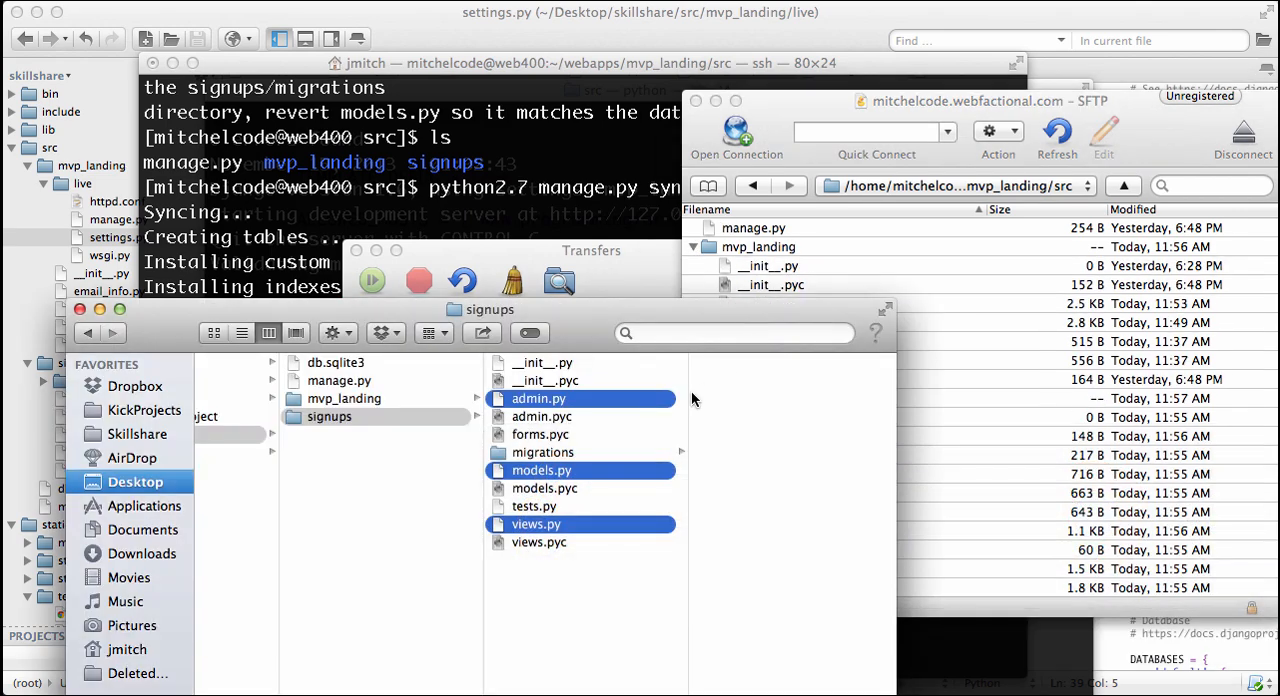
Step: Add views.py to the selected admin.py and models.py in the signups folder
left_click(344, 398)
type("python2.7 manage.py syncdb")
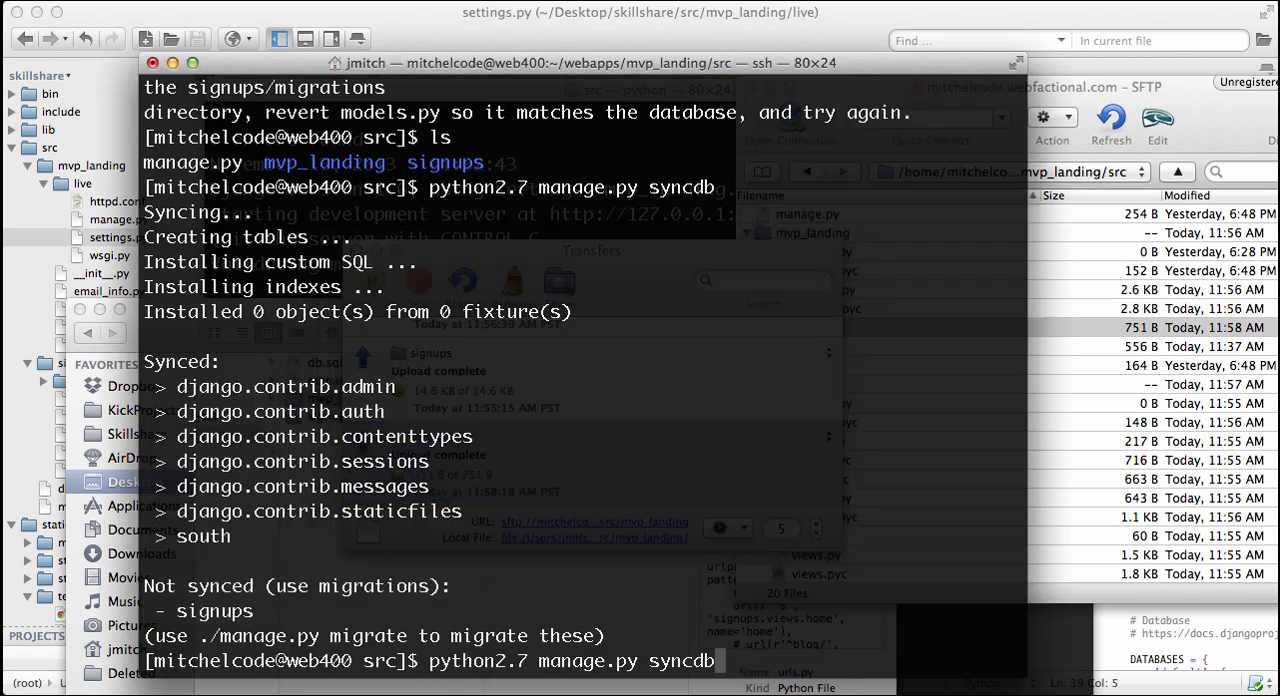
Step: Clear the prompt and enter ./../apache2/bin/restart to restart Apache
key("Return")
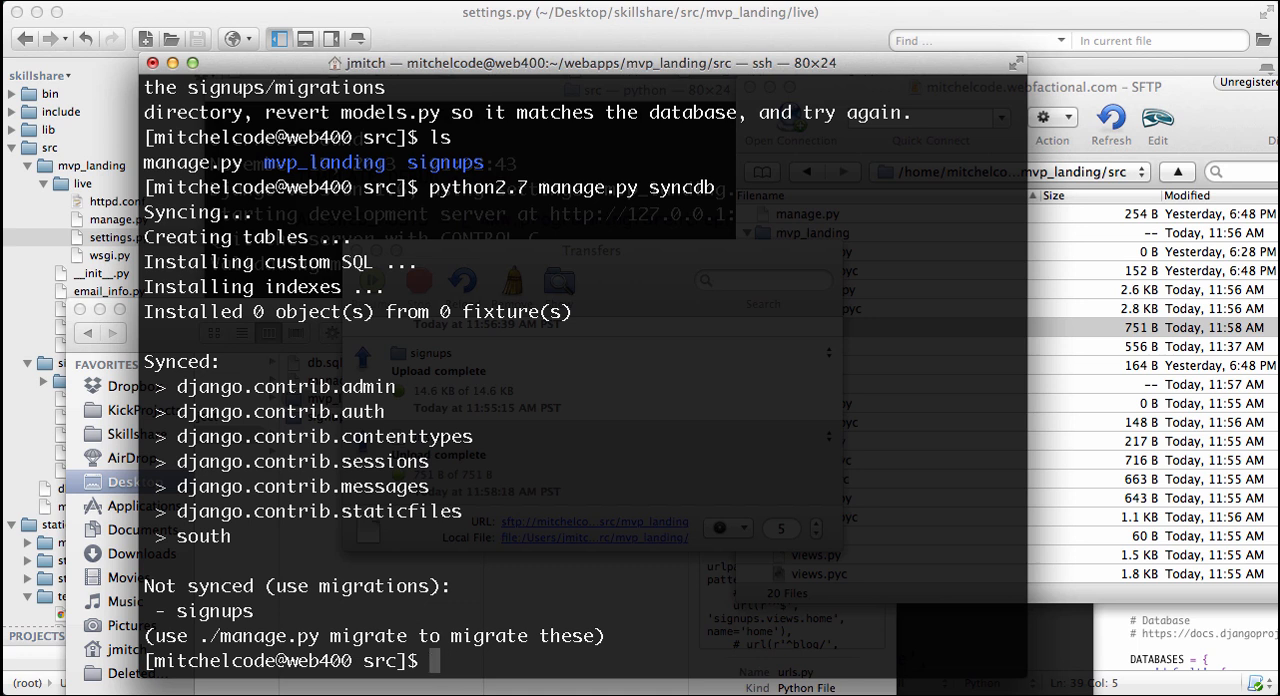
type("./../apache")
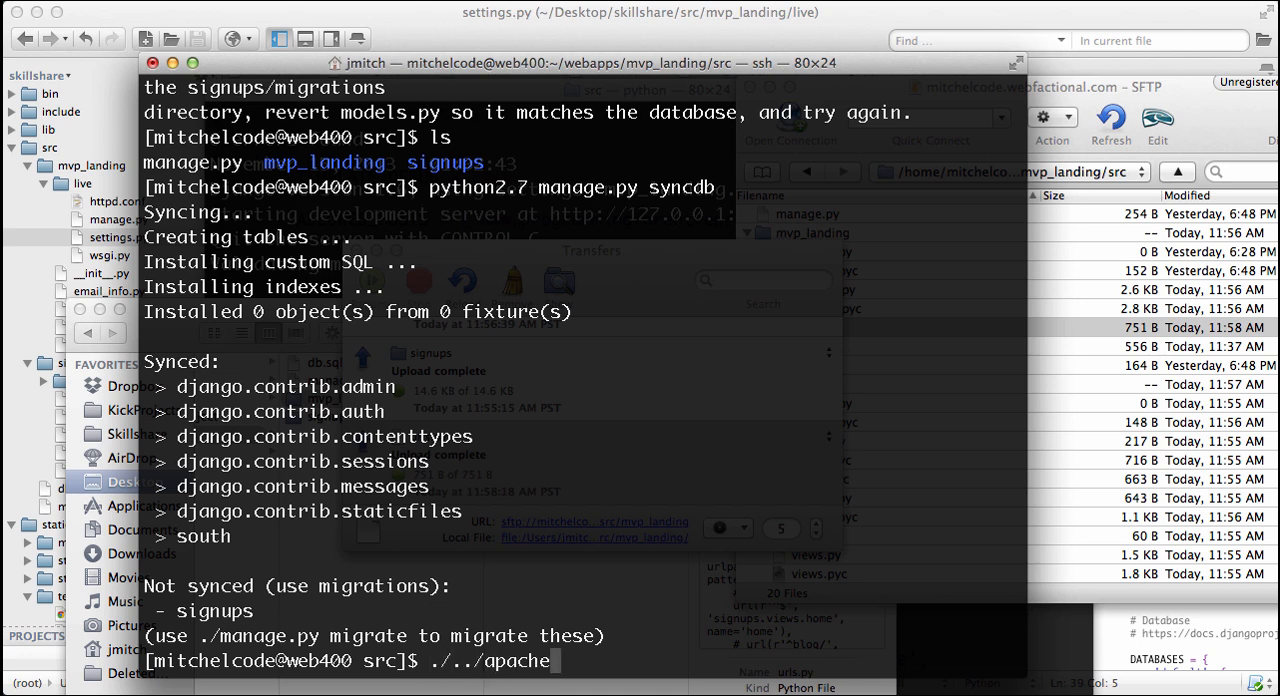
type("2/bin/restart")
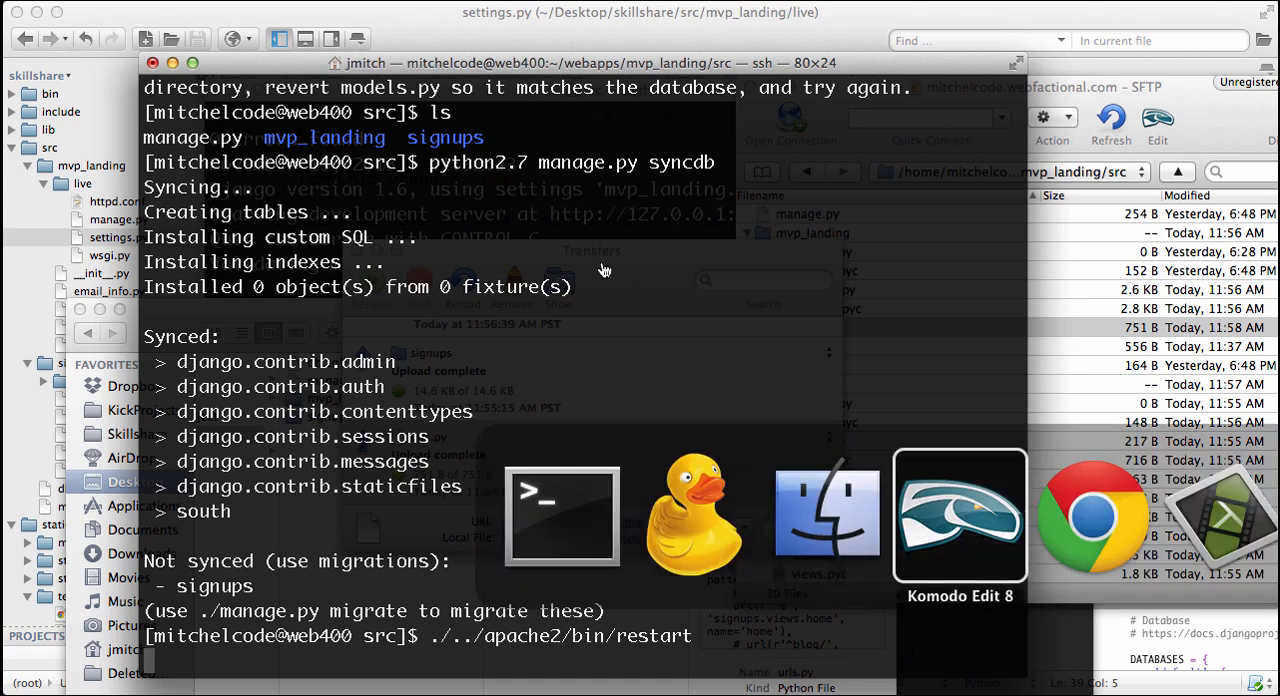
Step: Switch to the live site's admin tab and load programmingforentrepreneurs.com without /admin/
left_click(1090, 516)
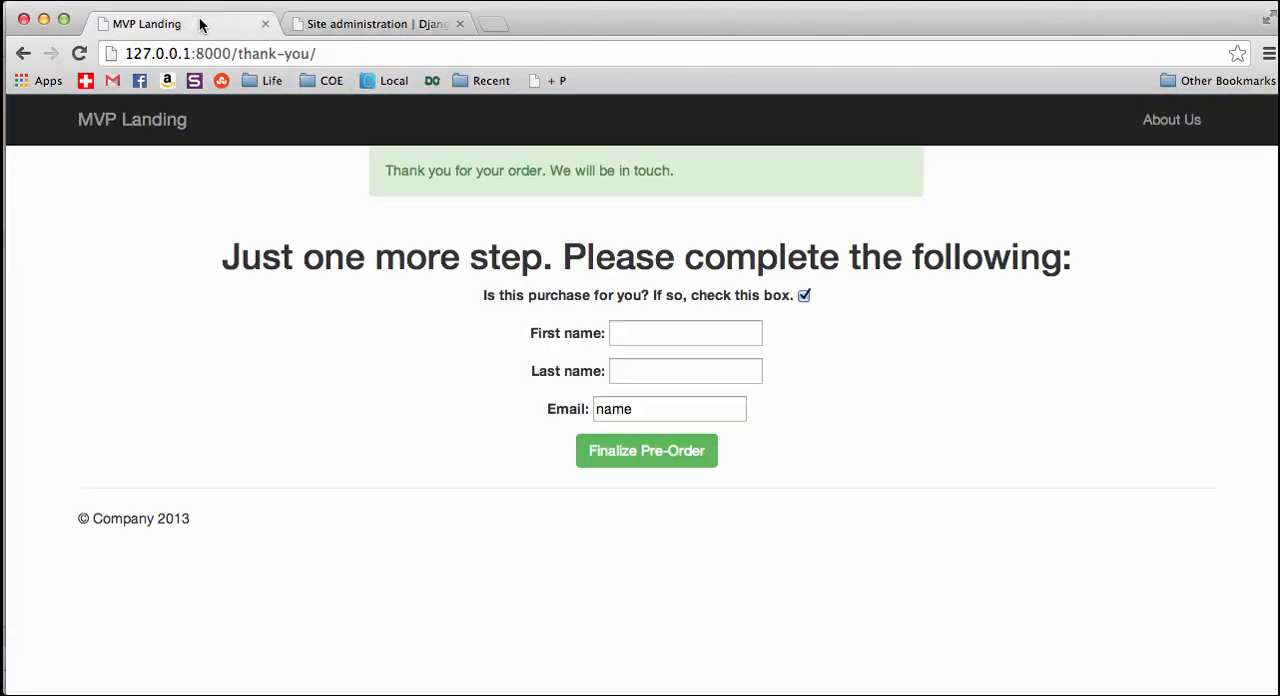
mouse_move(344, 104)
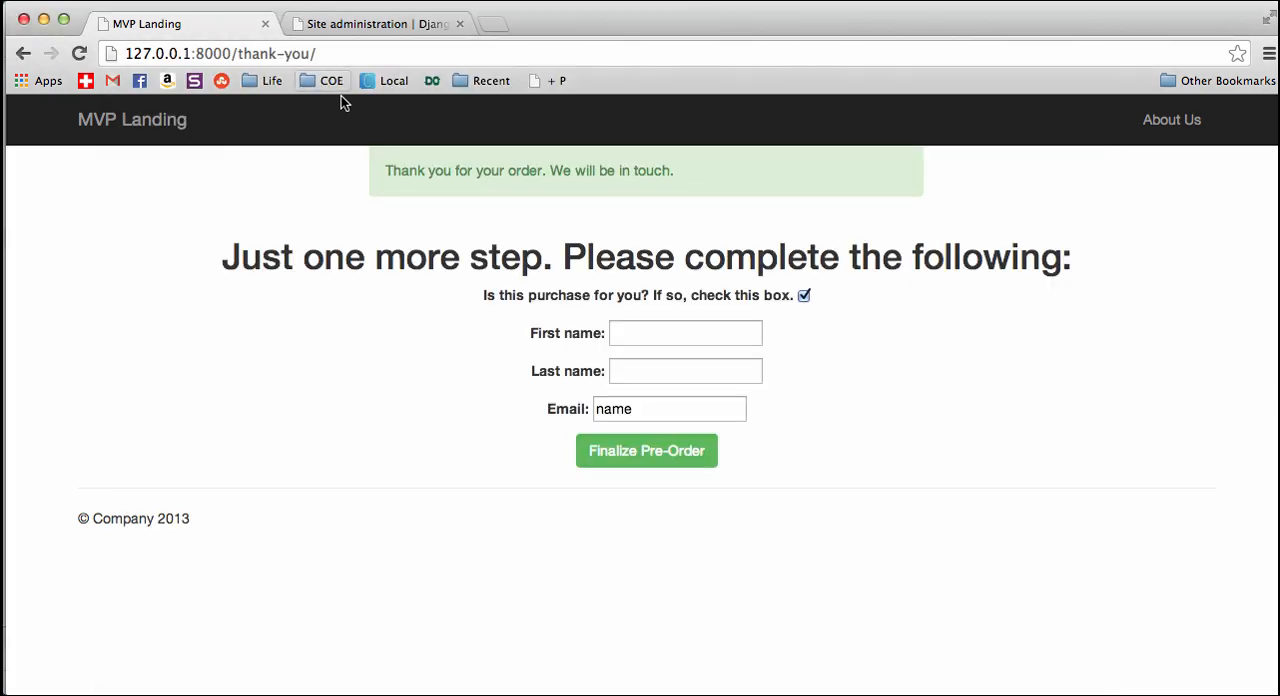
left_click(376, 24)
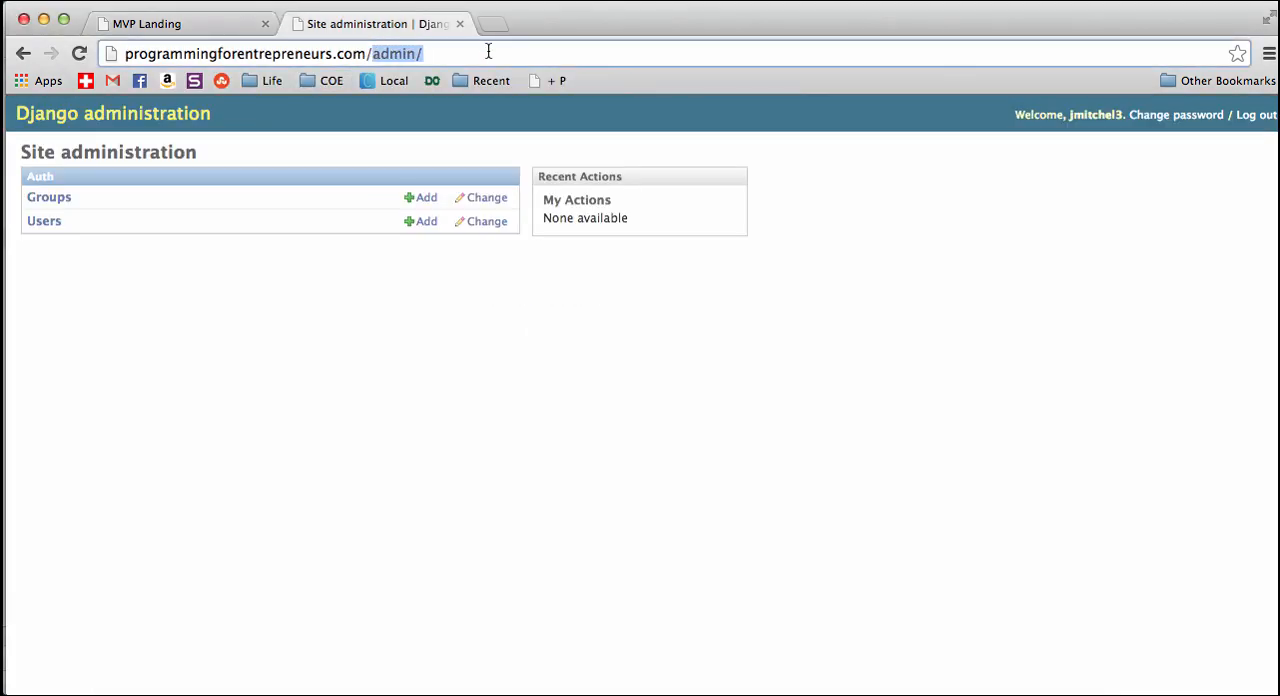
left_click(180, 24)
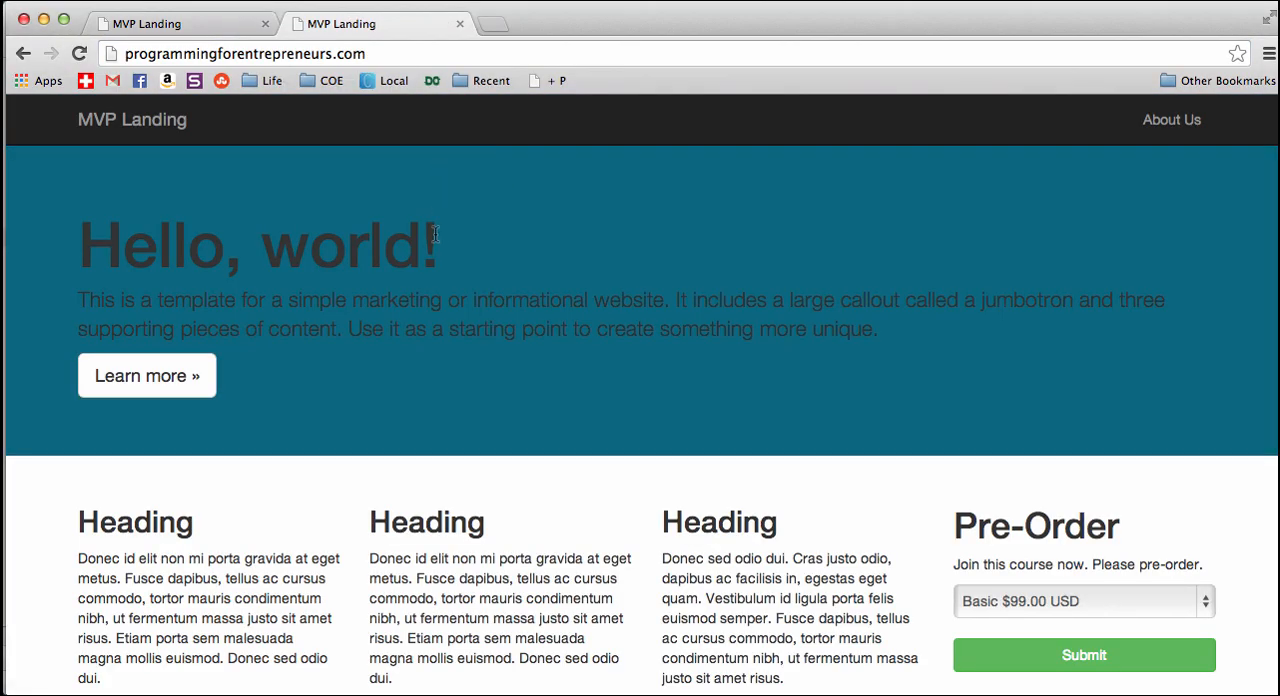
mouse_move(532, 296)
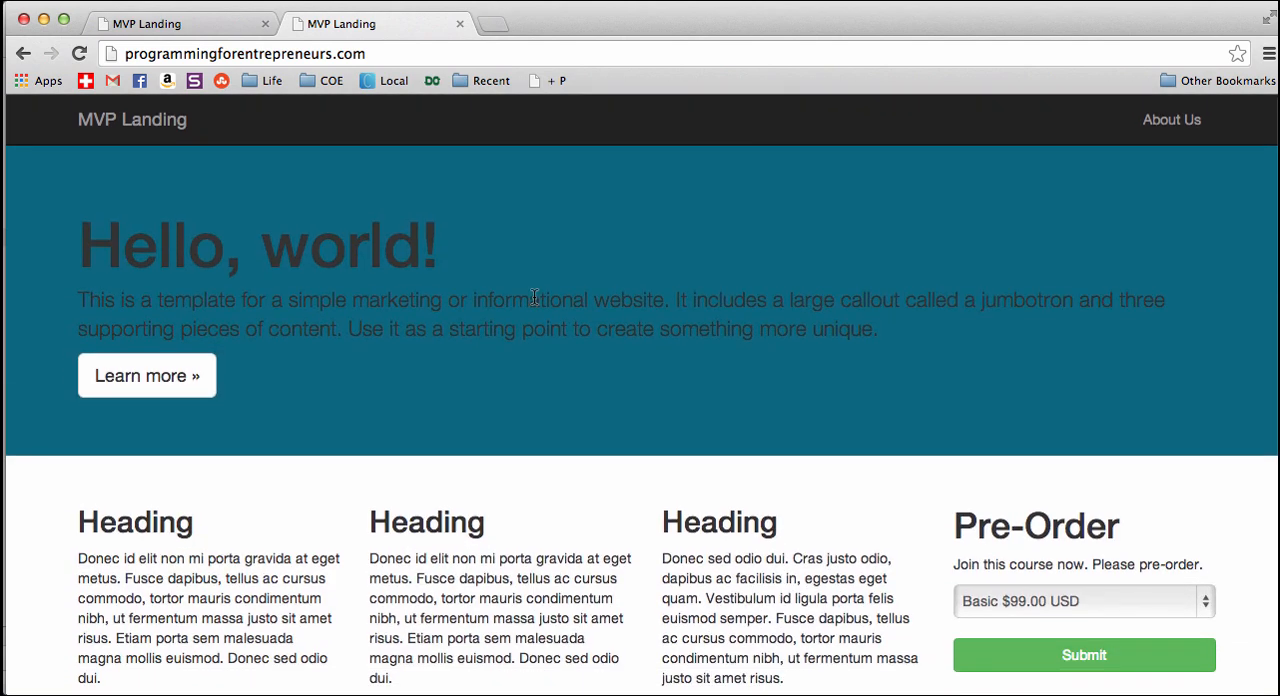
mouse_move(496, 70)
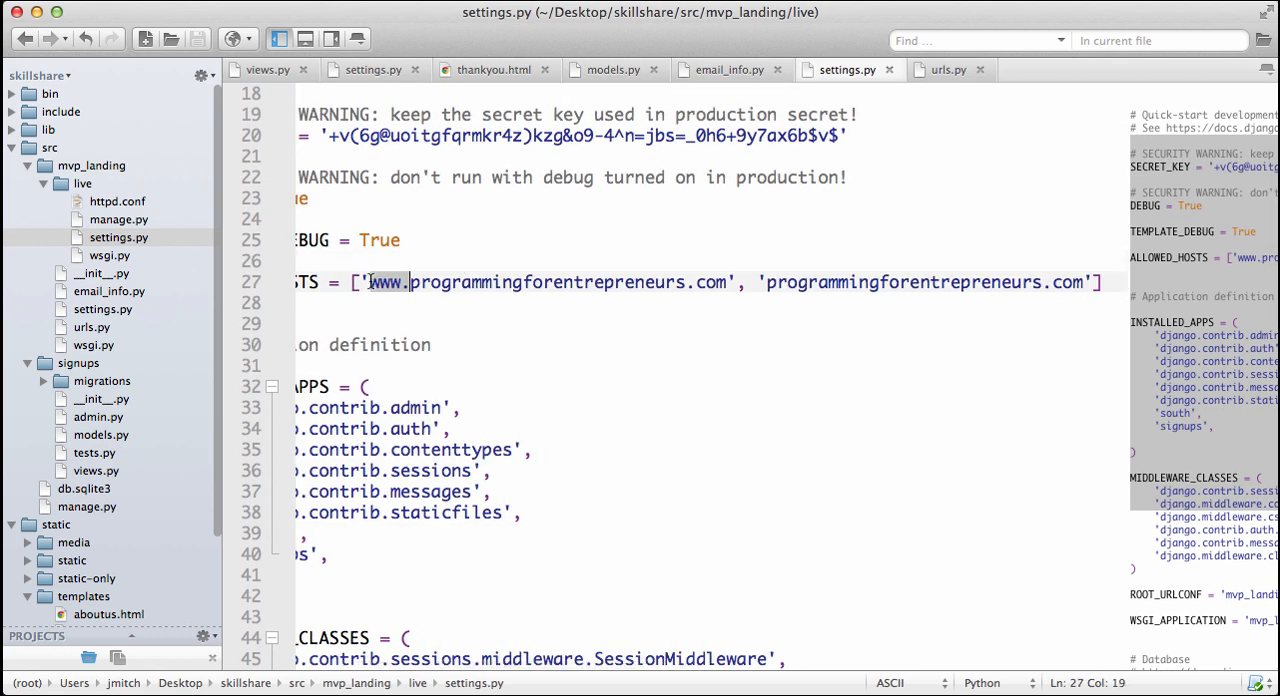
Step: Set DEBUG and TEMPLATE_DEBUG to False and change 'if DEBUG:' to 'if not DEBUG:'
left_click(770, 282)
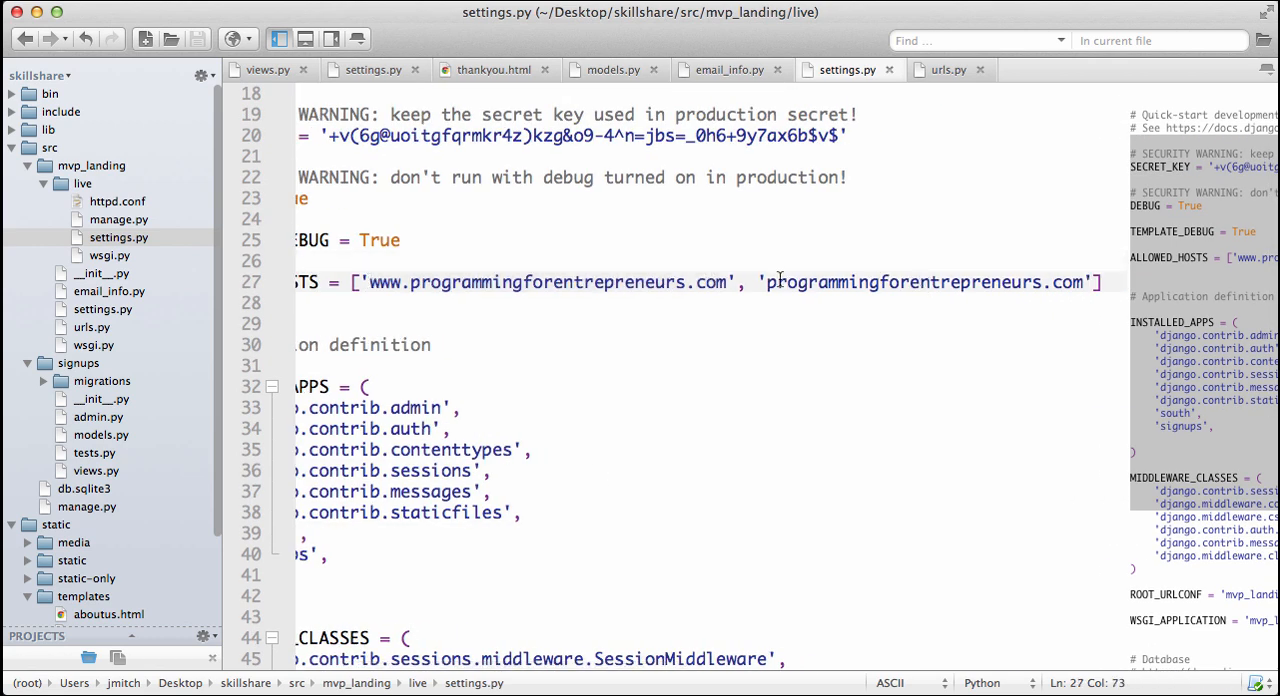
scroll("left", 3)
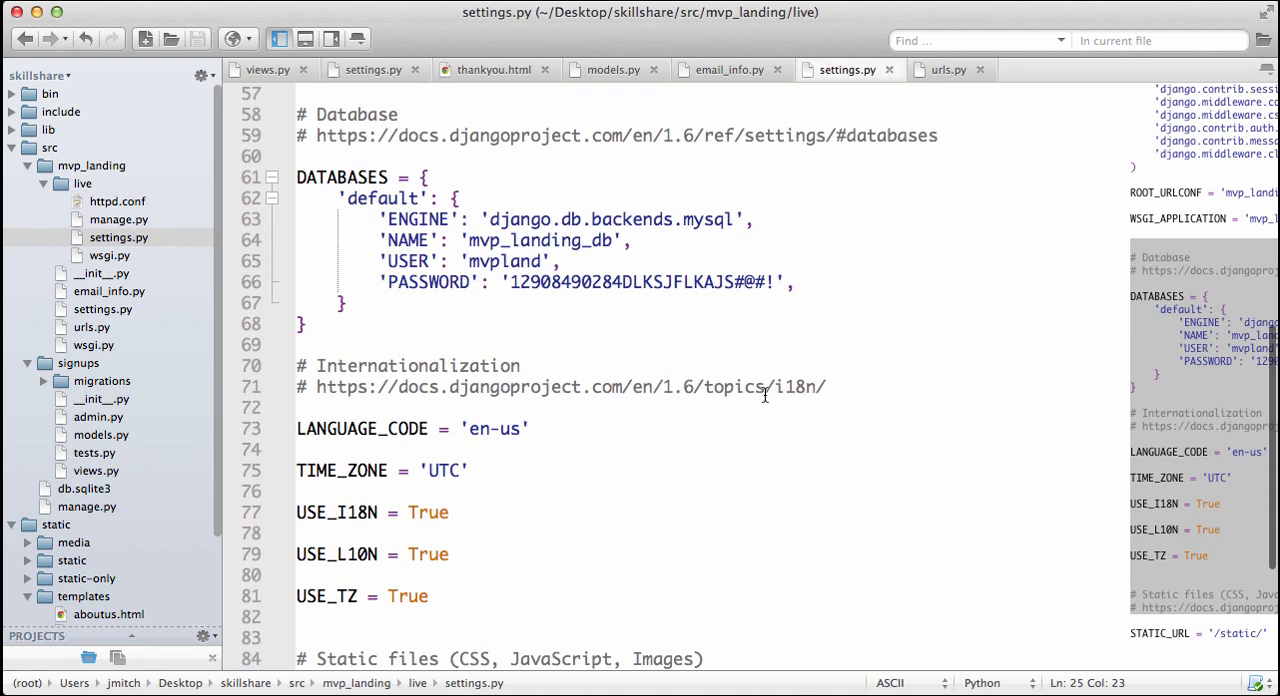
scroll("down", 3)
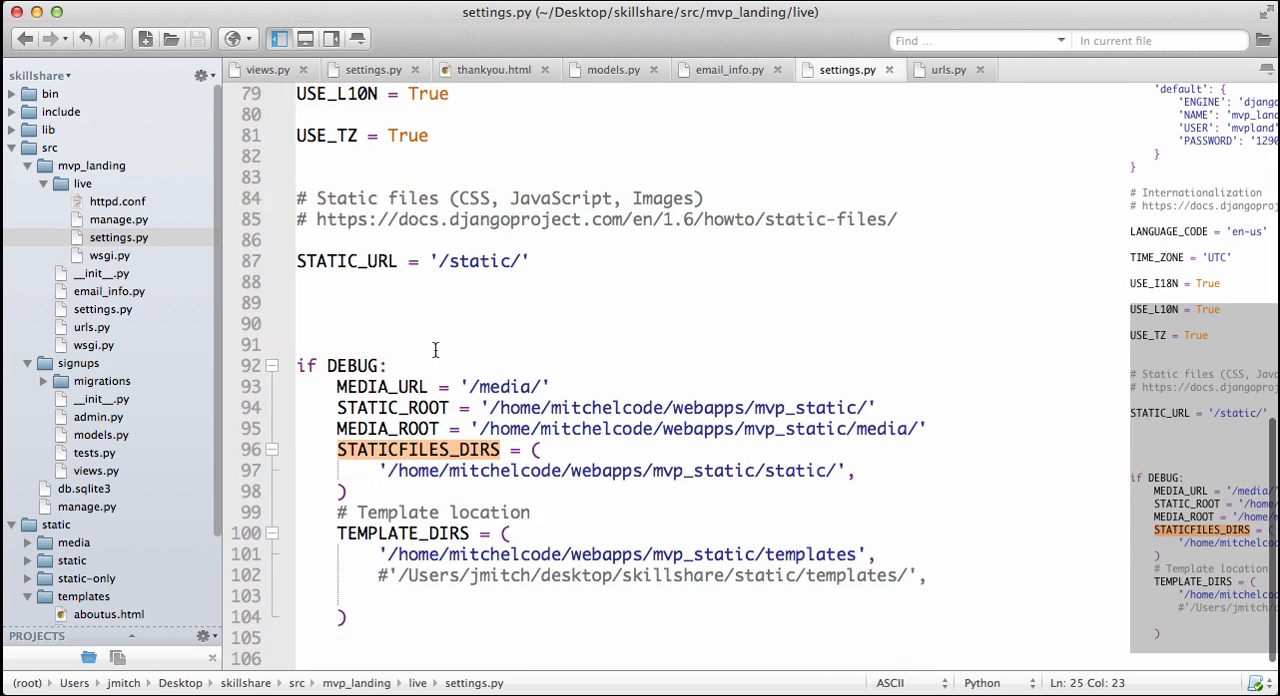
type("not")
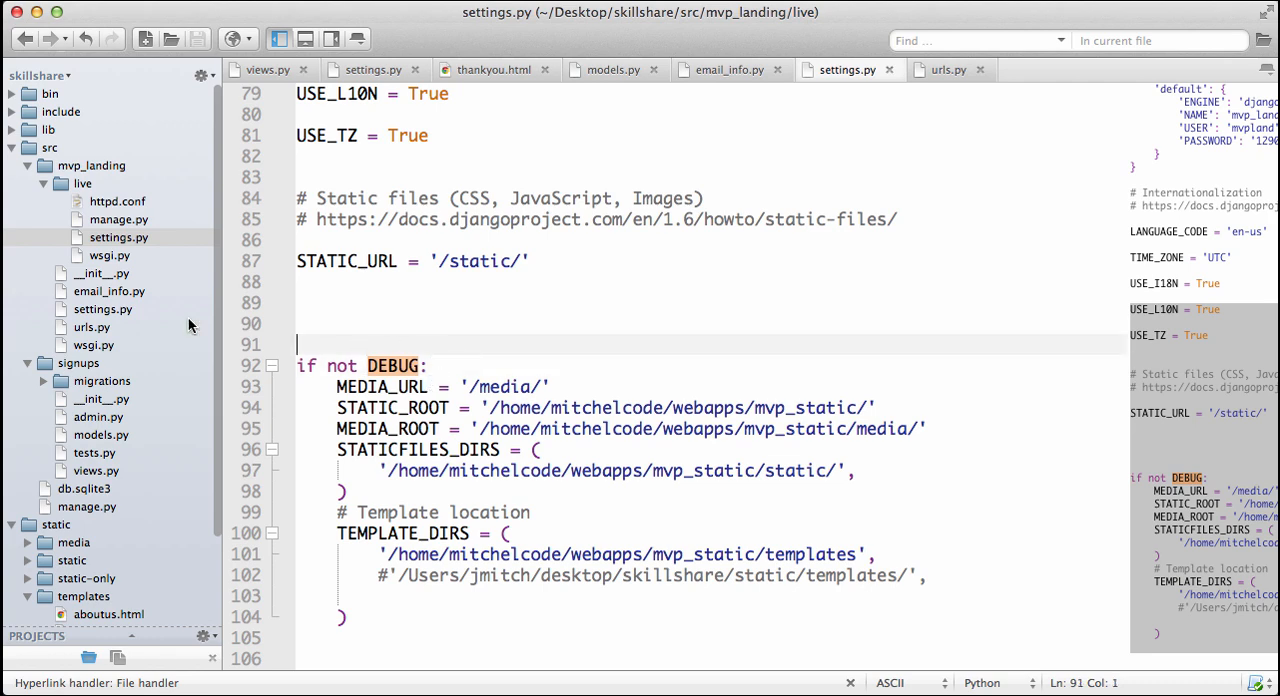
Step: Review the email import and settings lines in the main settings.py, then return to live settings
left_click(100, 308)
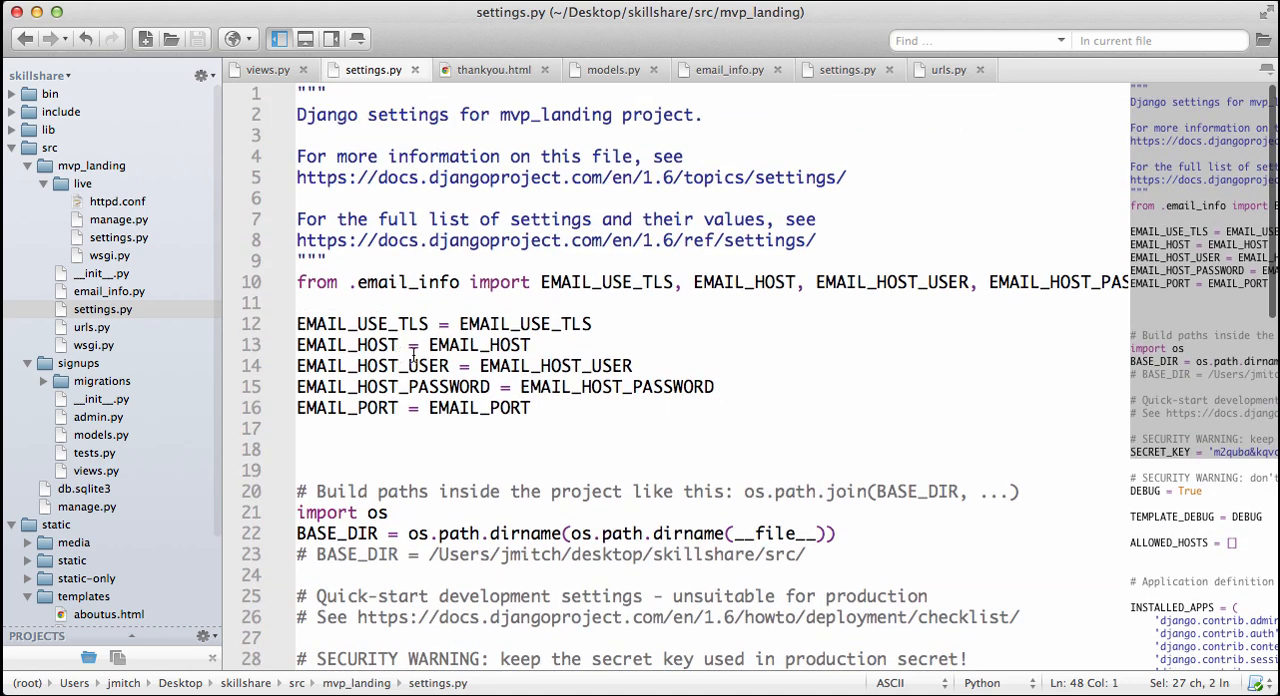
left_click_drag(296, 282, 540, 408)
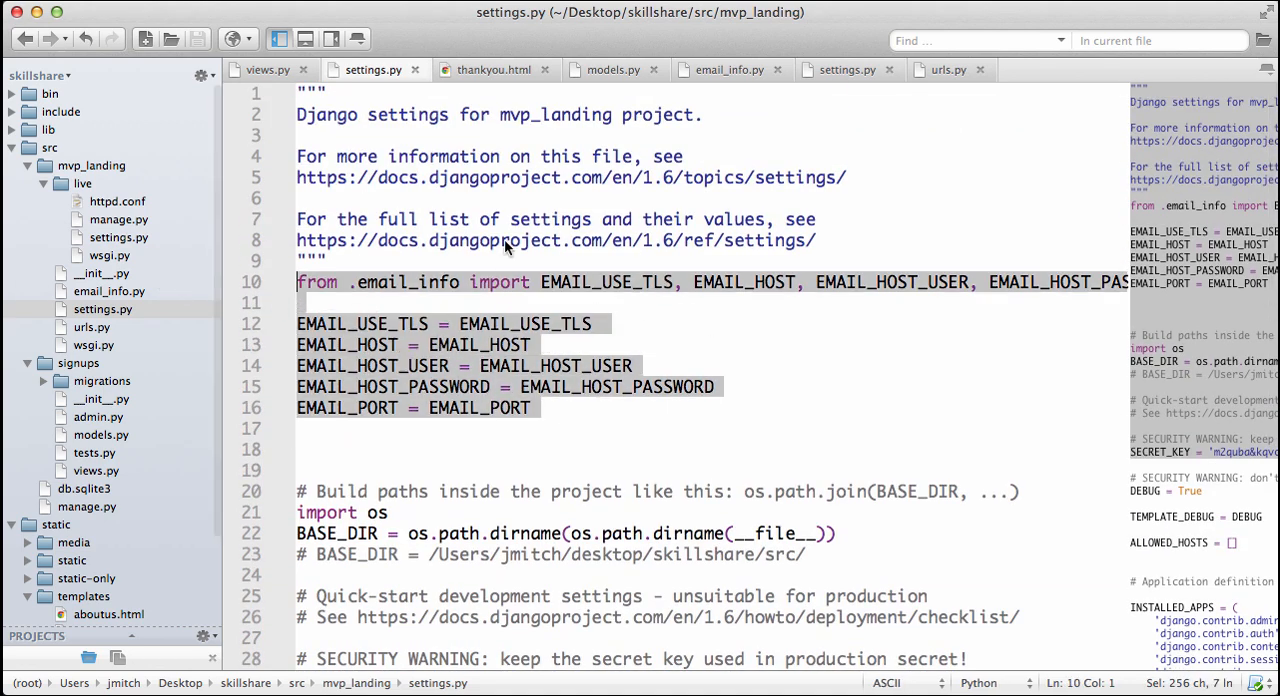
left_click(848, 68)
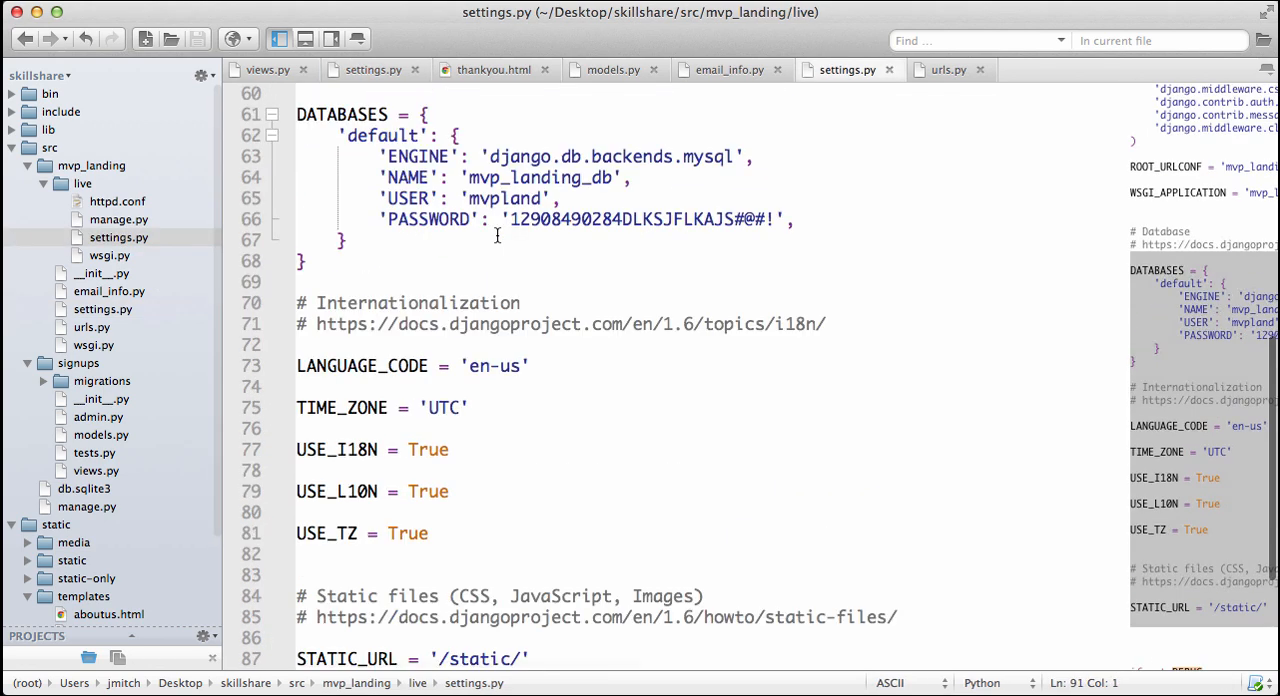
scroll("up", 3)
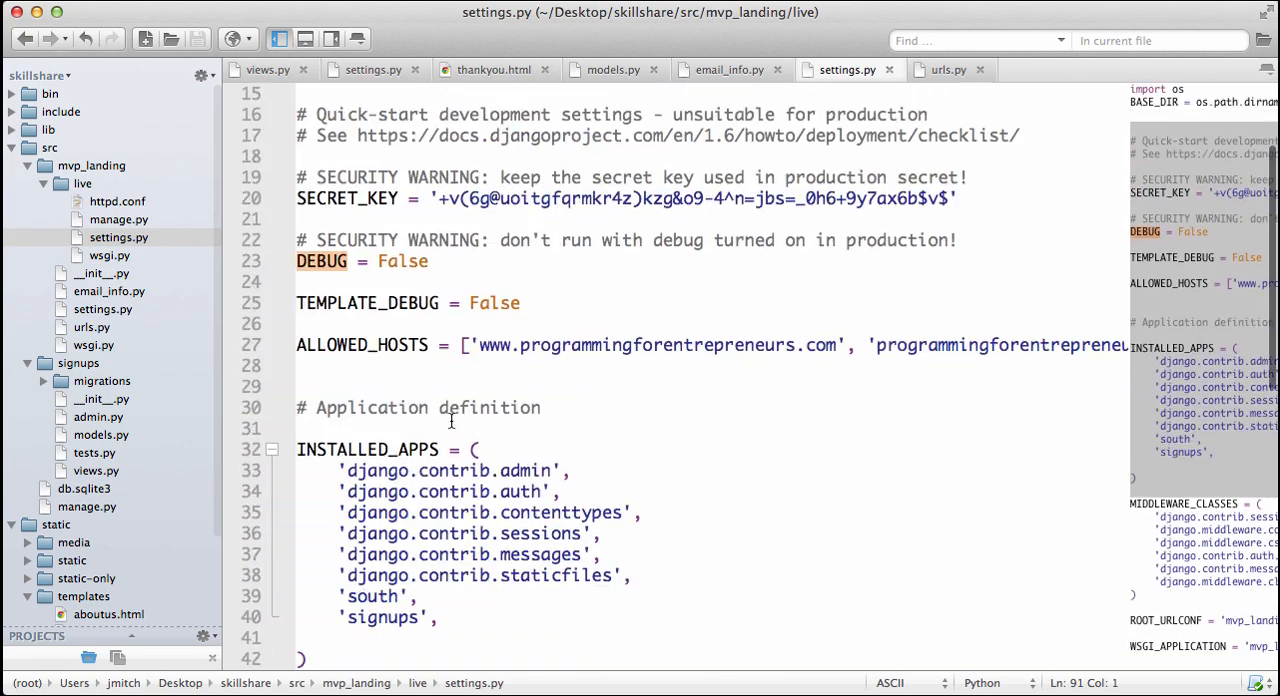
scroll("up", 3)
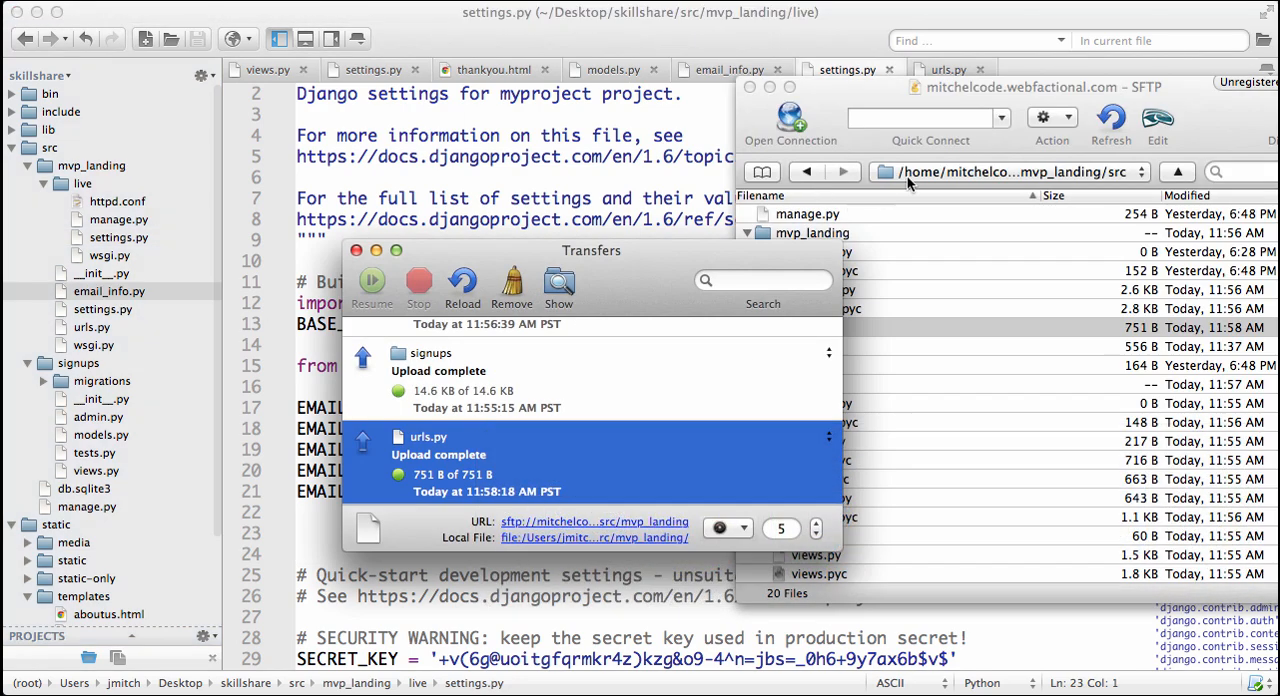
Step: Upload email_info.py and the updated settings.py into the server's mvp_landing folder
left_click(1144, 172)
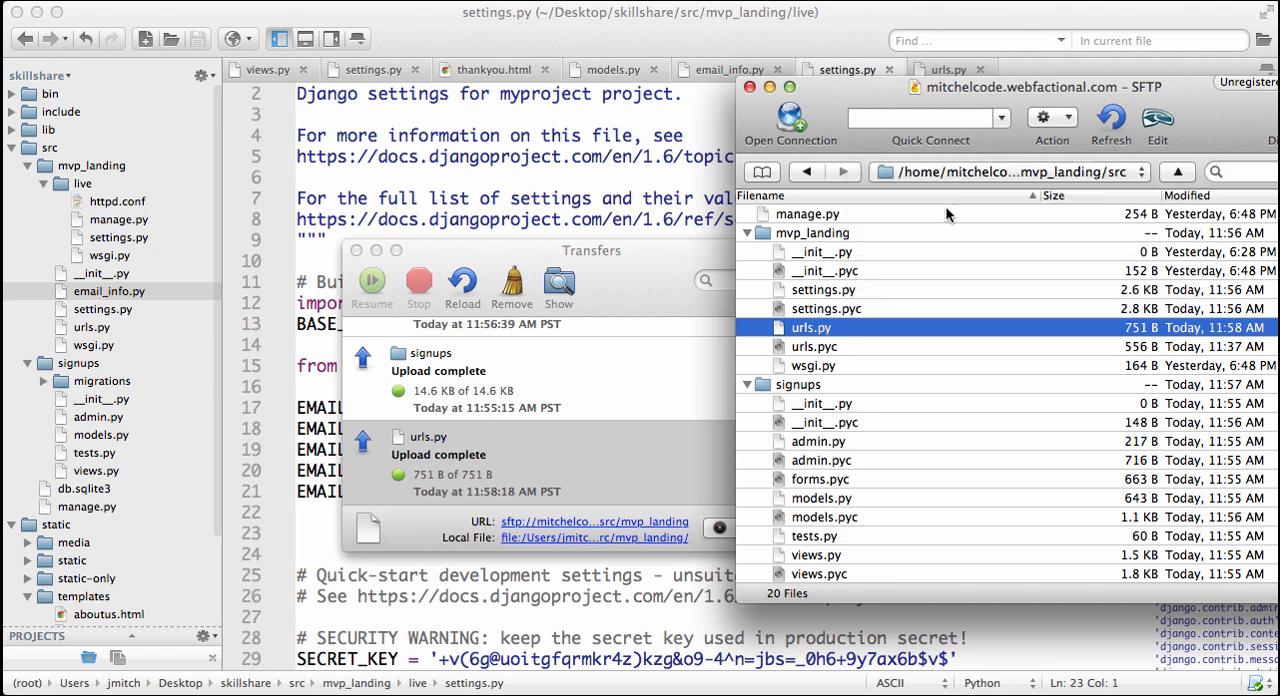
left_click(812, 232)
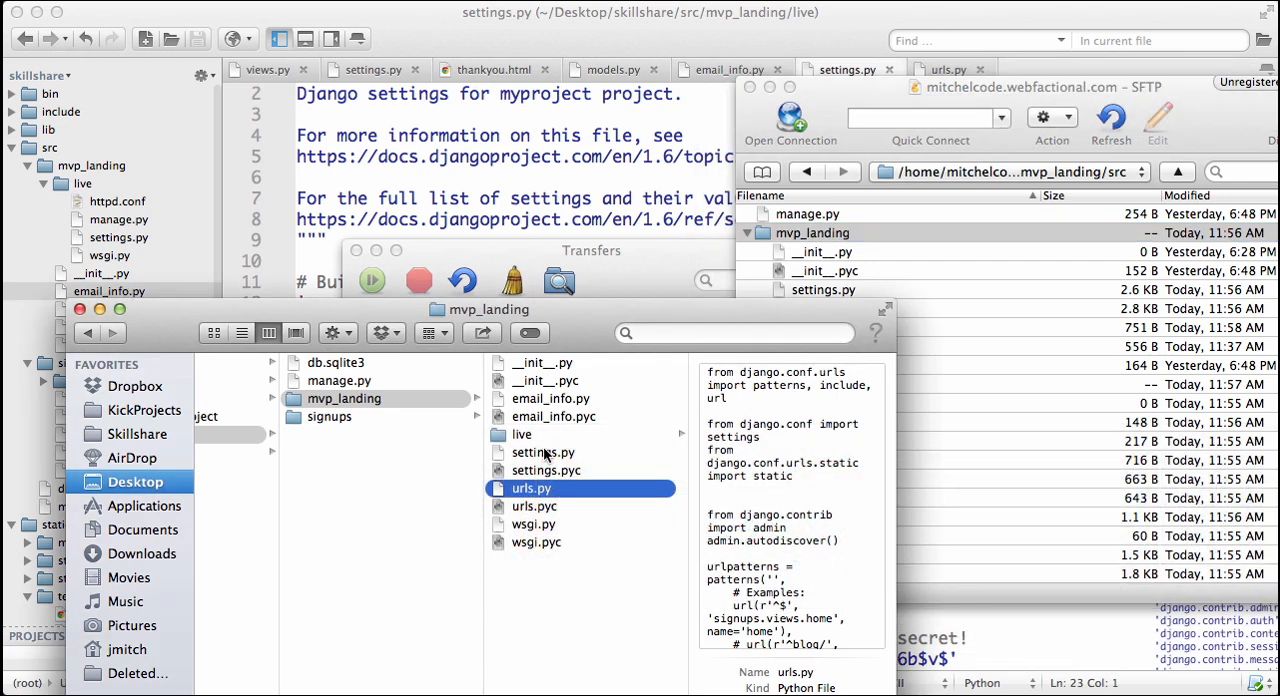
mouse_move(558, 400)
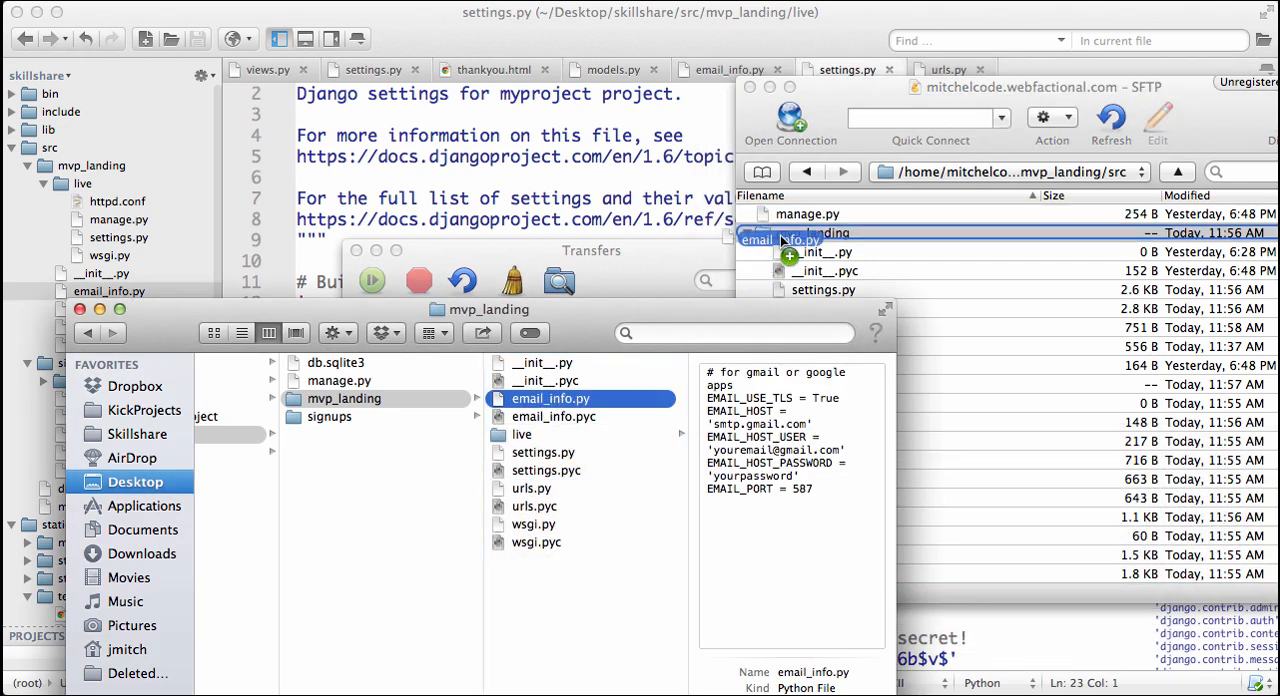
left_click(520, 434)
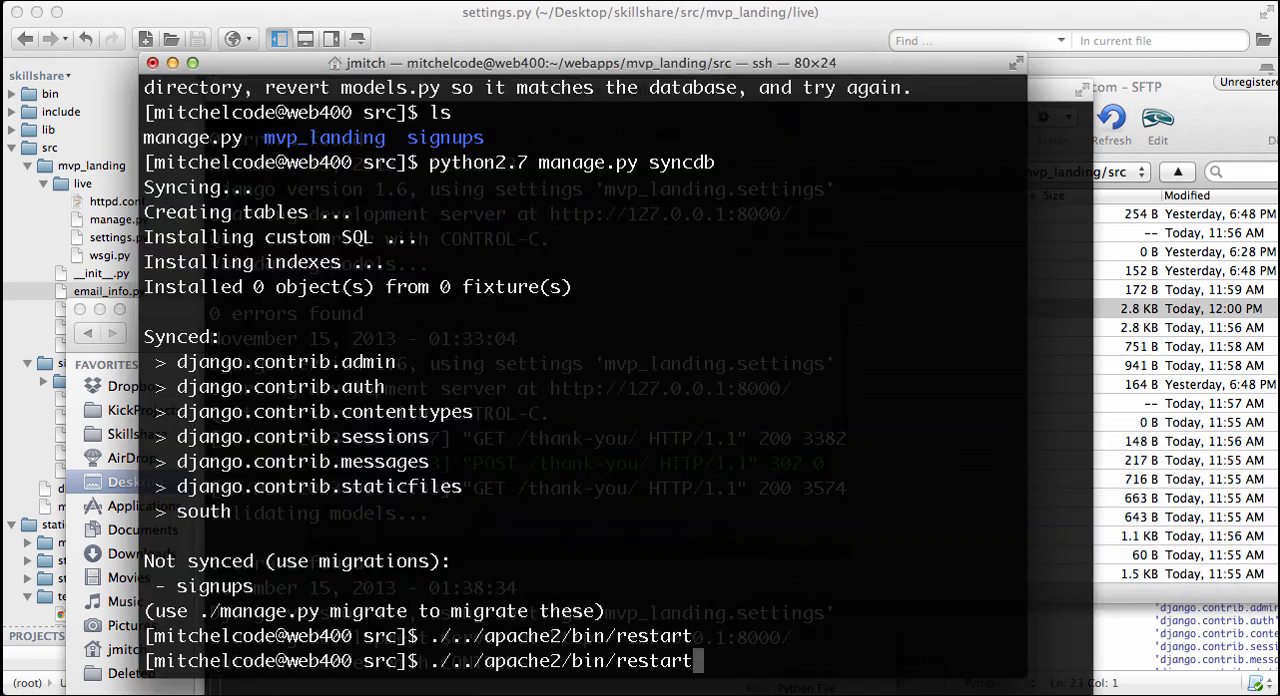
left_click(1092, 516)
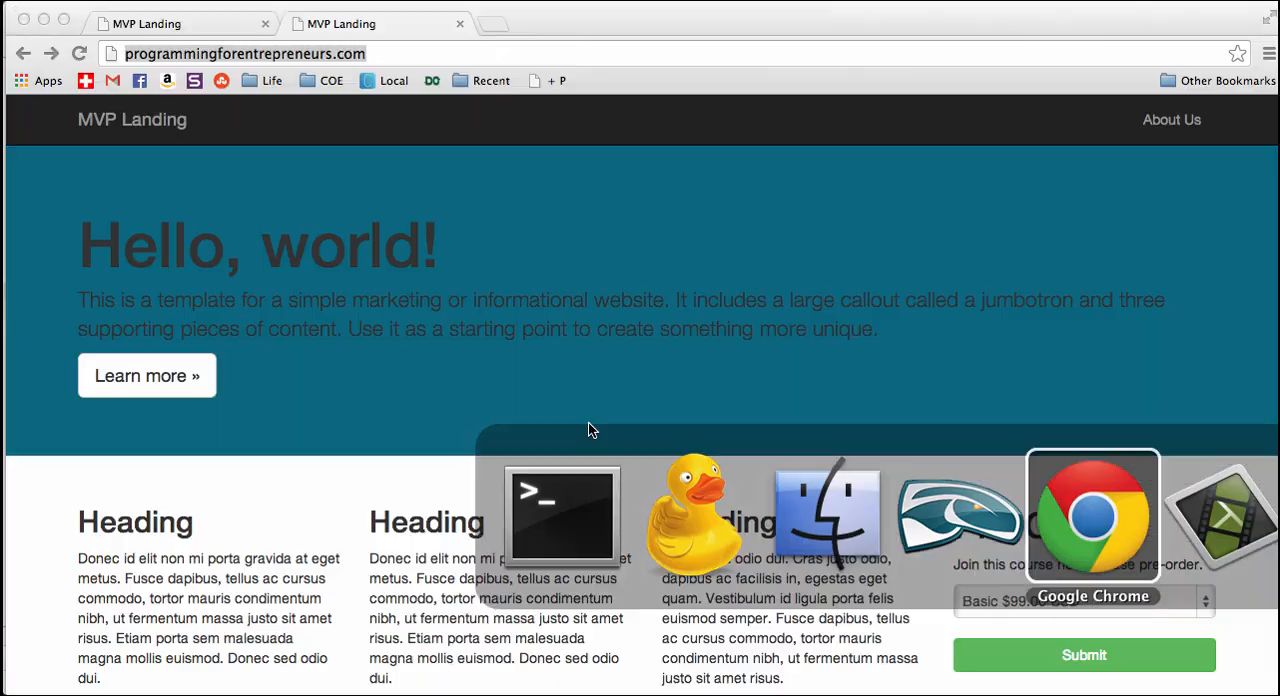
Step: Load the live programmingforentrepreneurs.com site and check the thank-you form
left_click(560, 516)
type("/")
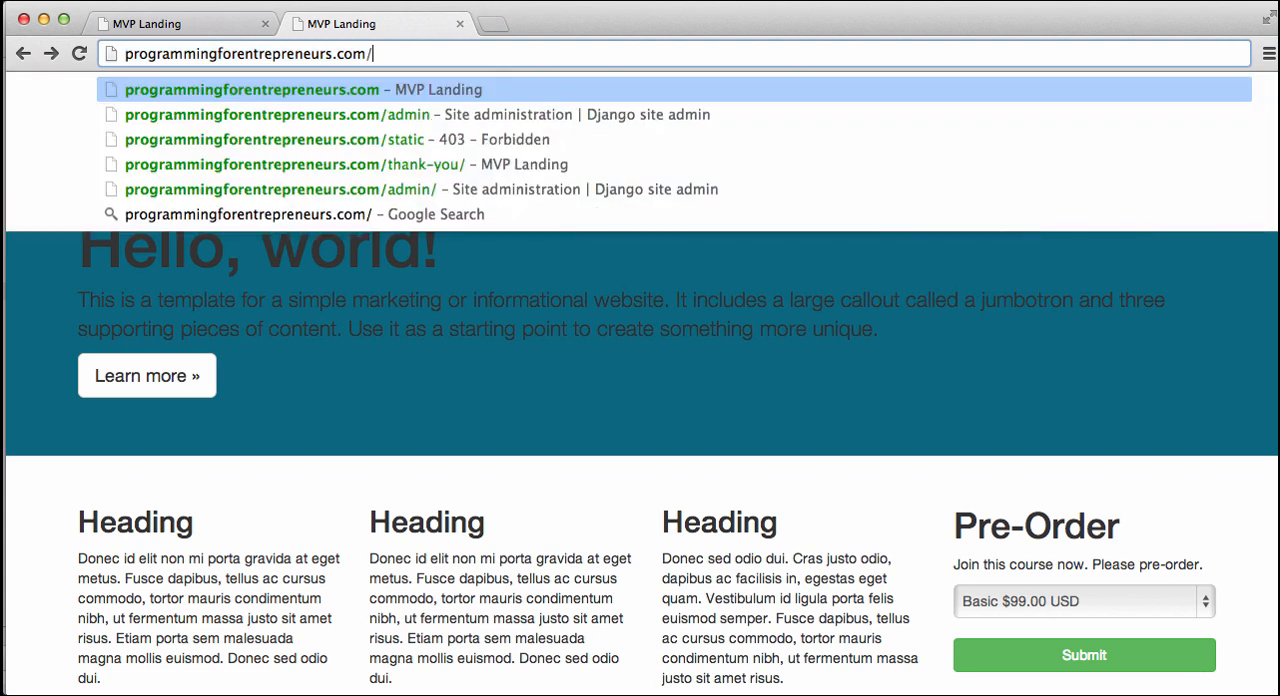
left_click(292, 164)
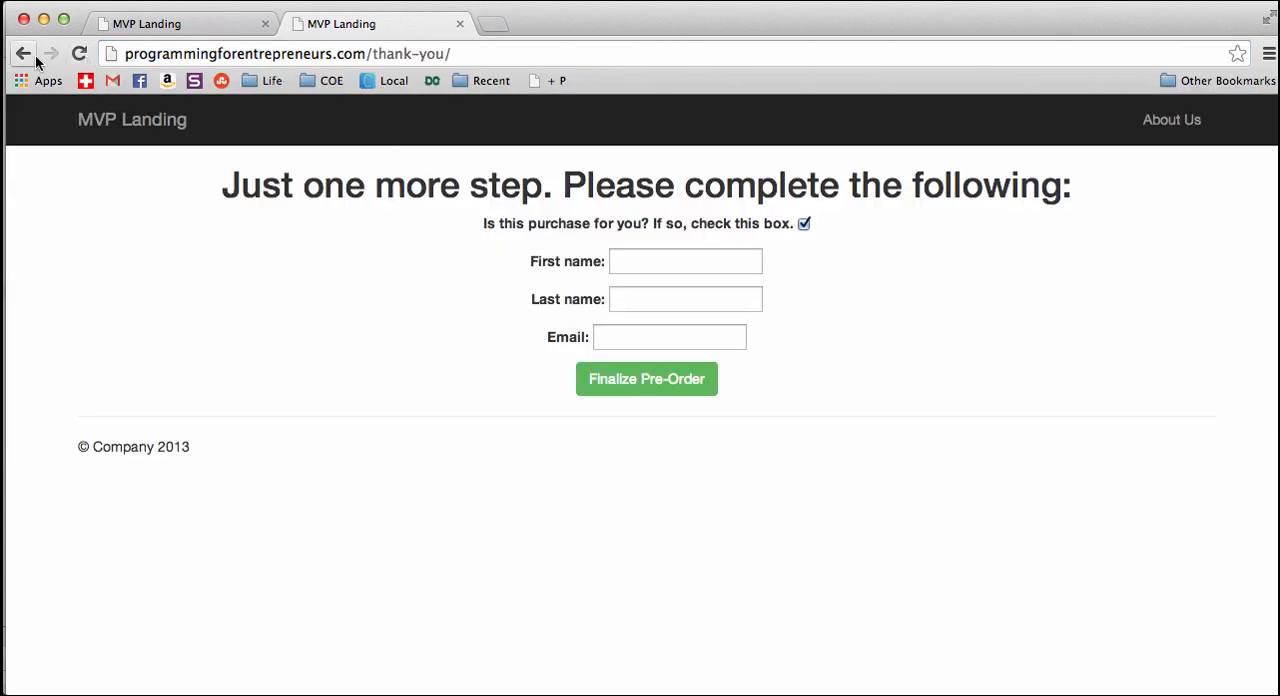
left_click(24, 52)
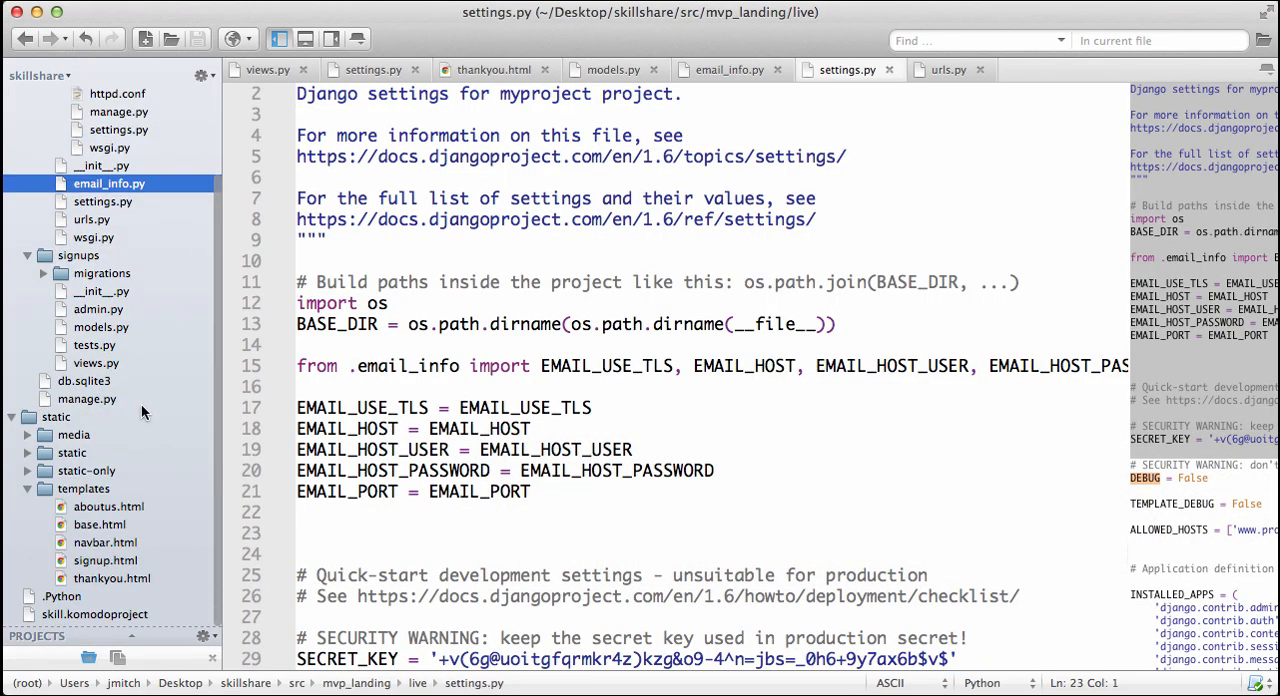
Step: Create empty 404.html and 500.html files in the templates folder
right_click(84, 488)
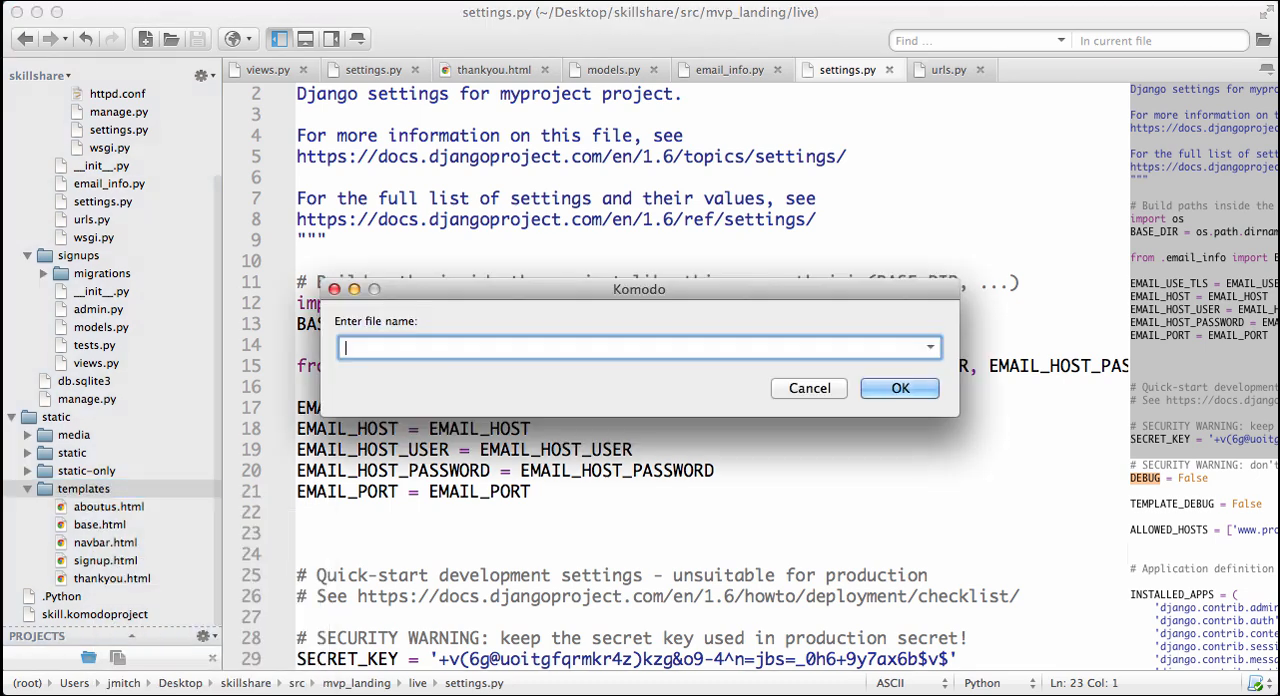
type("404.html")
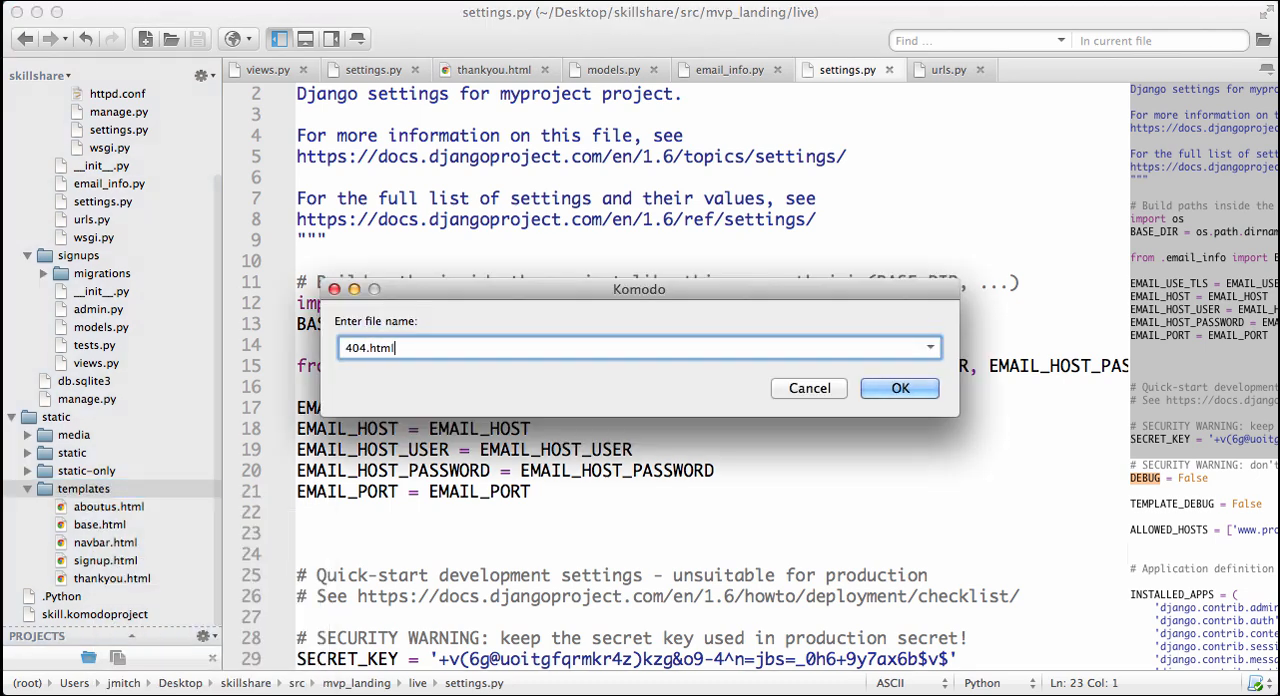
left_click(898, 388)
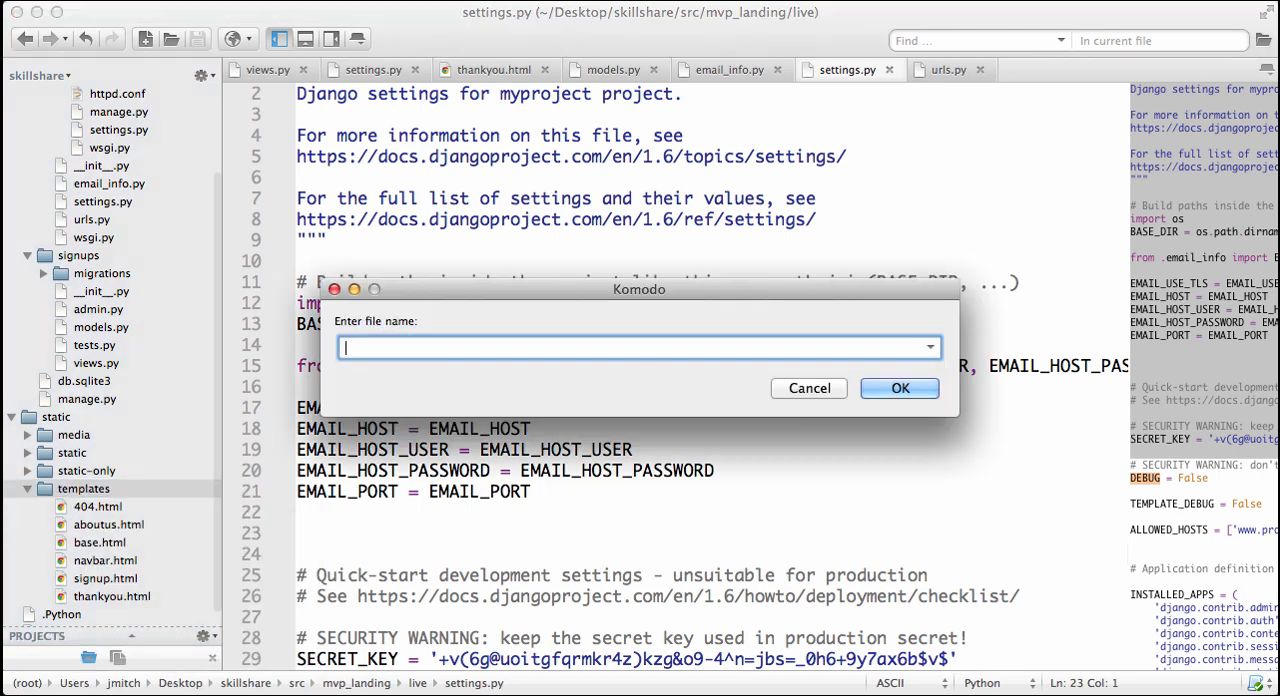
type("500.html")
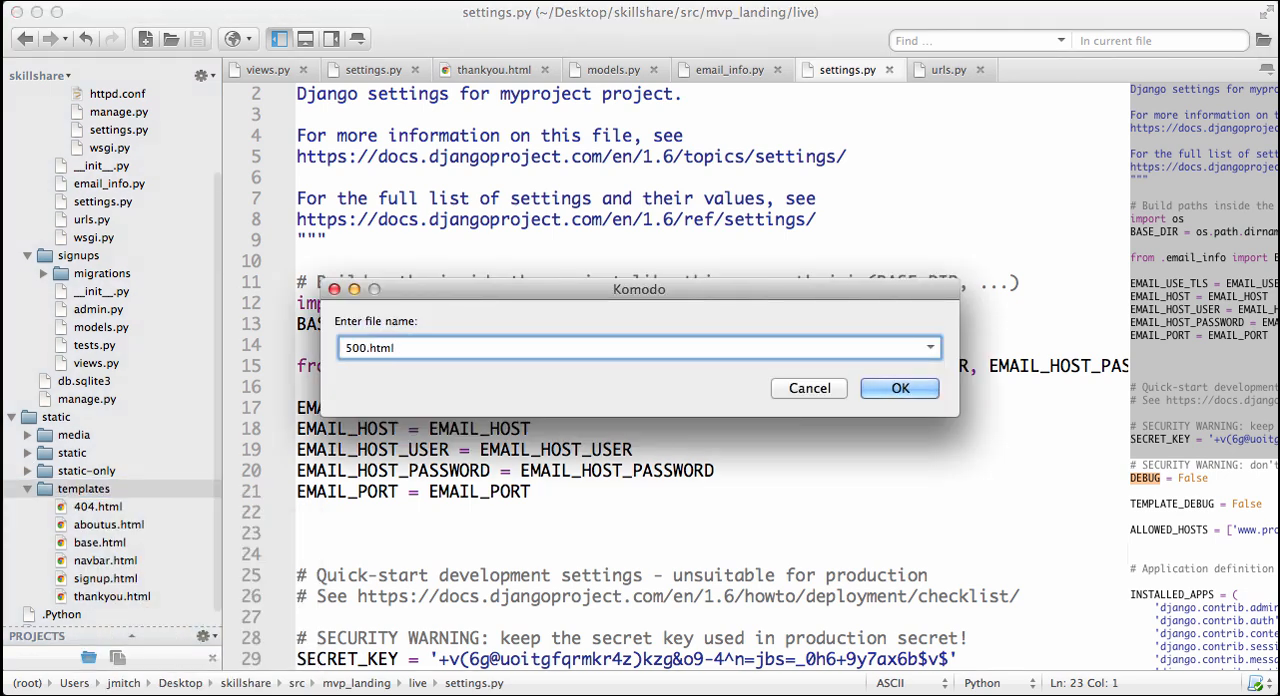
left_click(898, 388)
type("{% ")
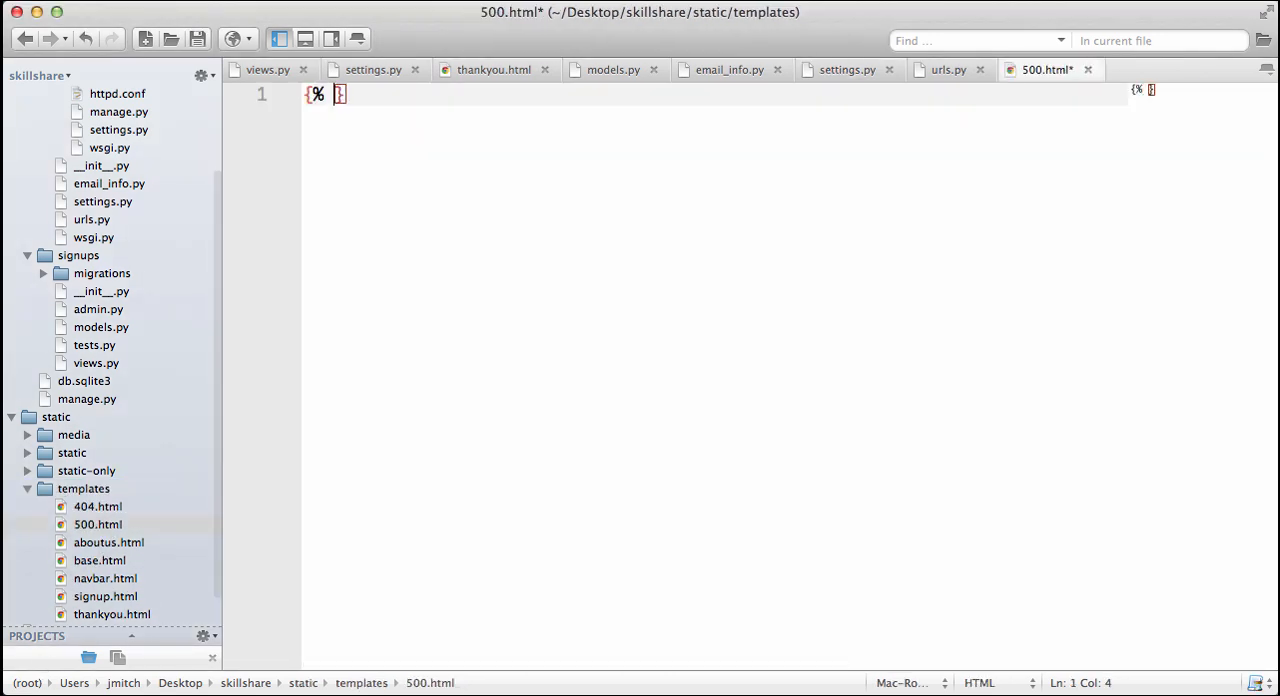
Step: Make 500.html extend 'base.html' with a block content section
type("extends 'bas")
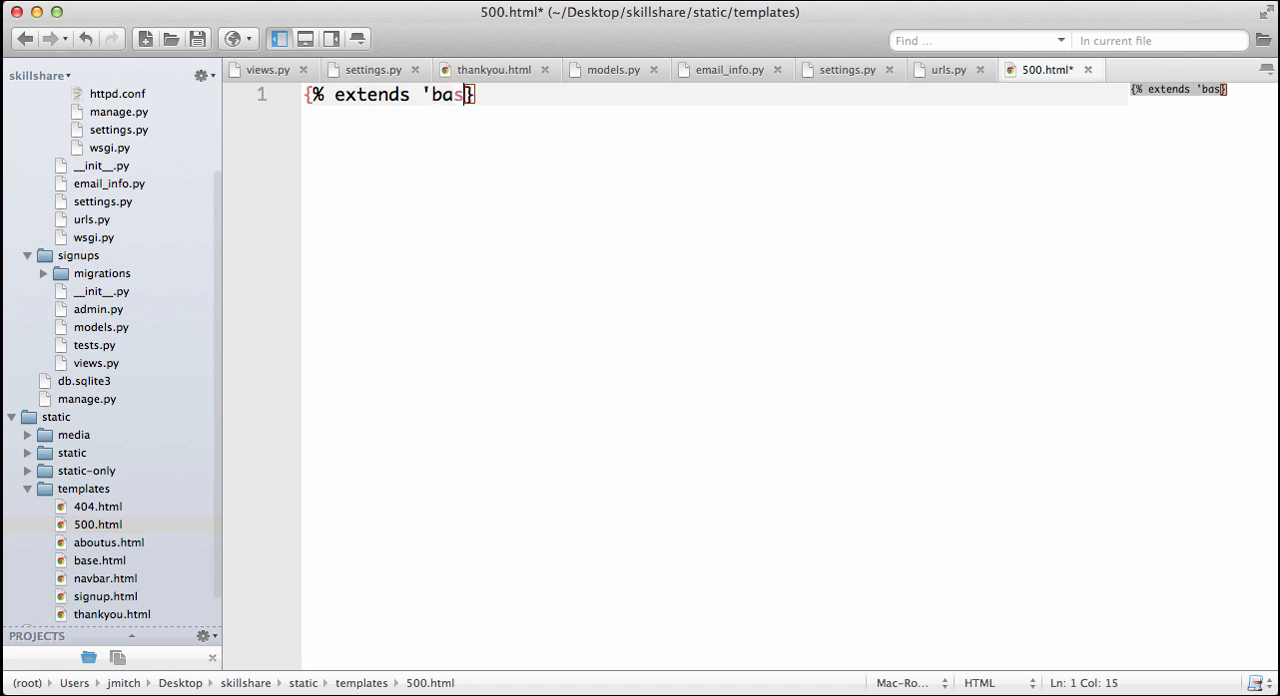
type("e.html' %}")
type("{% bl")
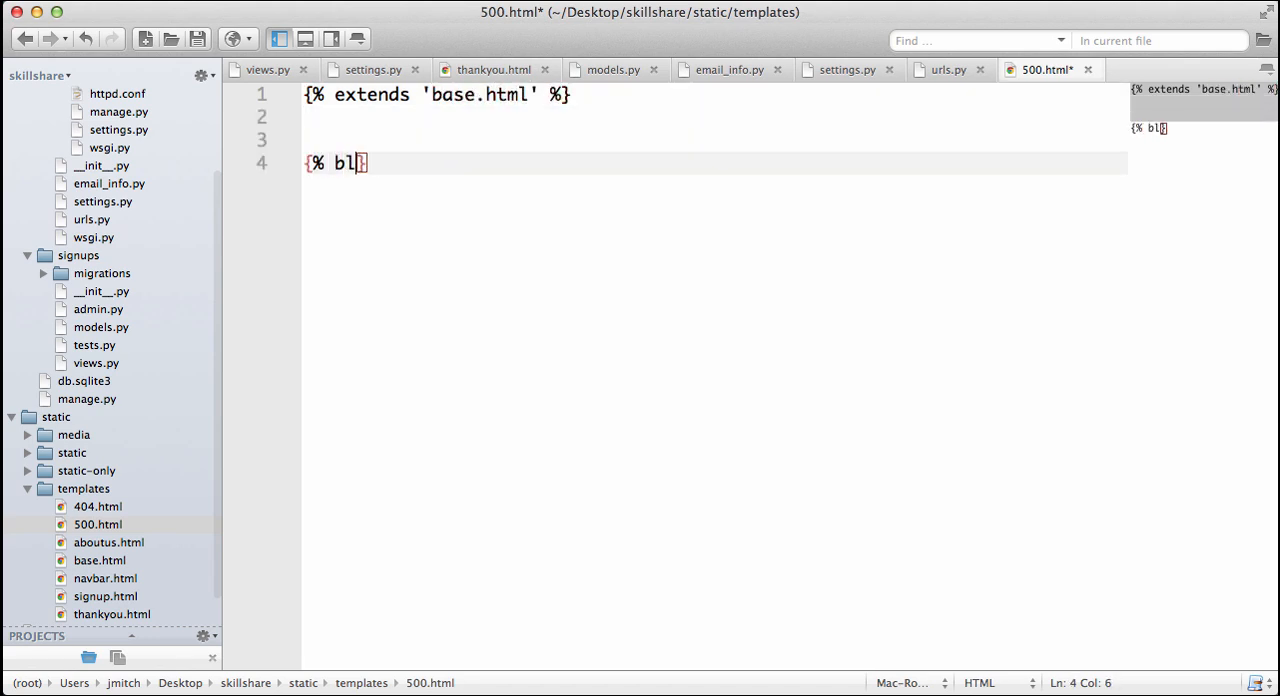
type("ock content %")
type("{% endblock %")
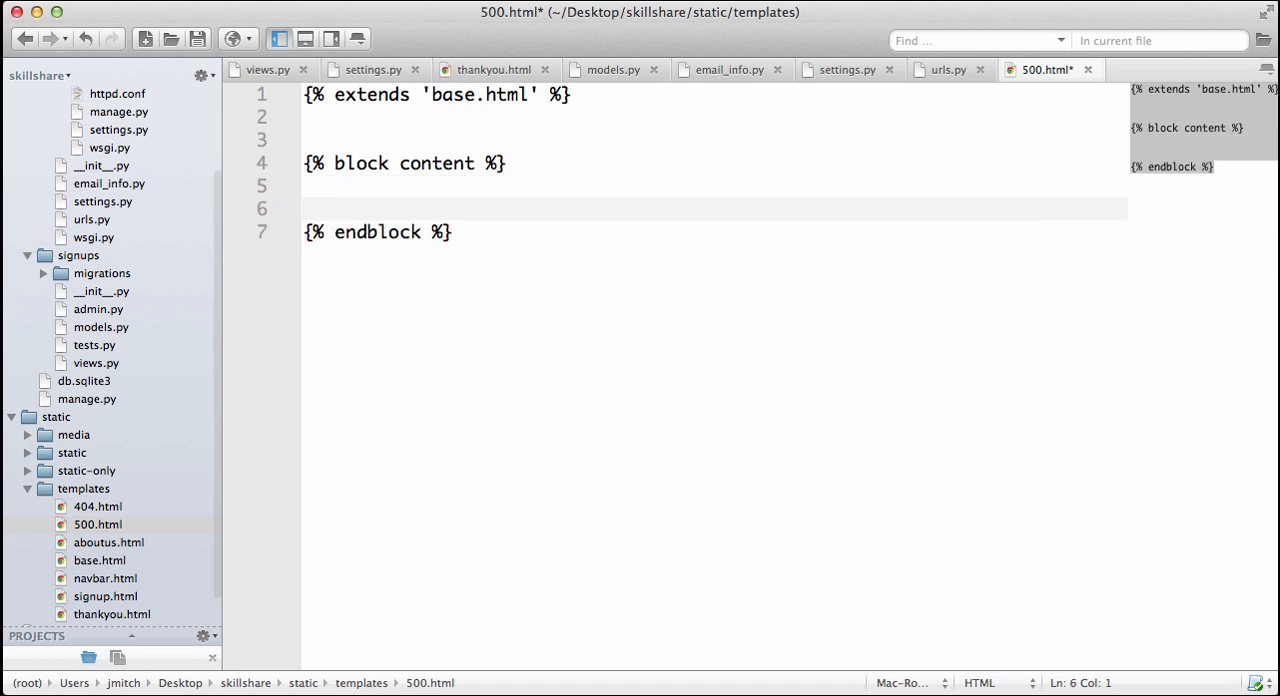
Step: Write the 500 error message saying the server issue has been reported
type("This is a 500 Error. We have b")
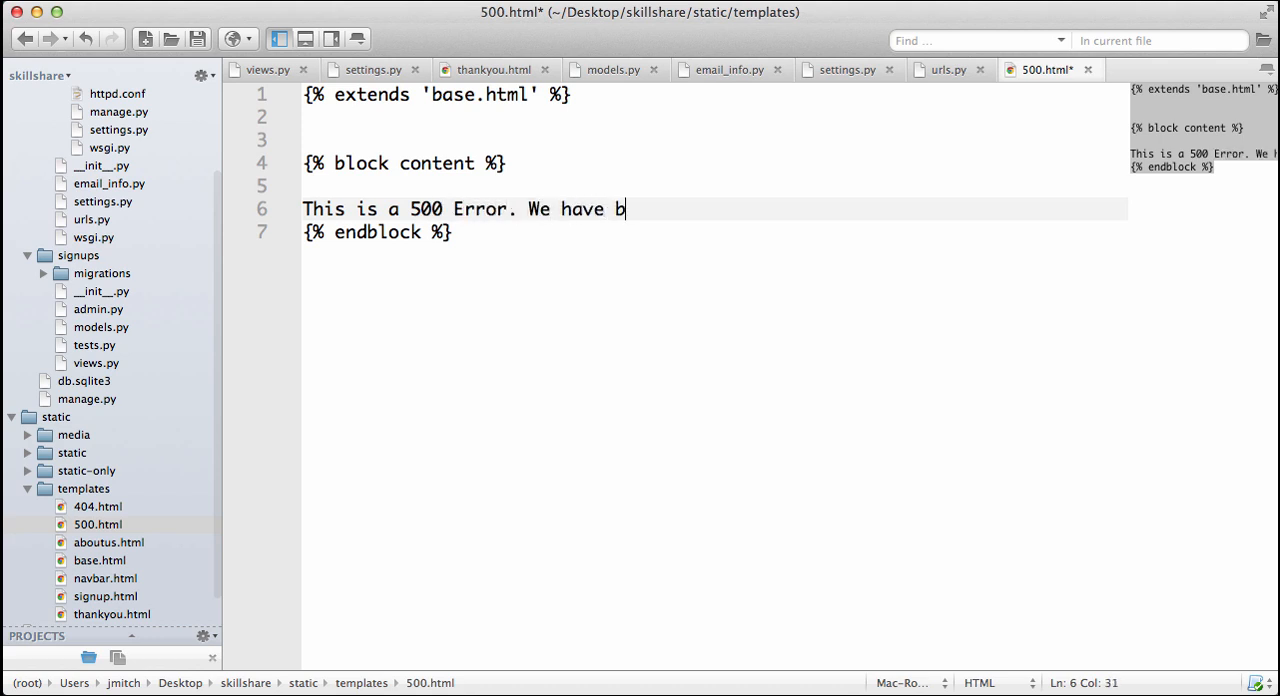
type("een alerted")
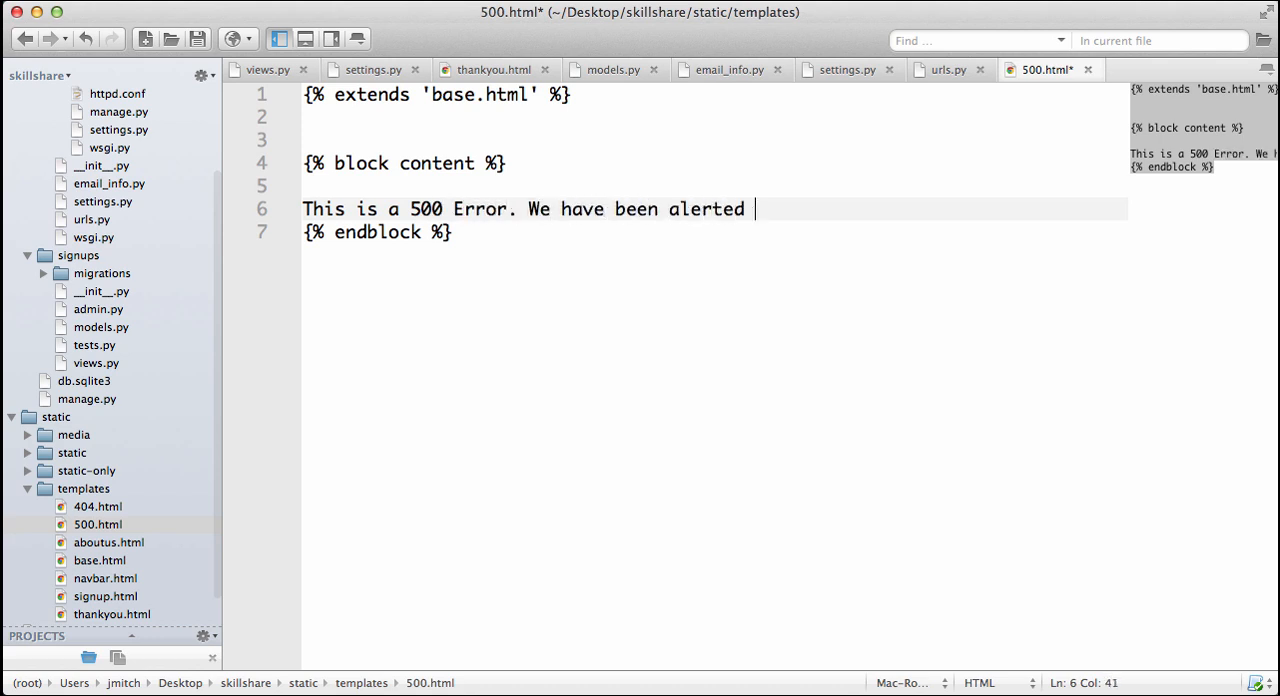
type("to the serve")
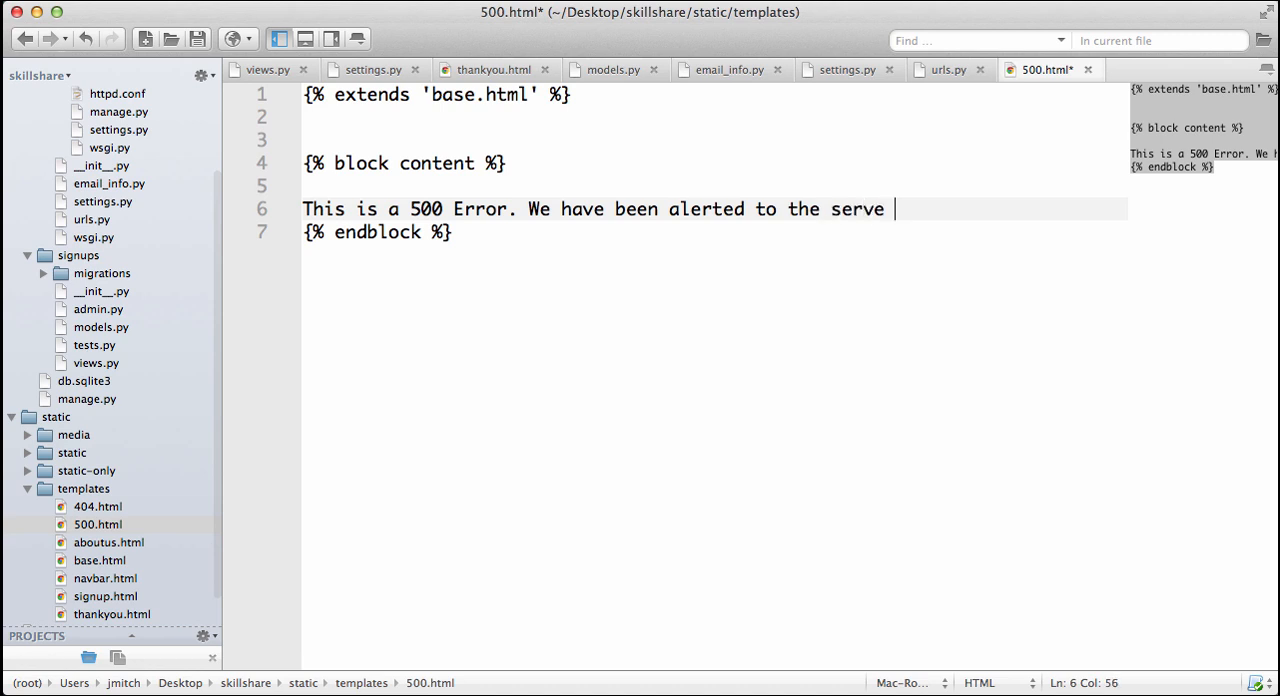
type("r issue.")
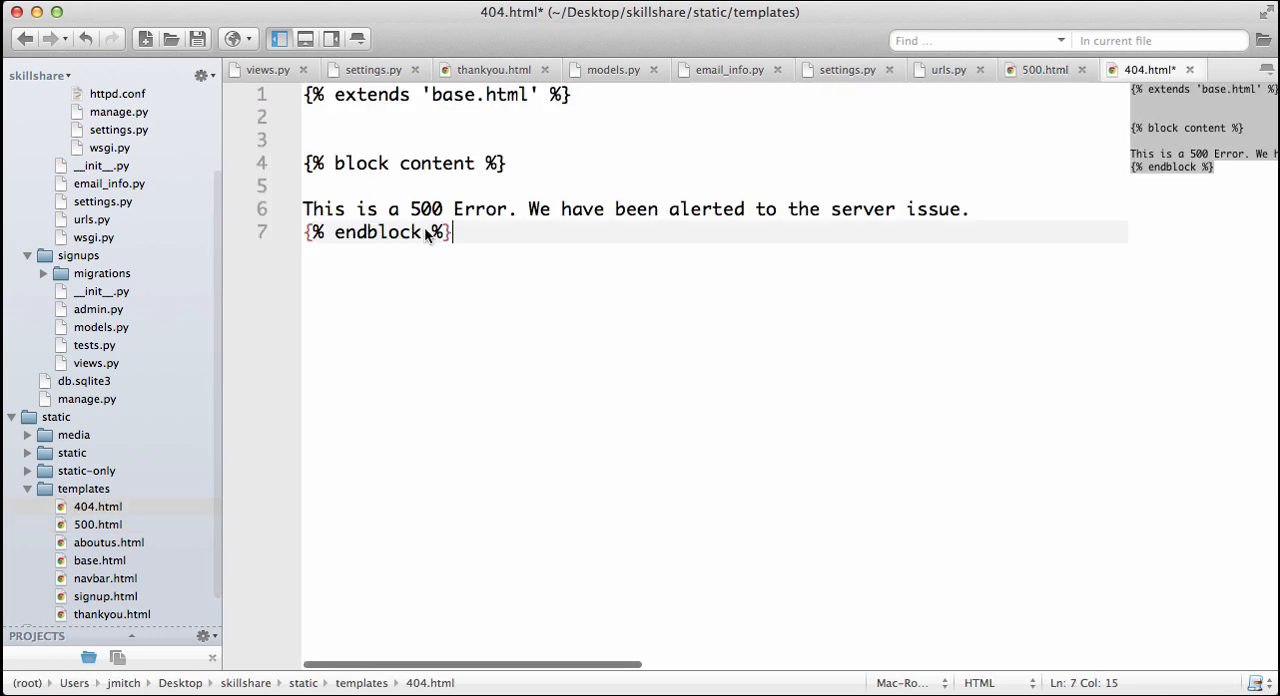
Step: Change the 404.html message to 'reached a page that doesn't exist.'
type("404 Error.You'")
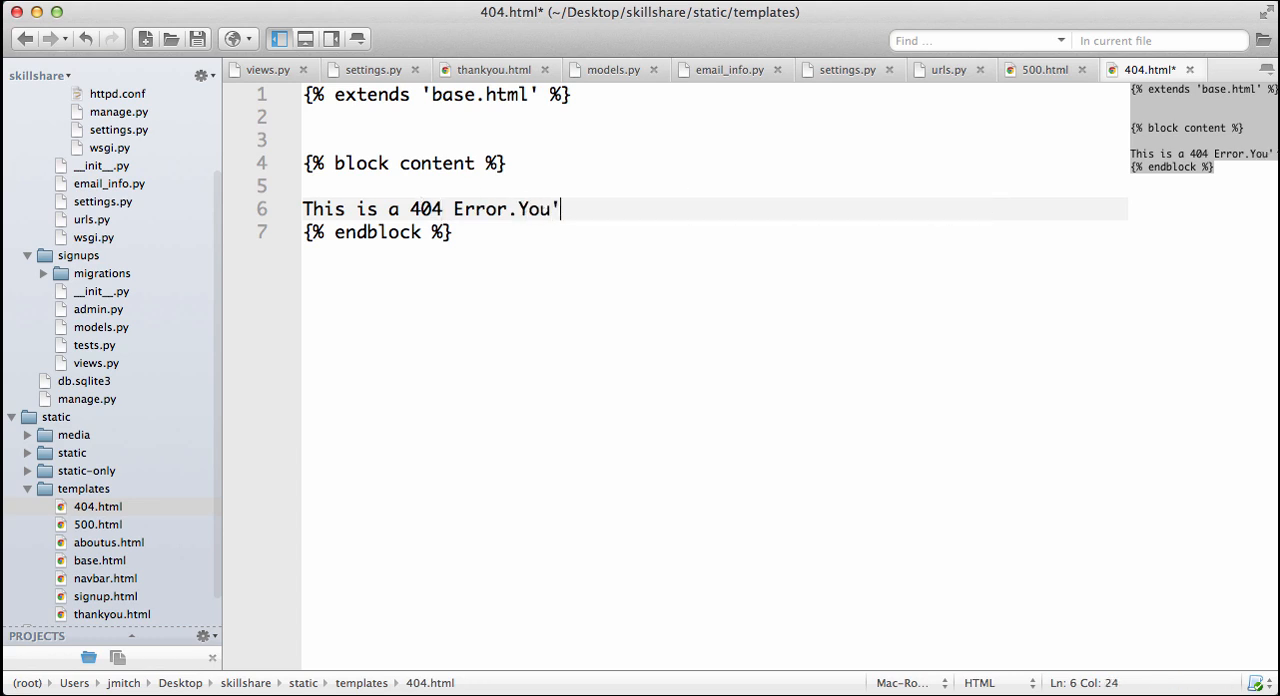
type("ve reached a")
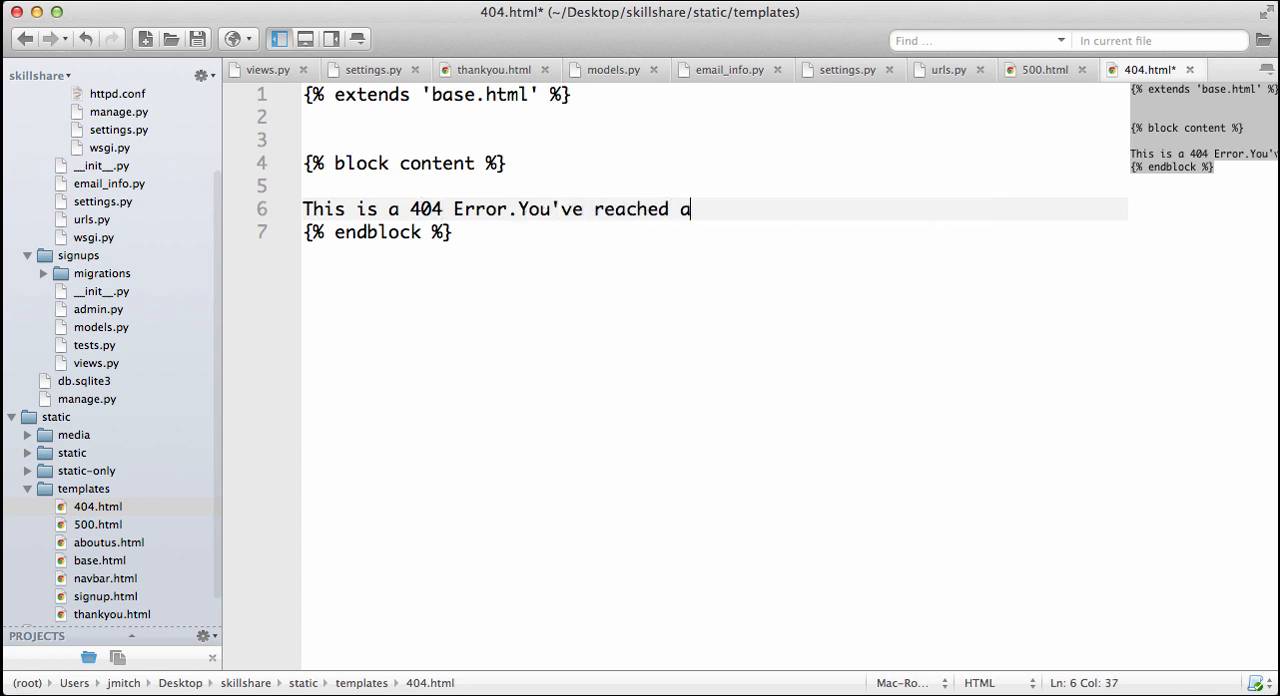
type("page that doesn't e")
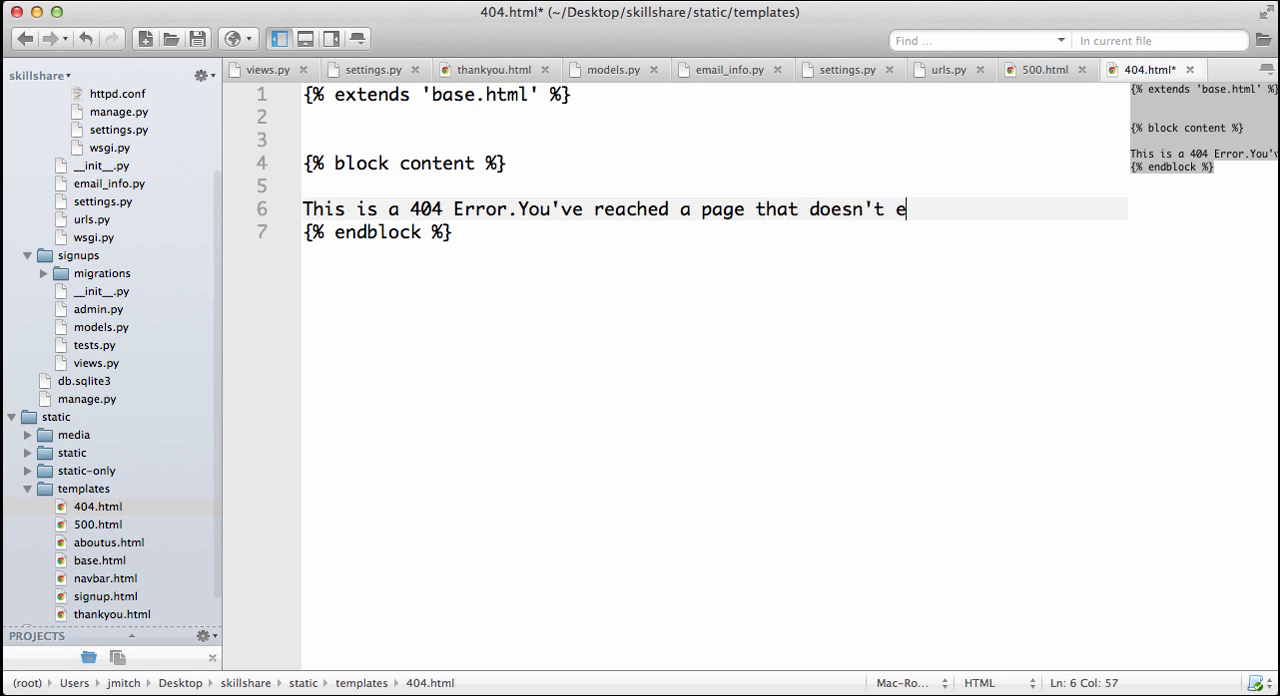
type("xist.")
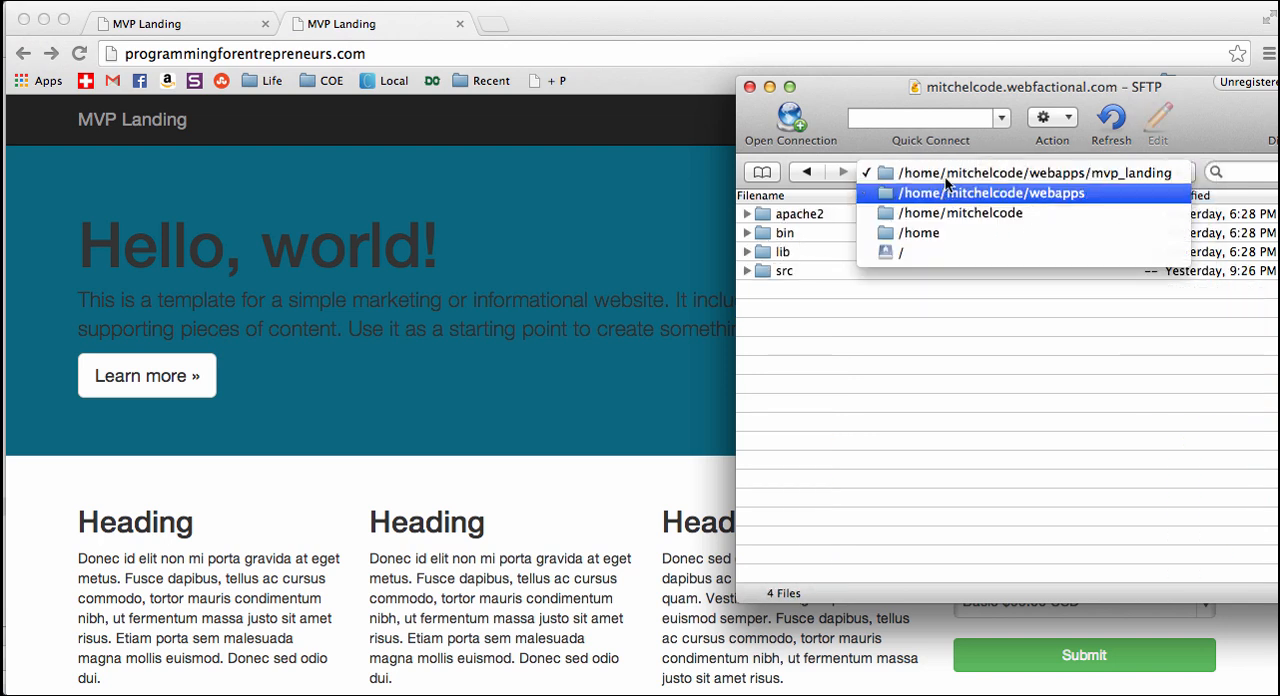
Step: Navigate to the server's mvp_static folder and the local templates folder for the upload
left_click(994, 192)
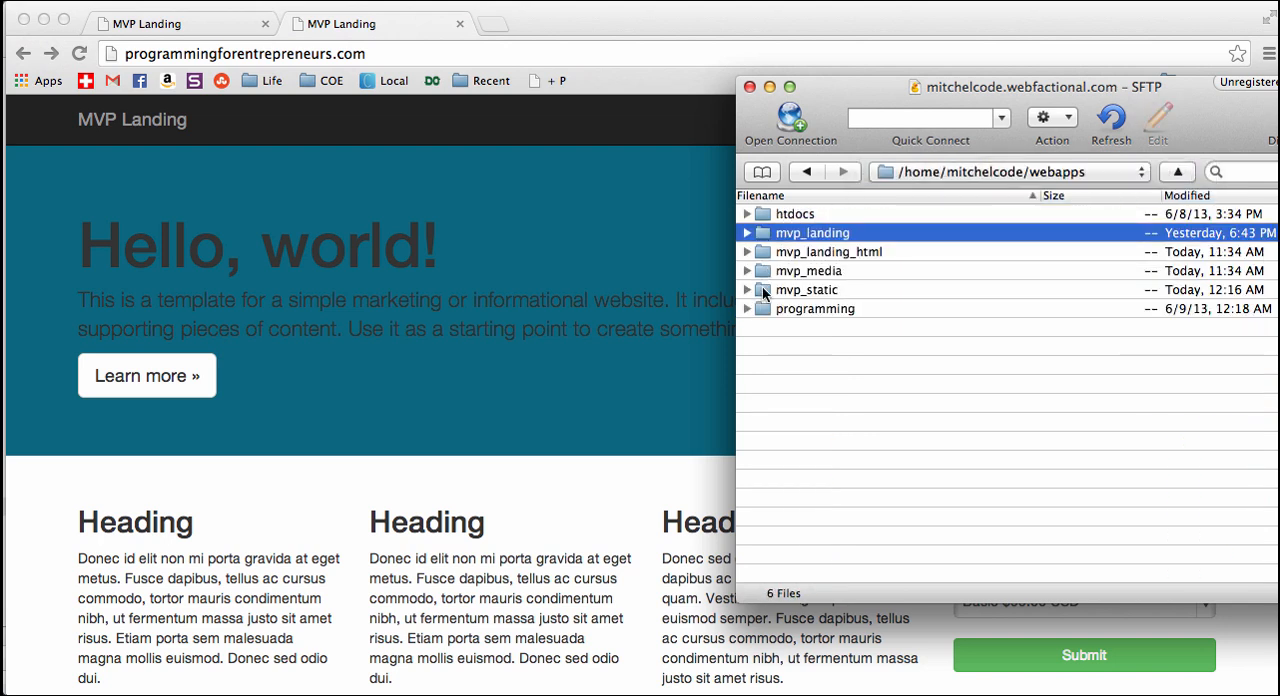
double_click(808, 288)
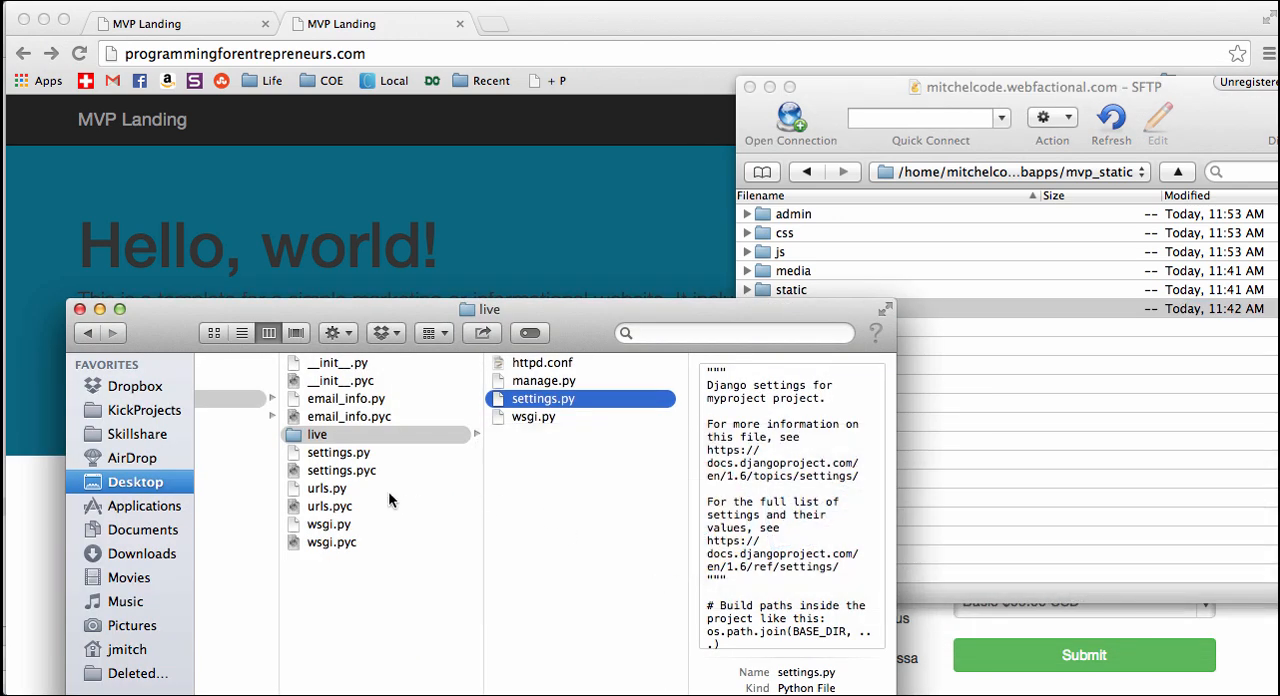
left_click(242, 452)
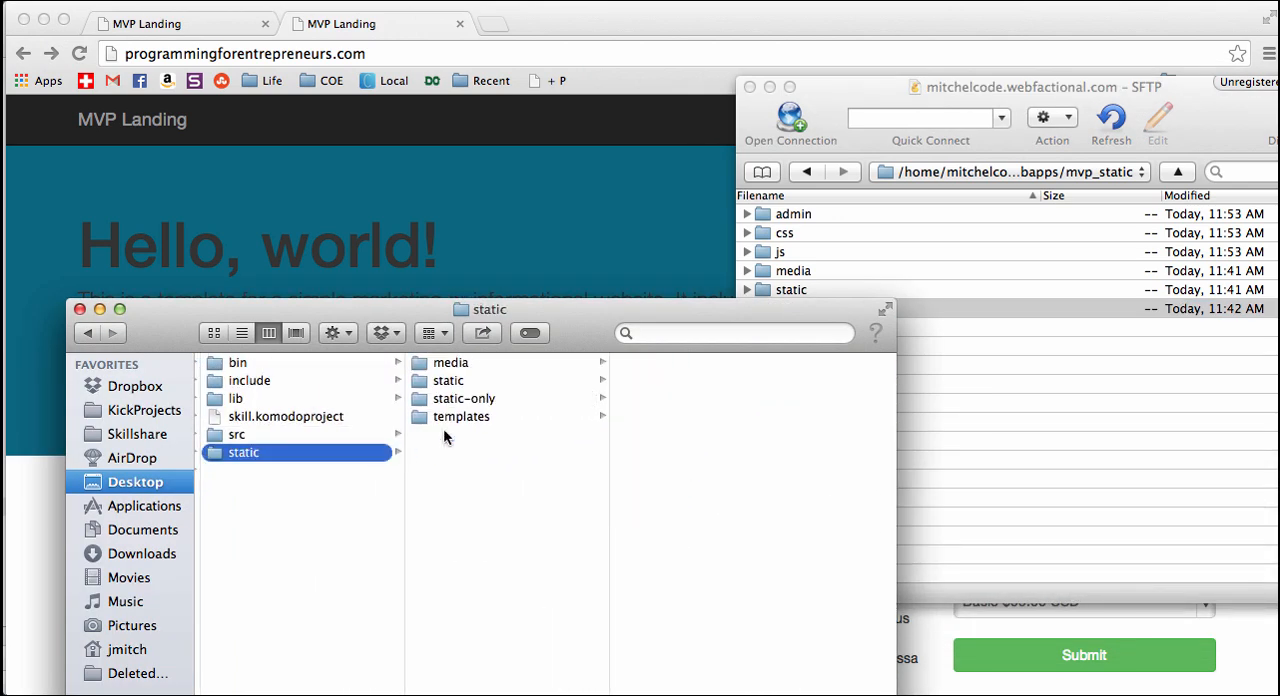
left_click(460, 416)
type("/ajksklfjasd")
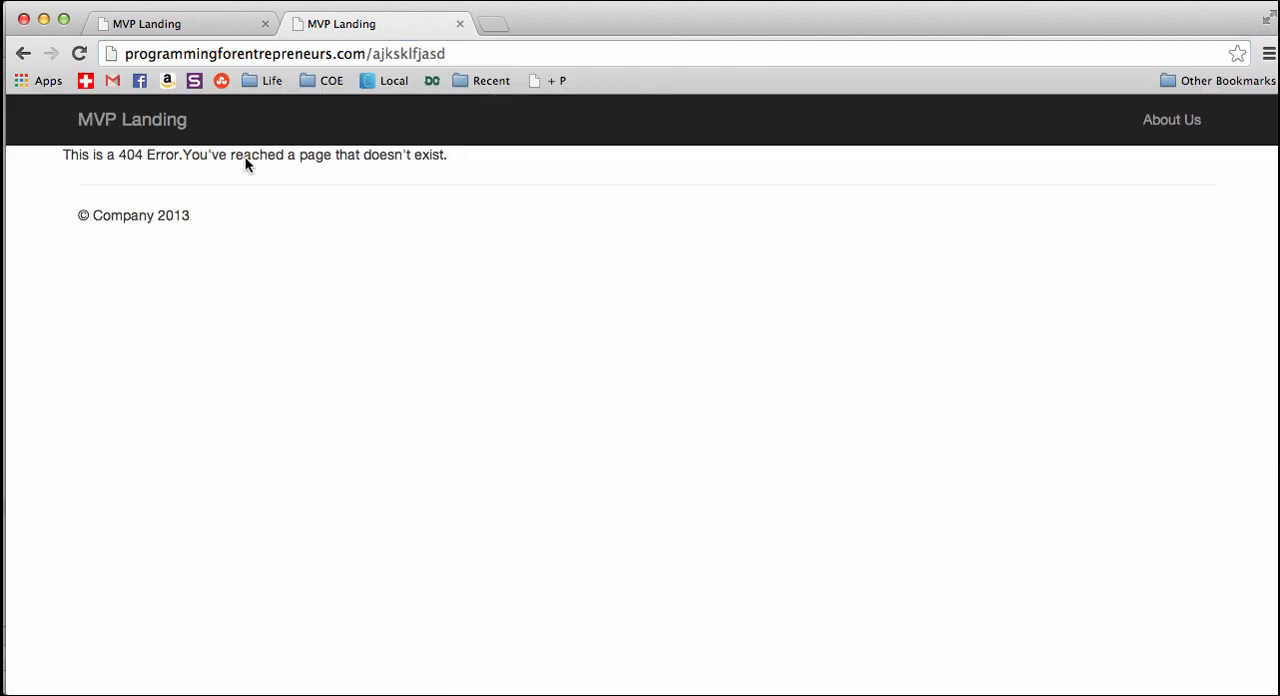
mouse_move(472, 178)
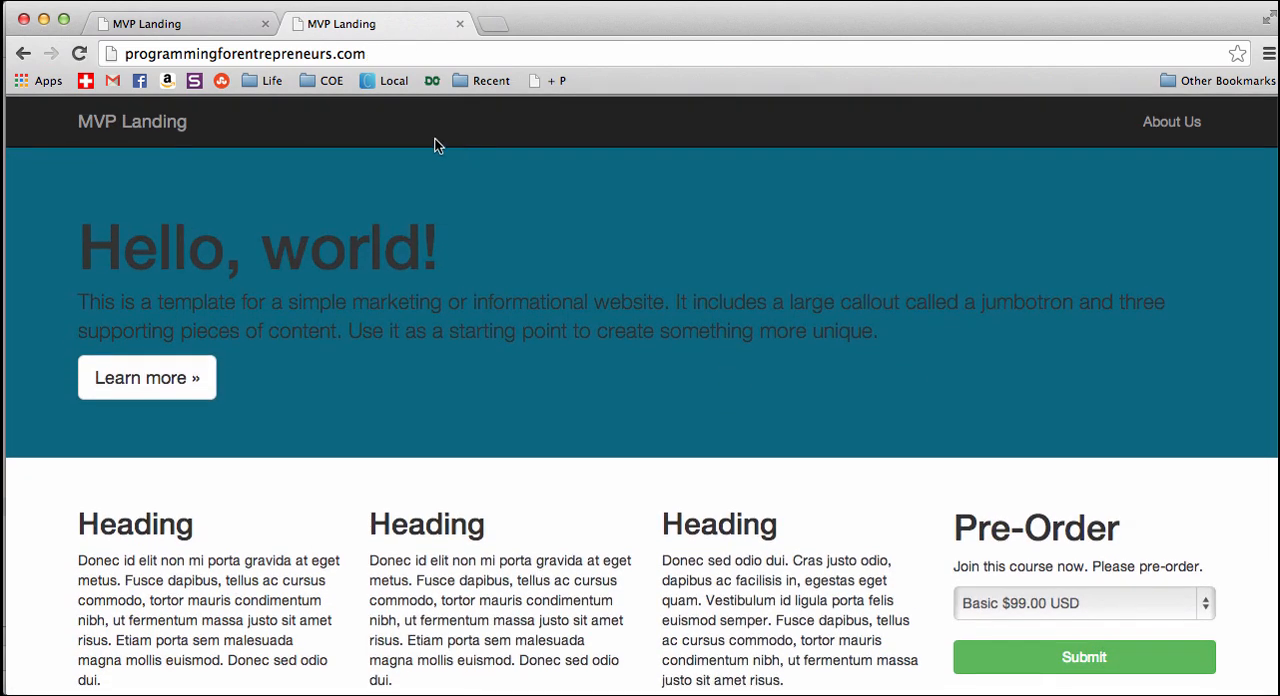
Step: Test a /thank-you/ path on the live site and scroll through the page
type("/thank-you/")
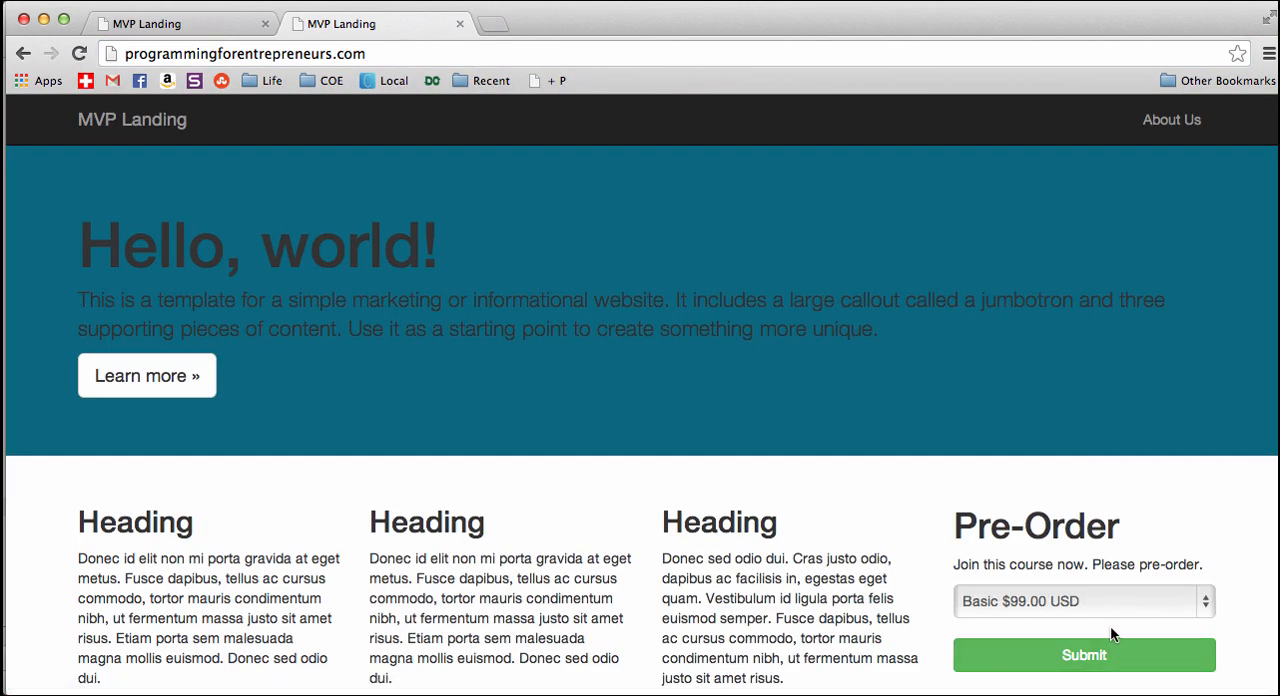
scroll("down", 3)
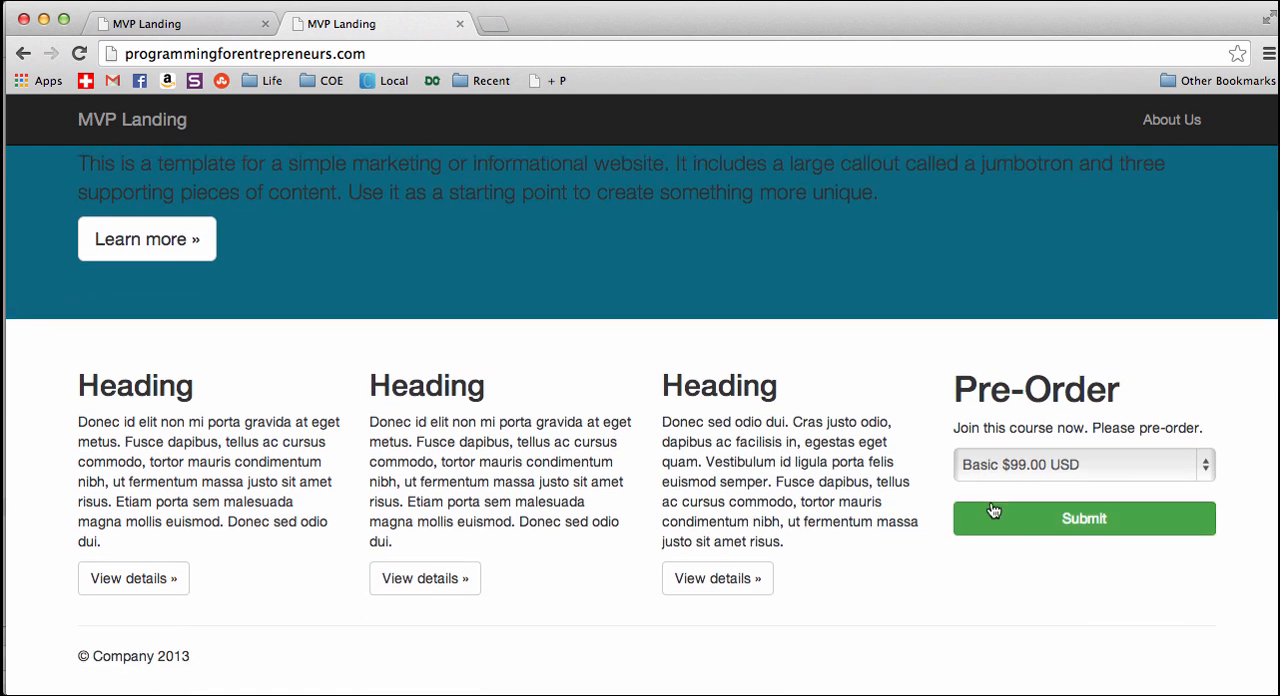
mouse_move(998, 484)
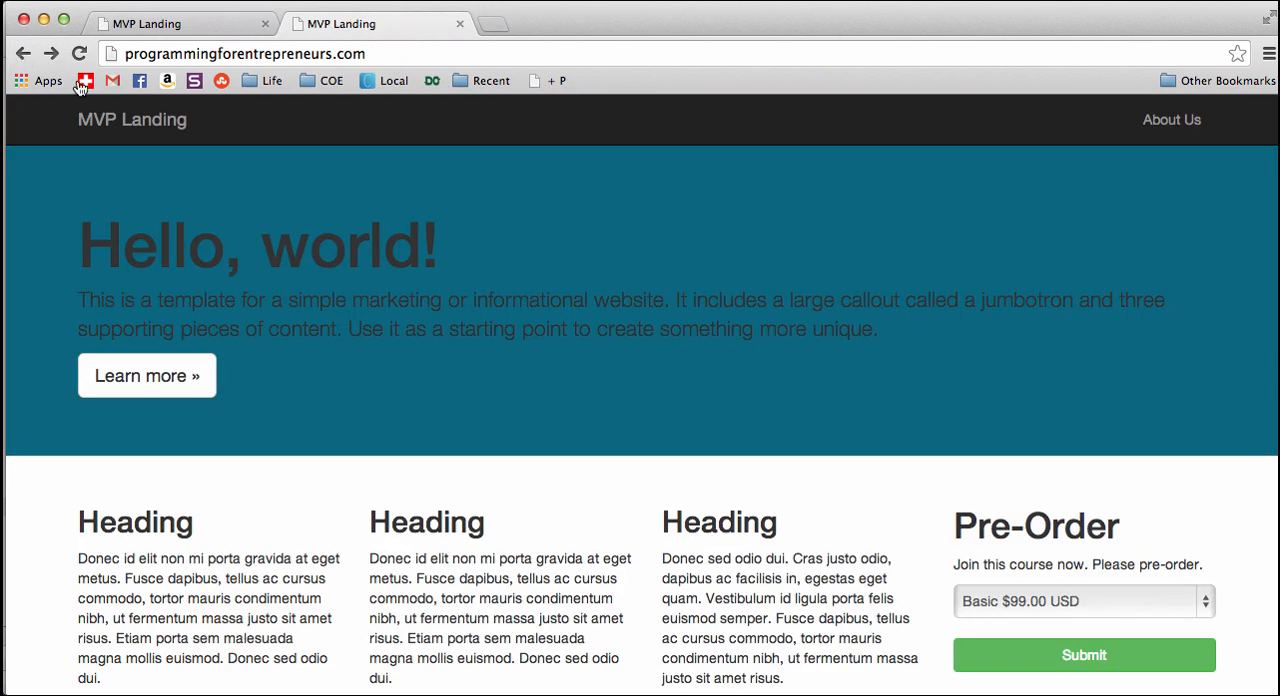
mouse_move(690, 408)
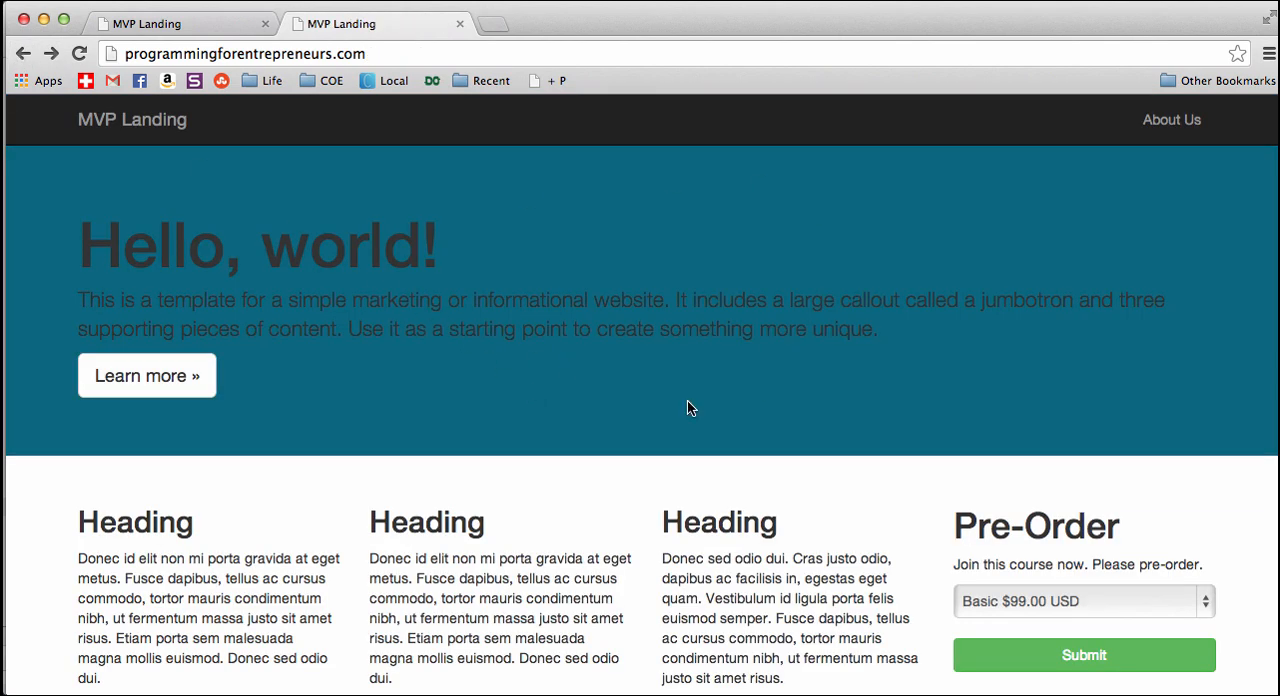
mouse_move(952, 310)
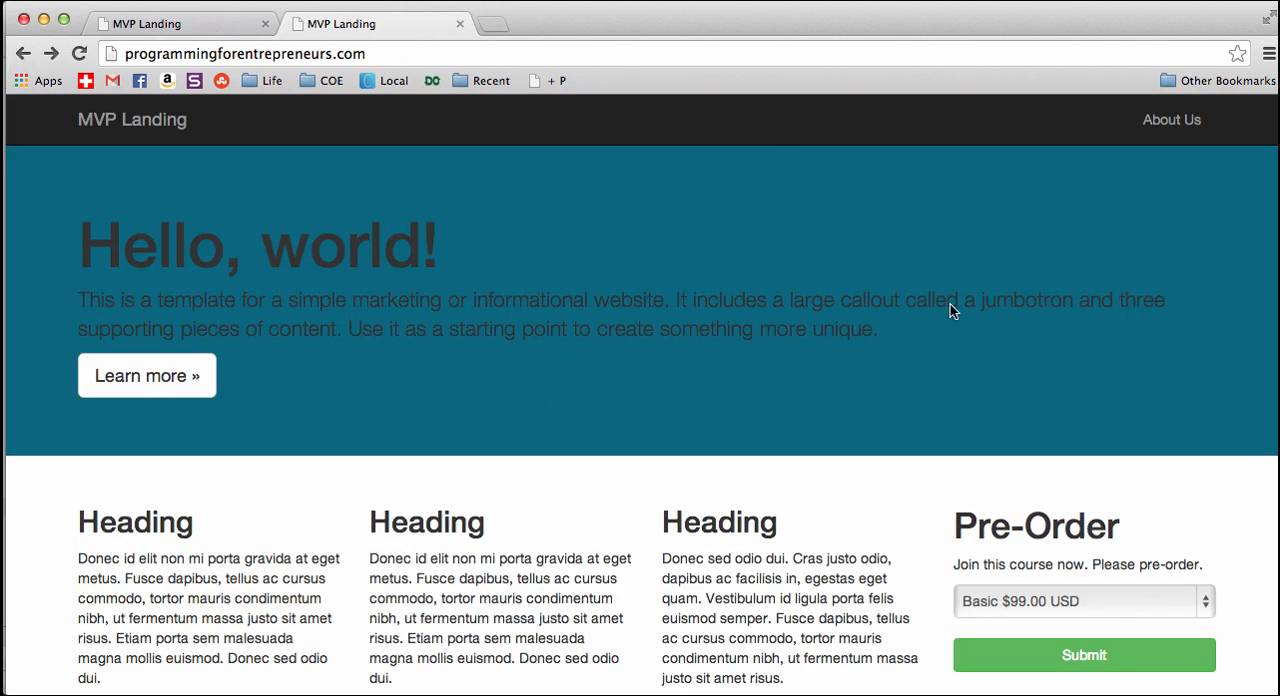
mouse_move(968, 340)
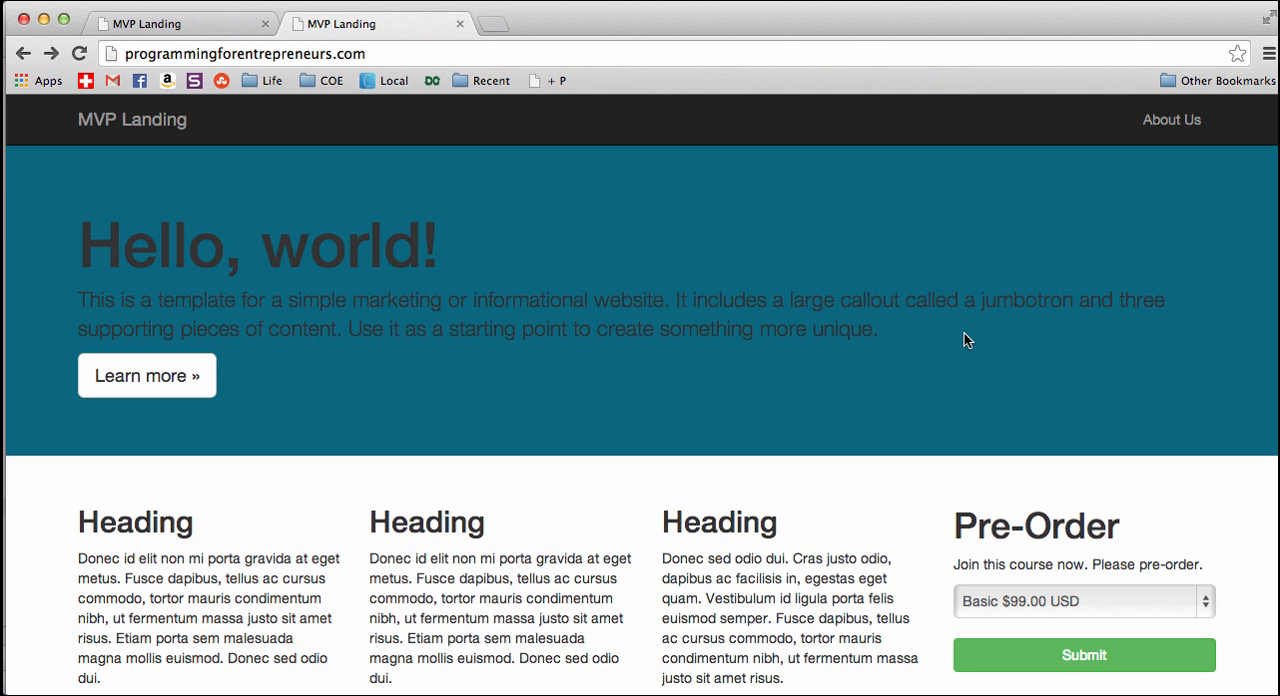